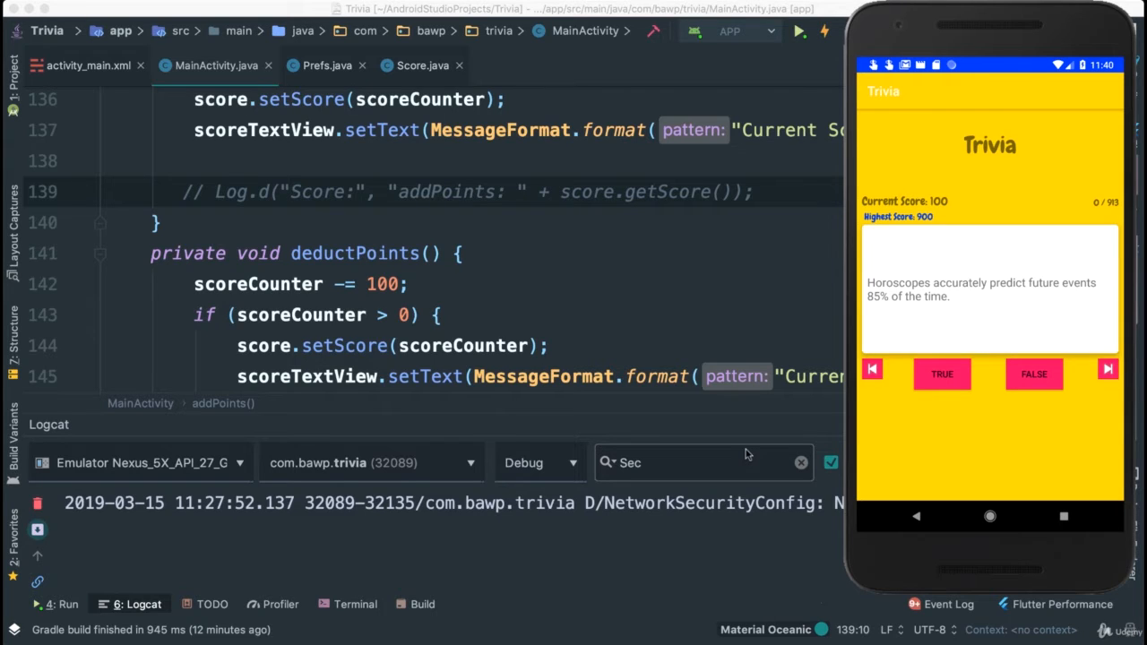
mouse_move(957, 423)
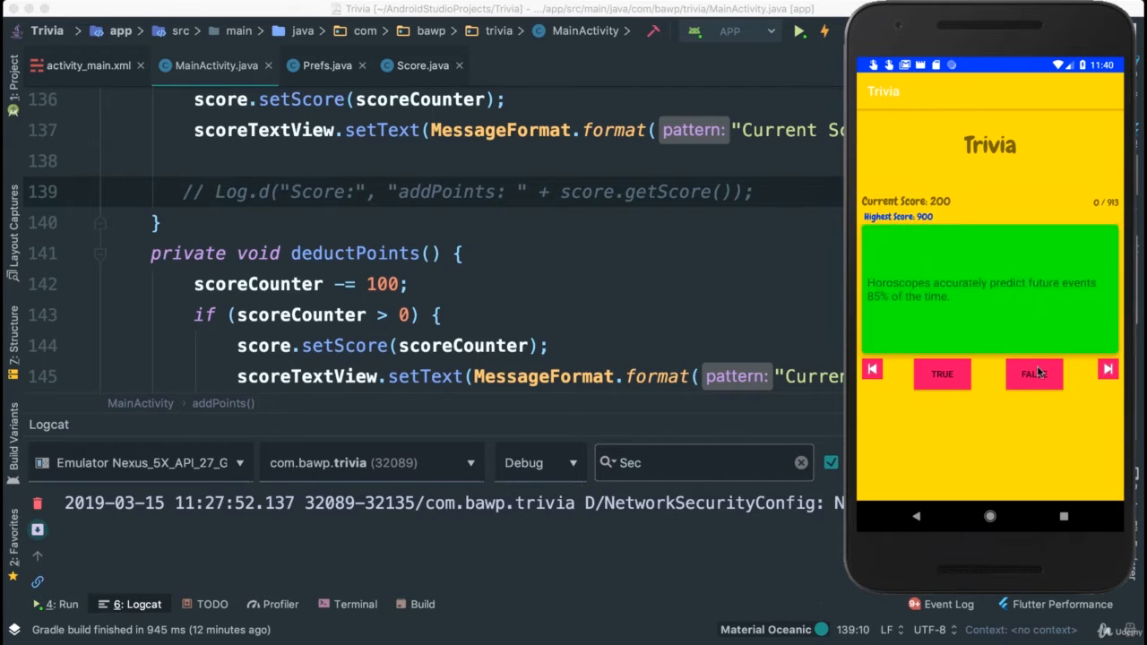
Answer the horoscopes question as FALSE, raising the score to 300 with the question unchanged
click(1032, 374)
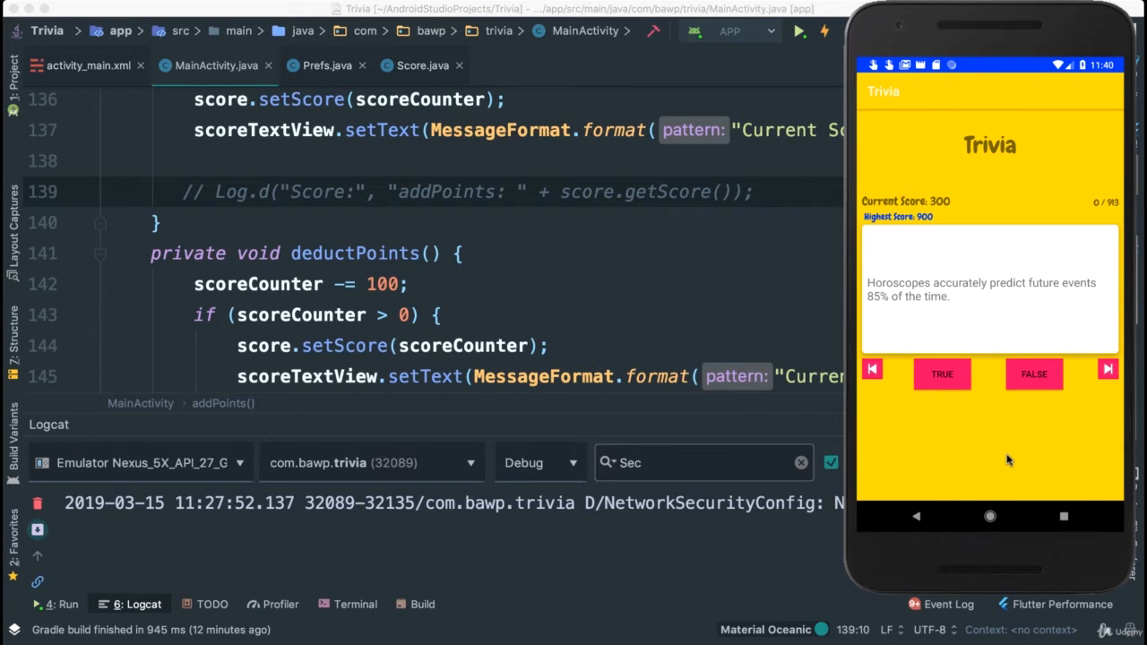
mouse_move(995, 460)
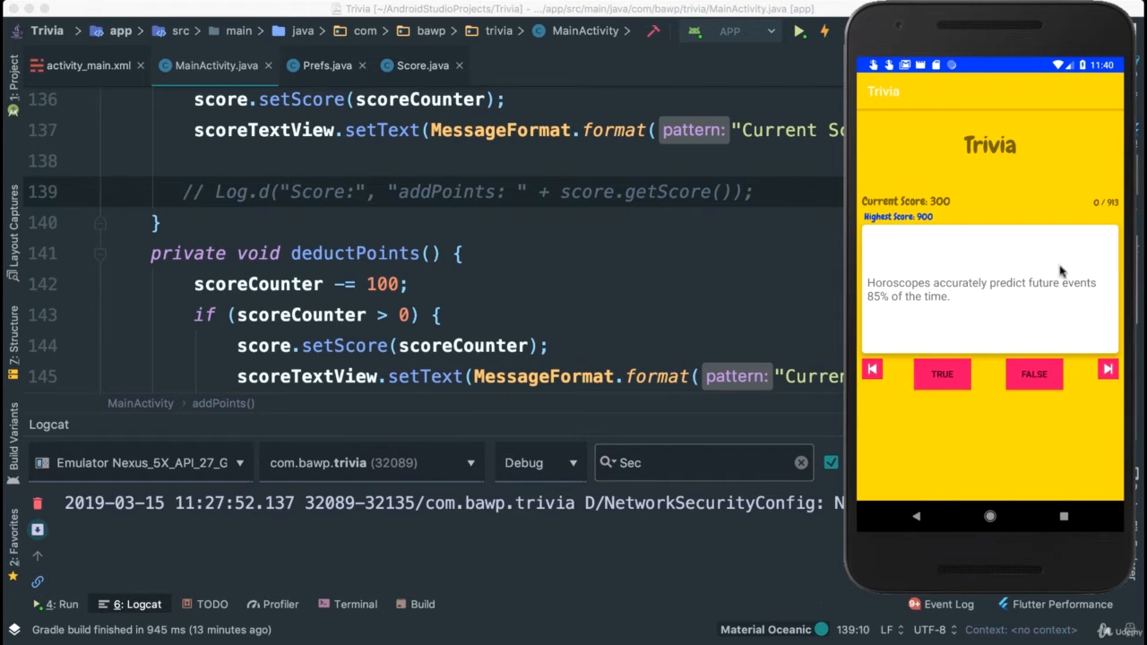
mouse_move(893, 405)
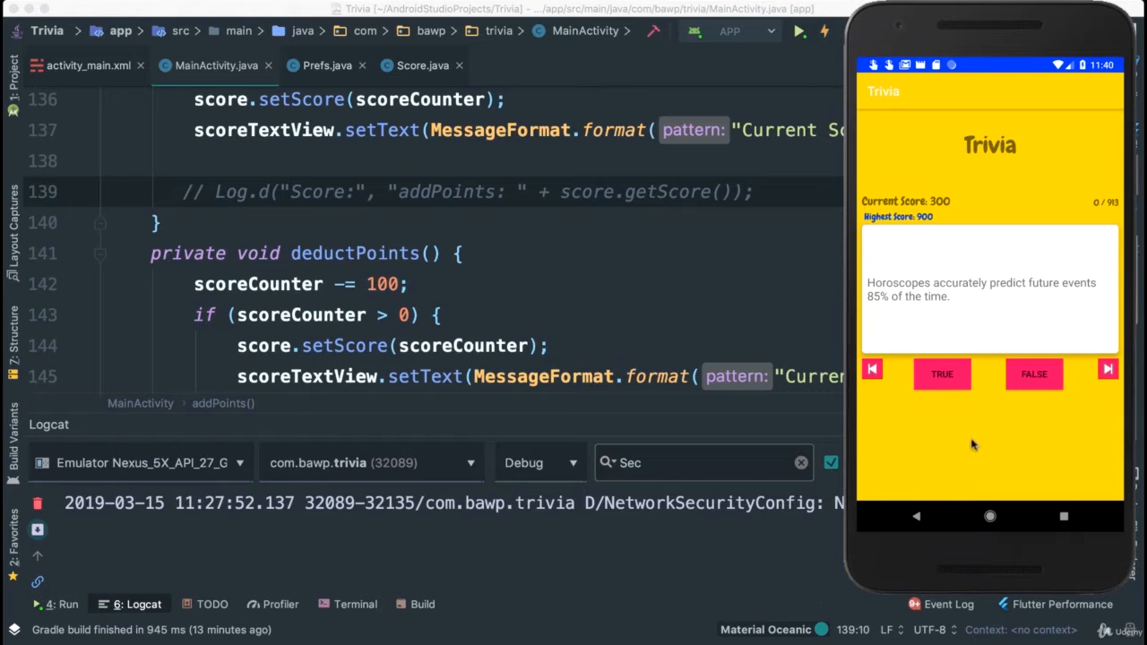
mouse_move(1097, 430)
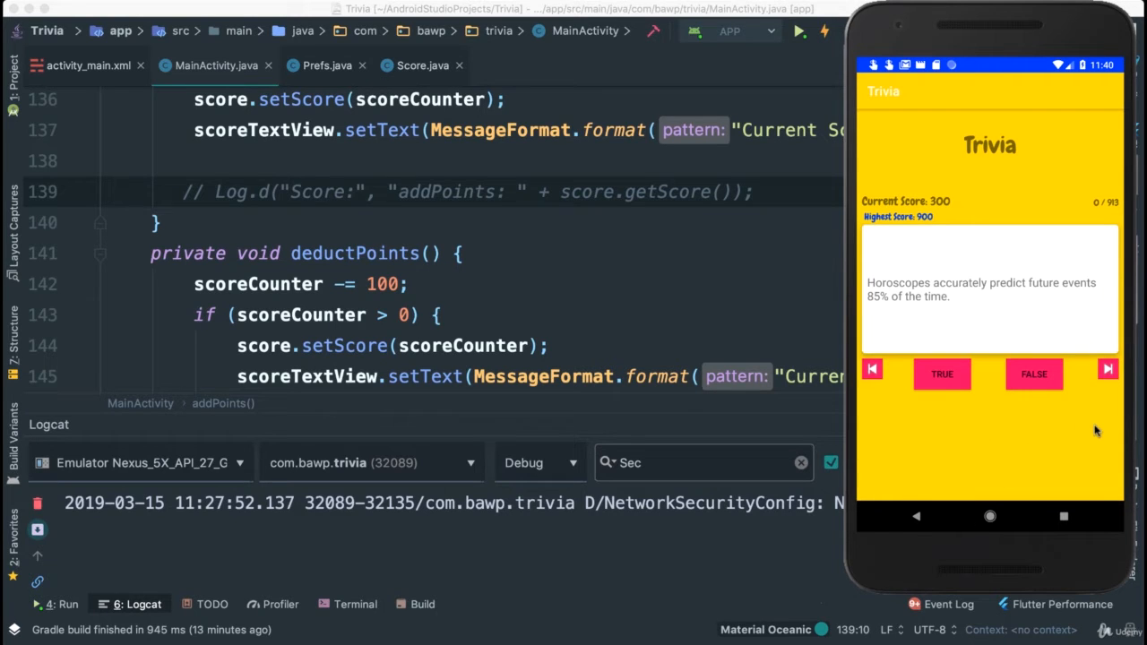
mouse_move(1029, 341)
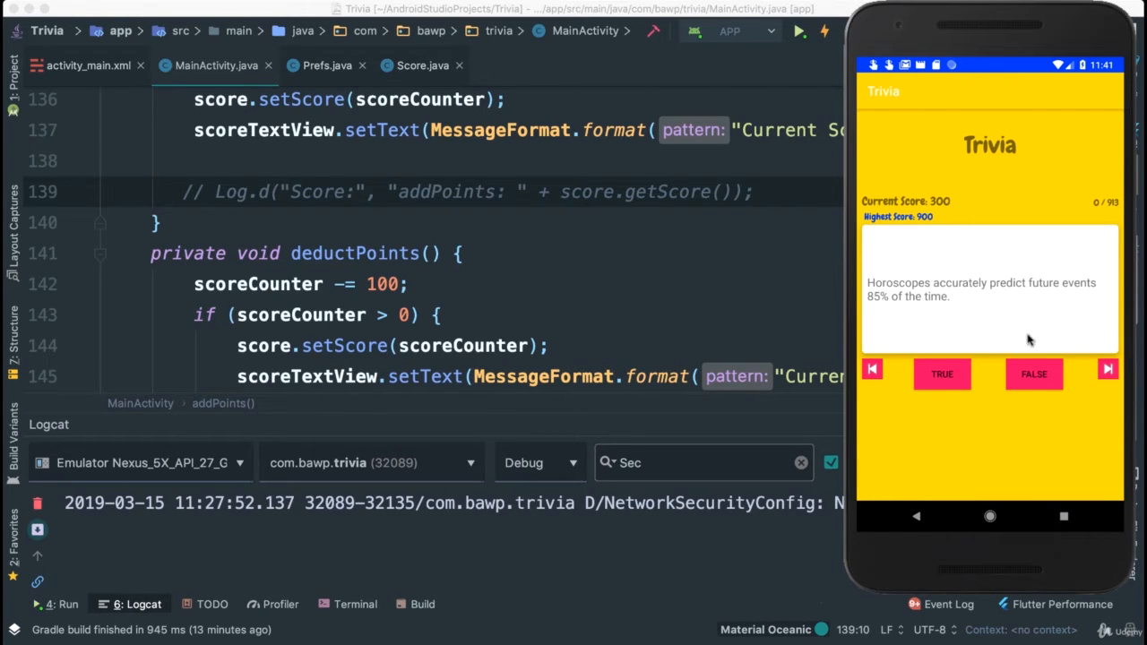
mouse_move(1034, 416)
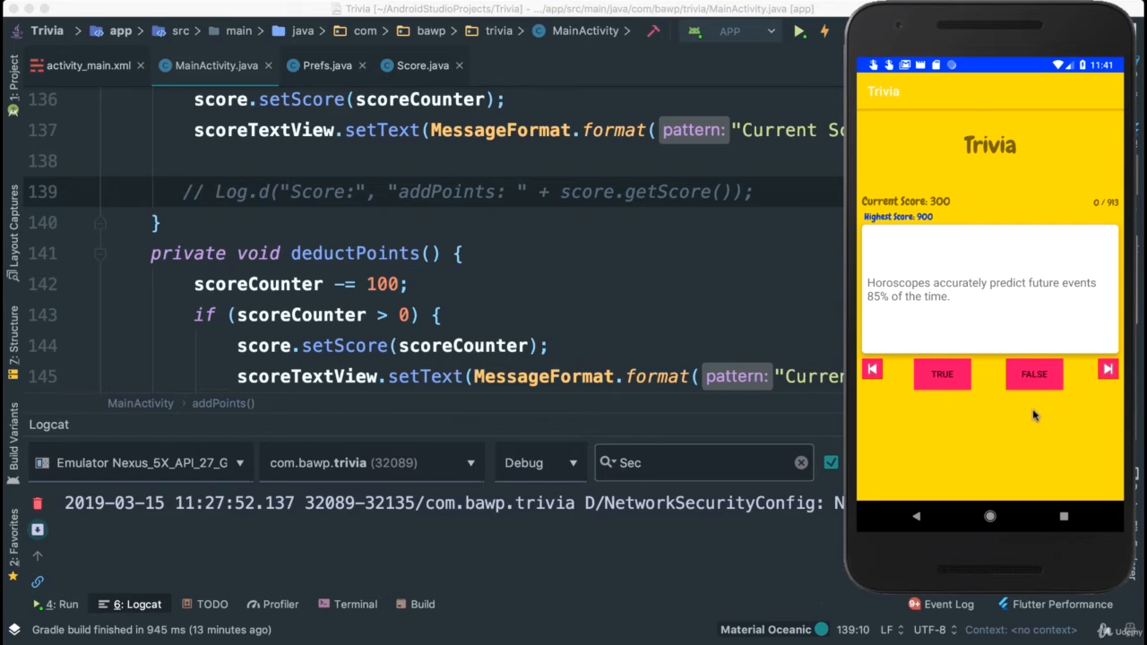
mouse_move(928, 387)
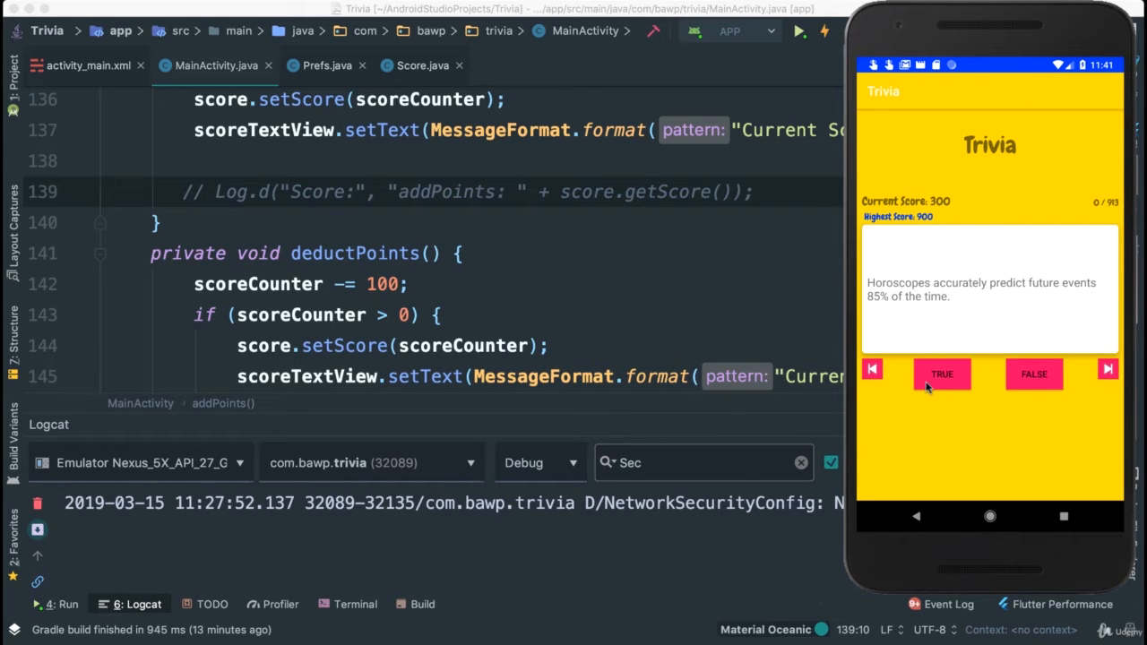
mouse_move(876, 324)
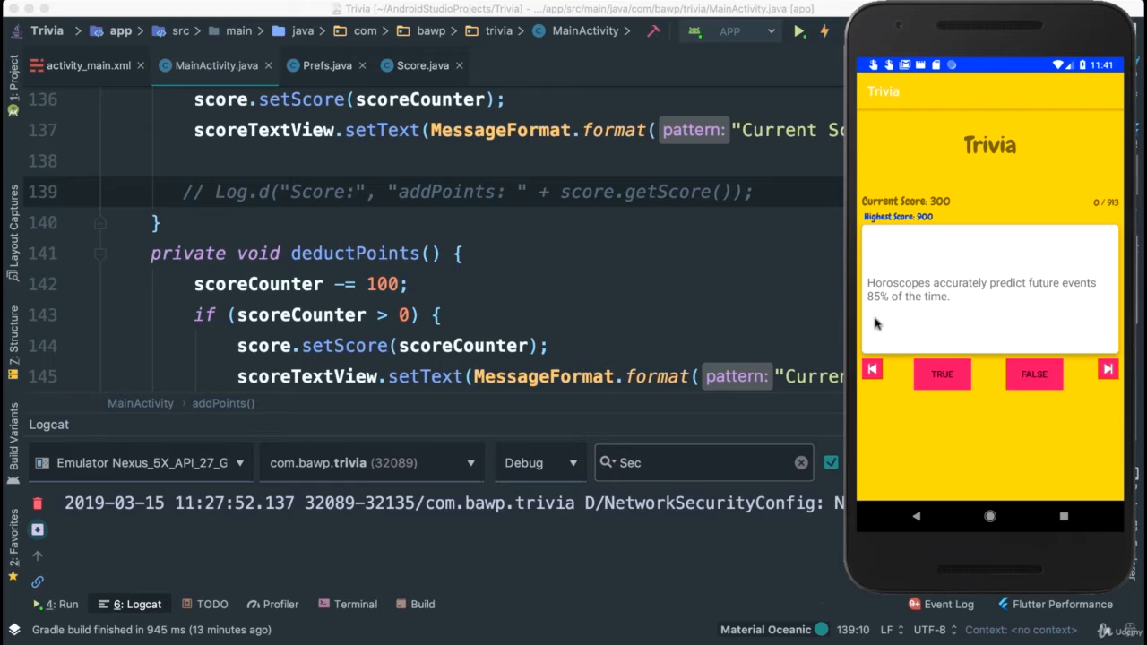
mouse_move(1040, 398)
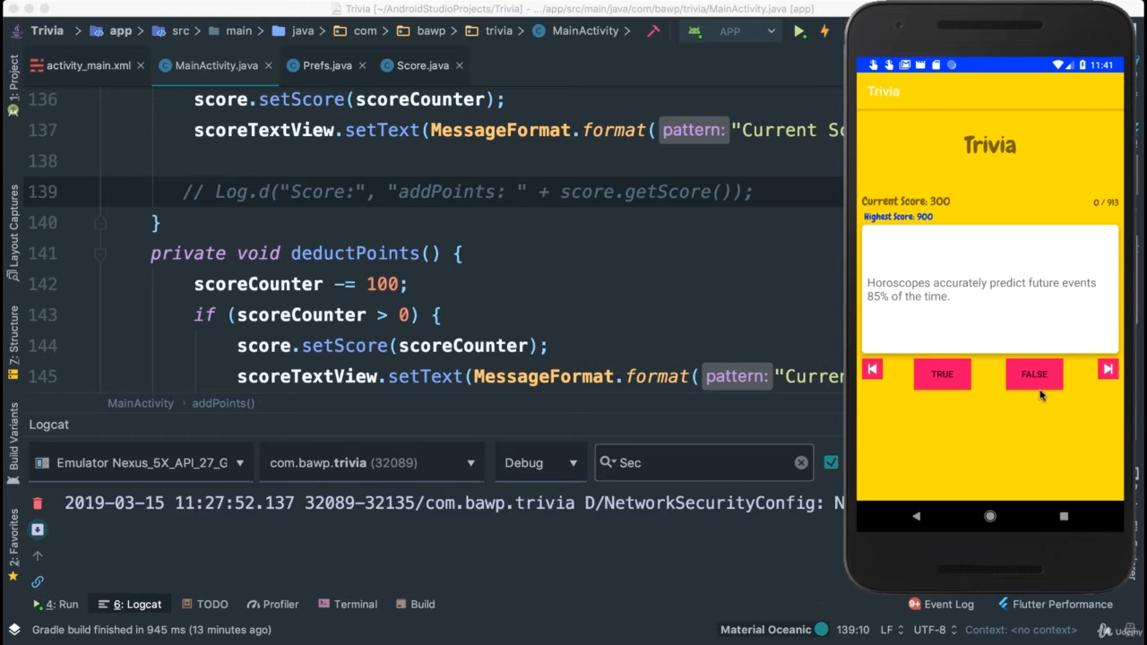
mouse_move(1126, 371)
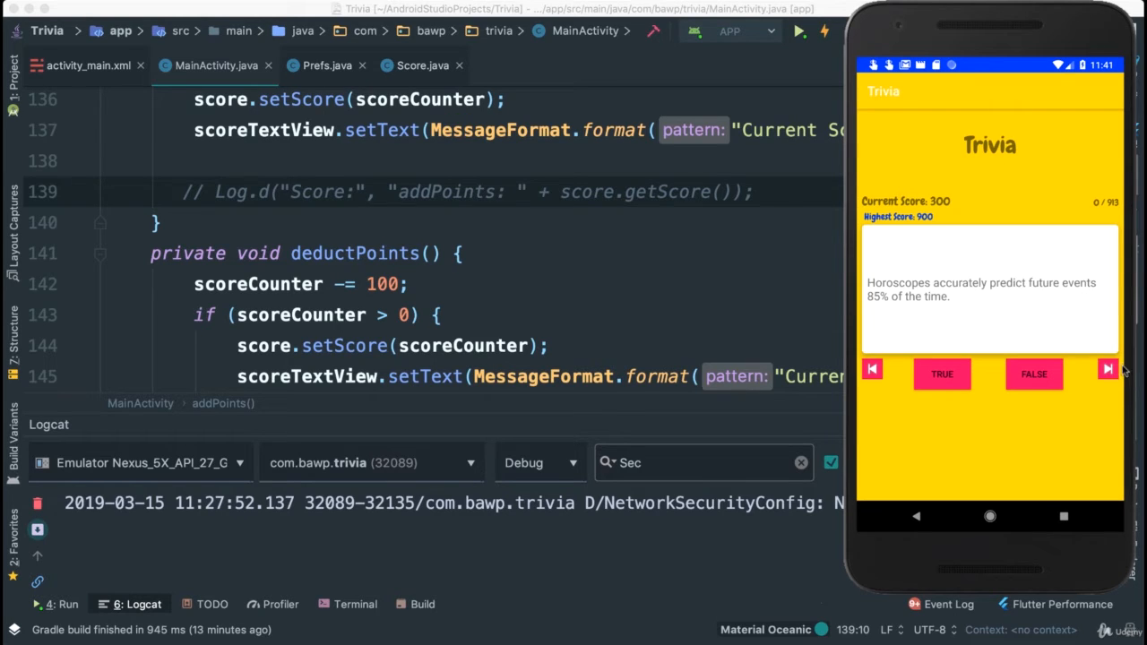
mouse_move(1081, 427)
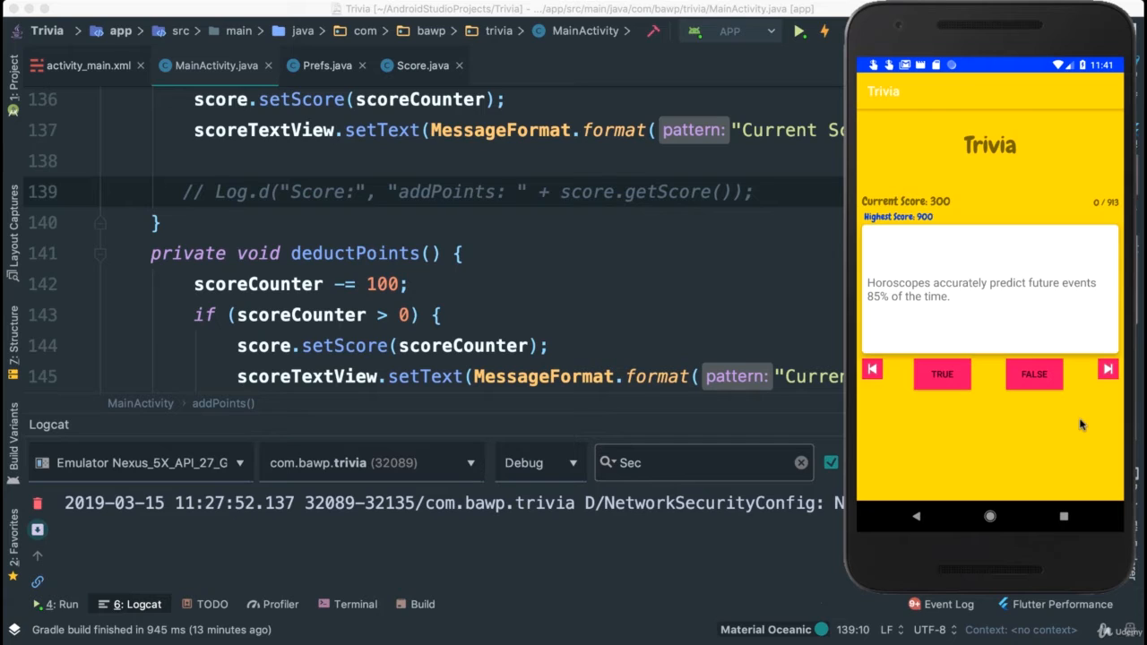
mouse_move(1025, 459)
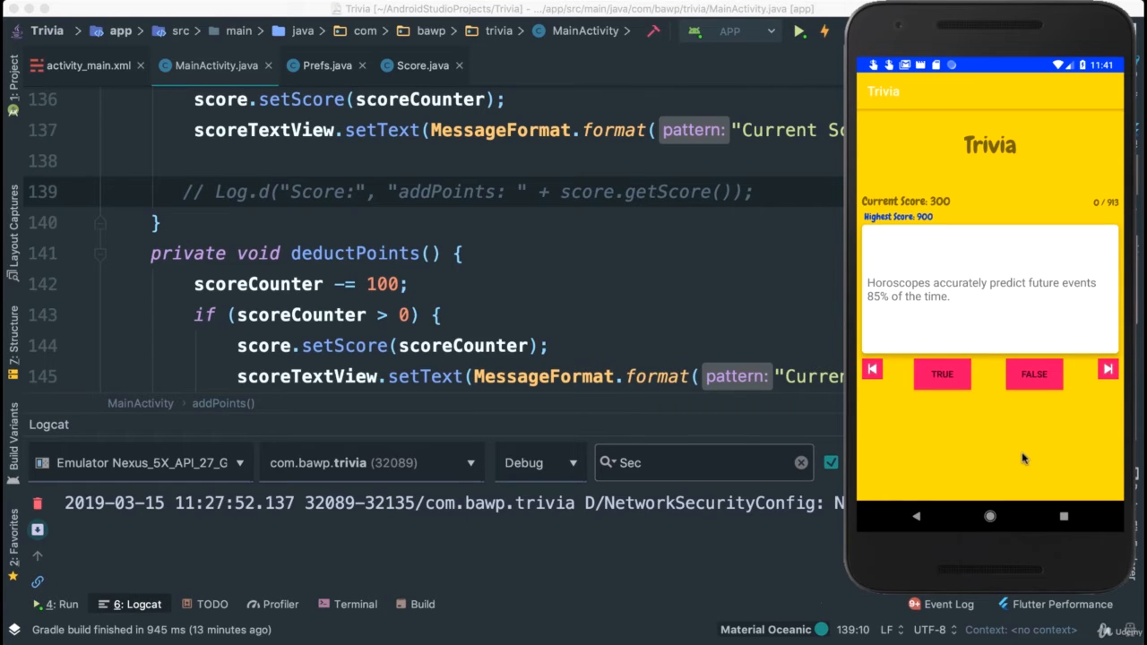
mouse_move(1097, 368)
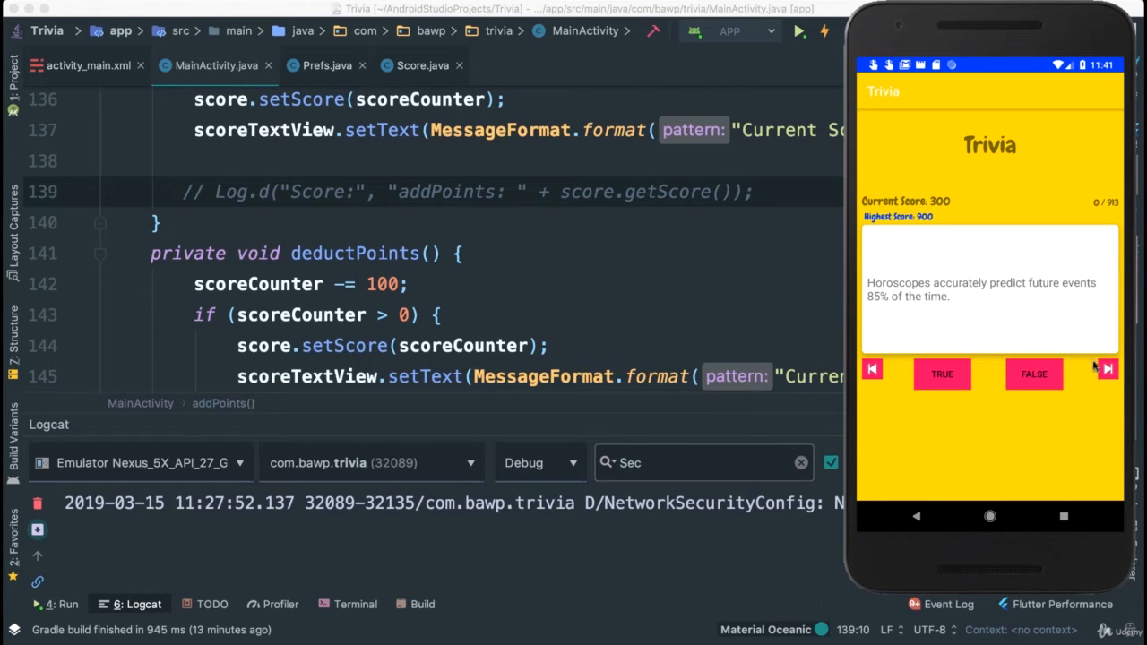
mouse_move(1070, 351)
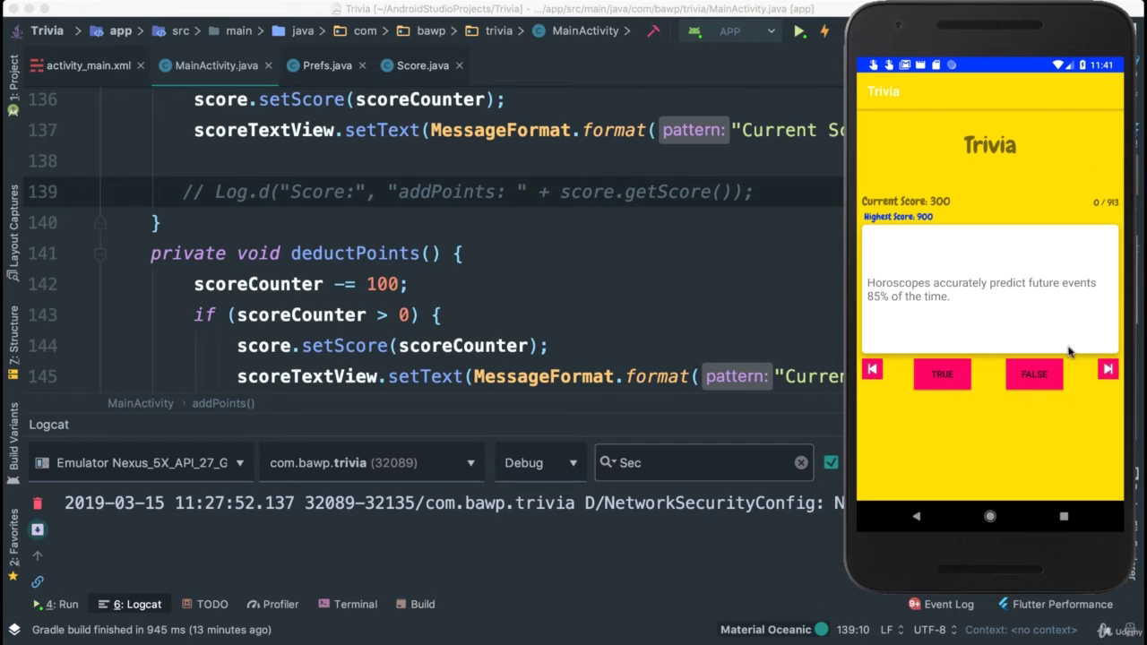
mouse_move(1021, 450)
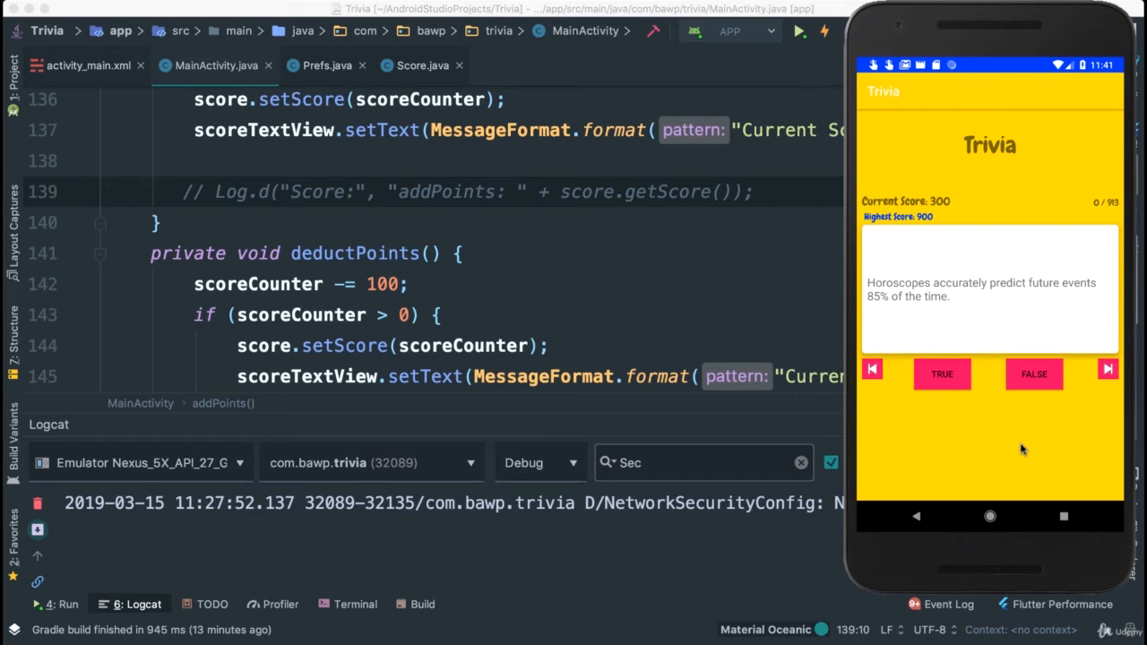
mouse_move(777, 247)
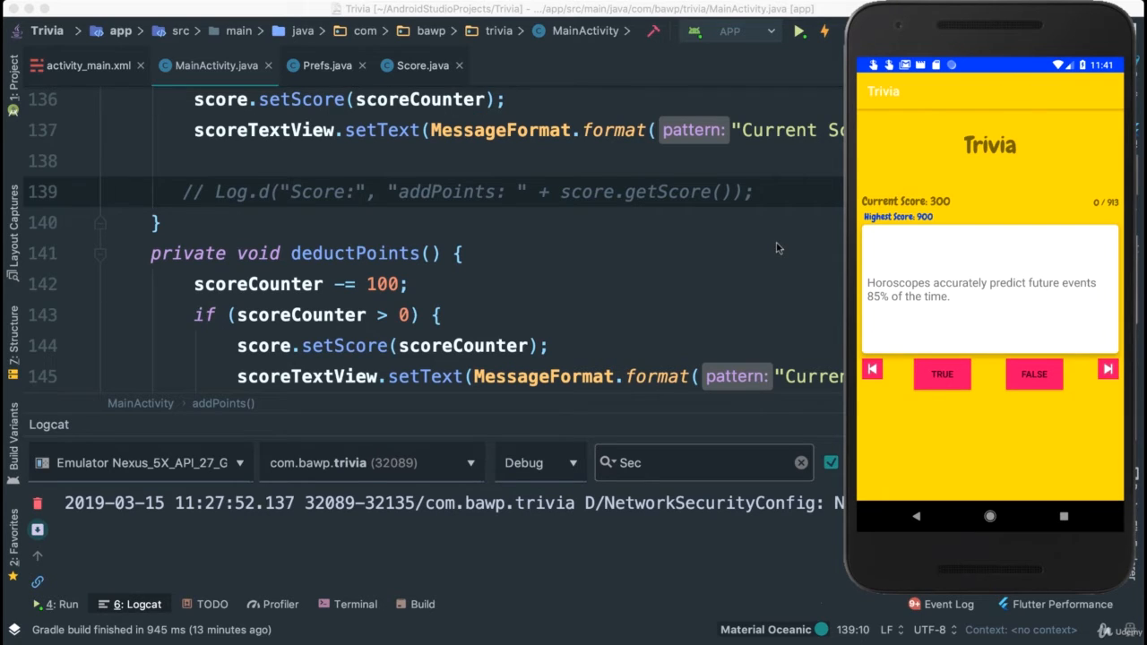
mouse_move(674, 290)
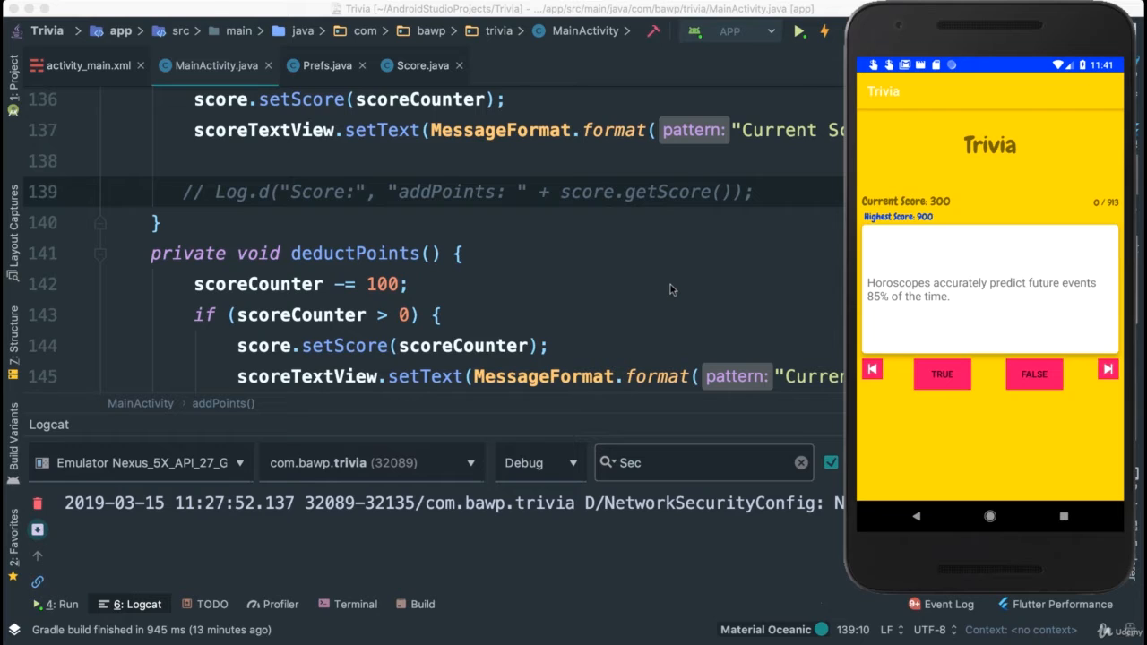
mouse_move(1082, 423)
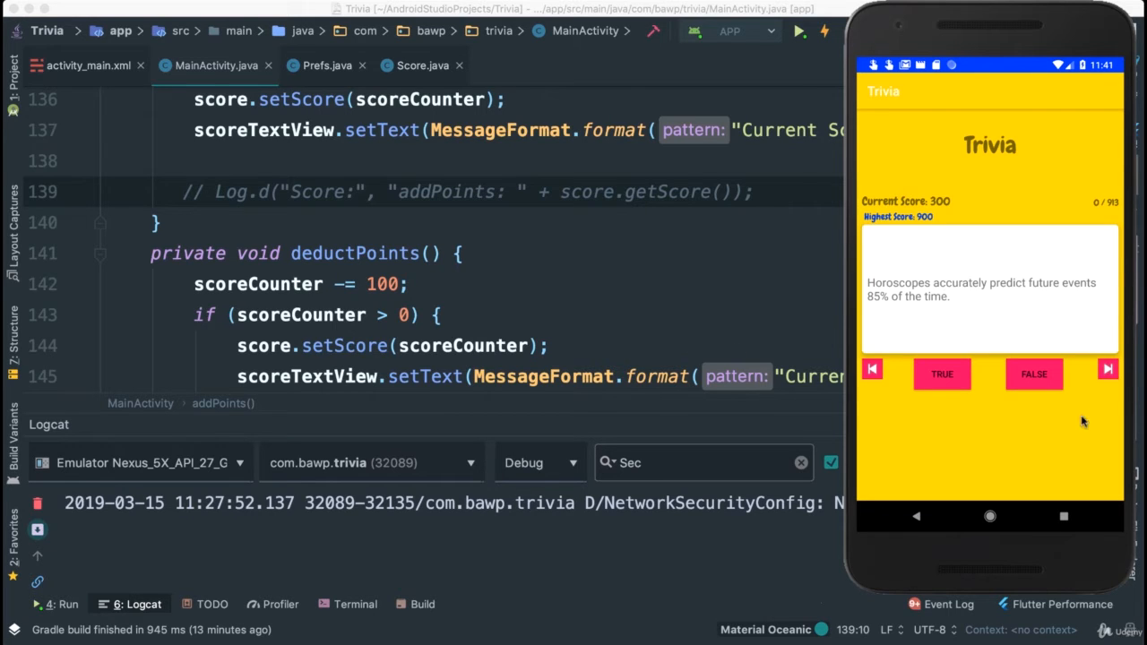
mouse_move(1108, 369)
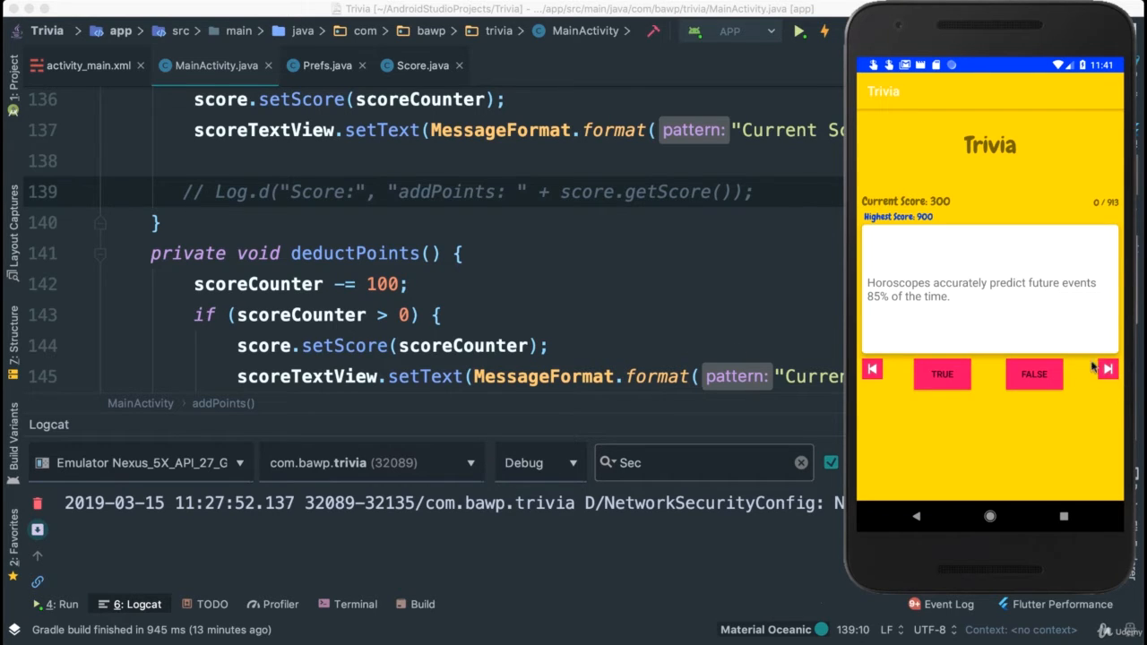
mouse_move(1034, 375)
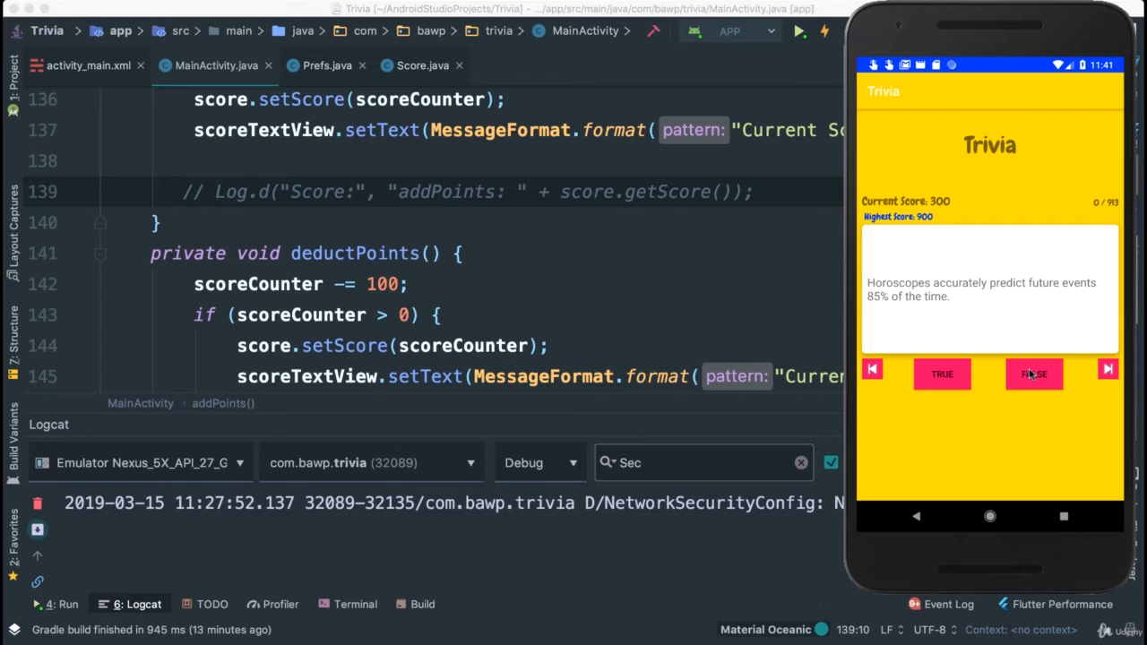
mouse_move(943, 375)
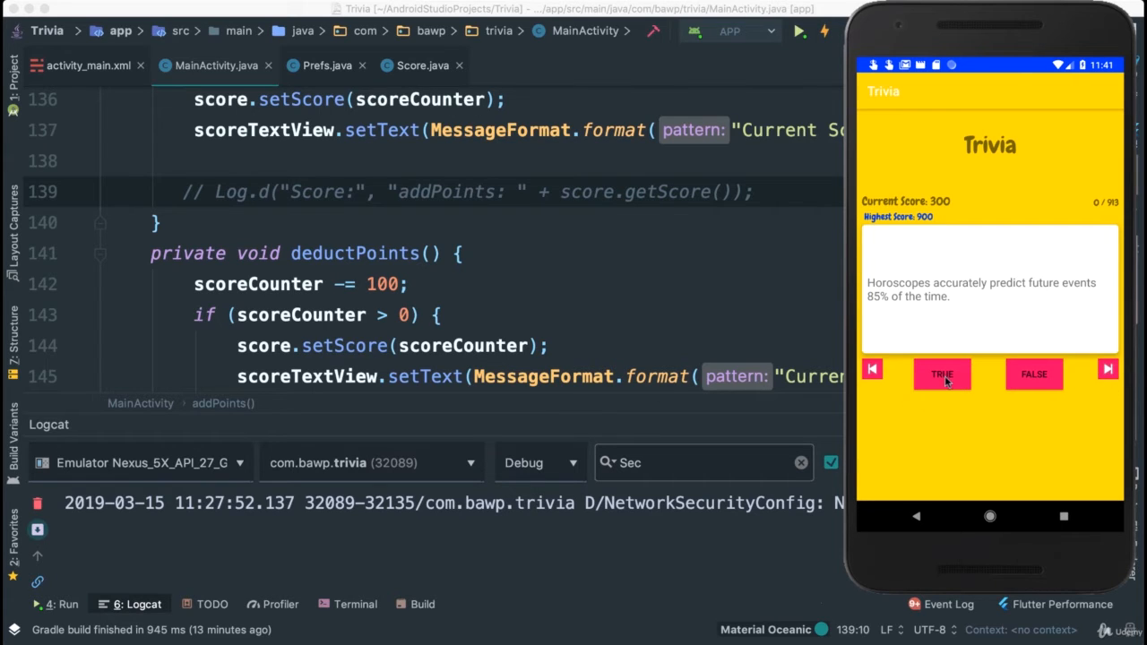
mouse_move(1034, 385)
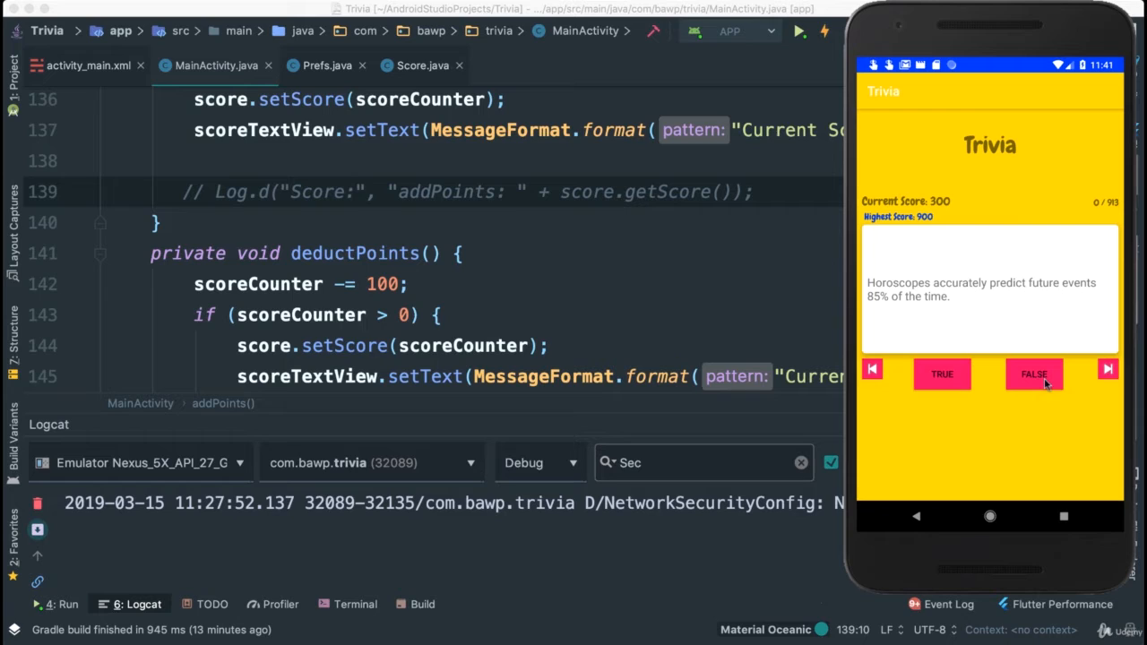
mouse_move(751, 219)
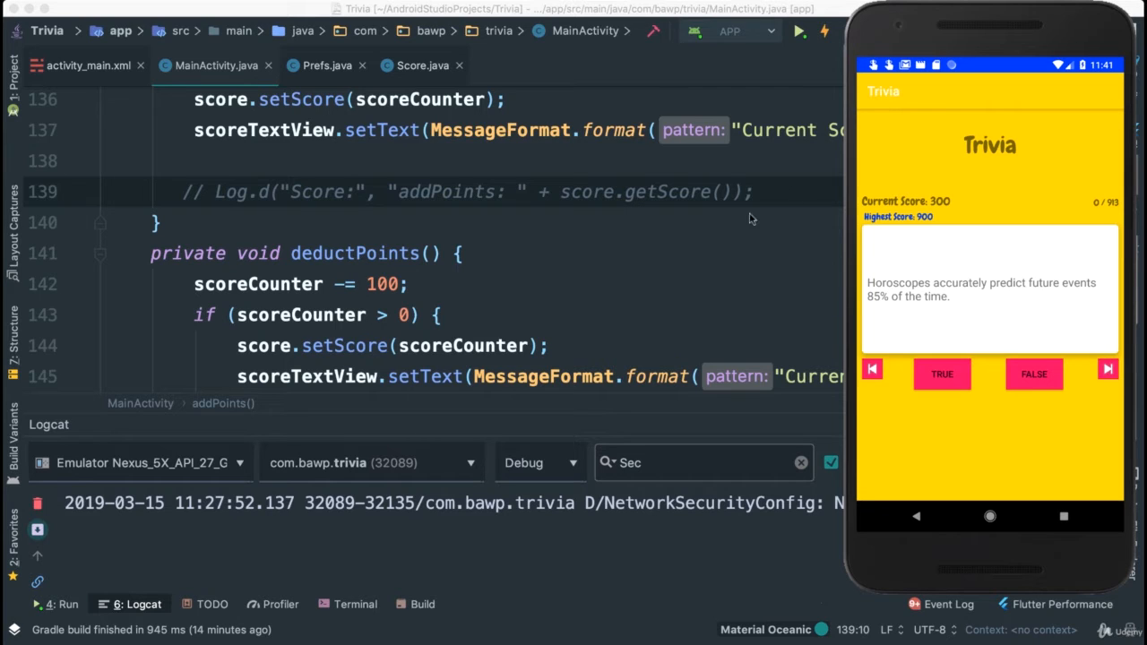
mouse_move(581, 319)
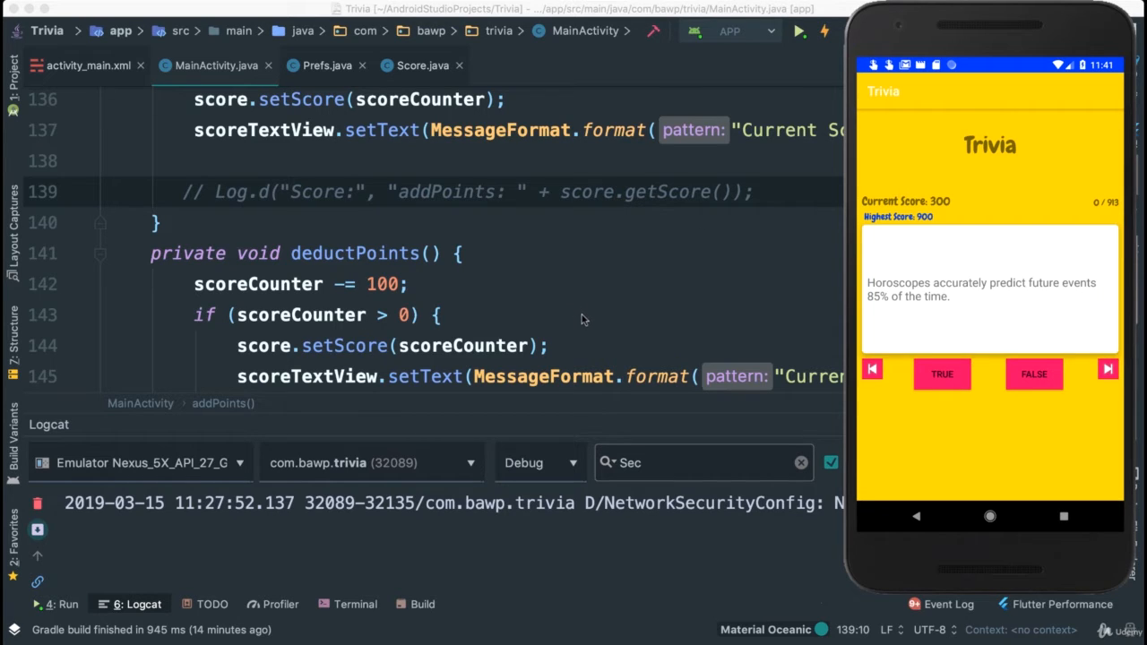
mouse_move(1033, 375)
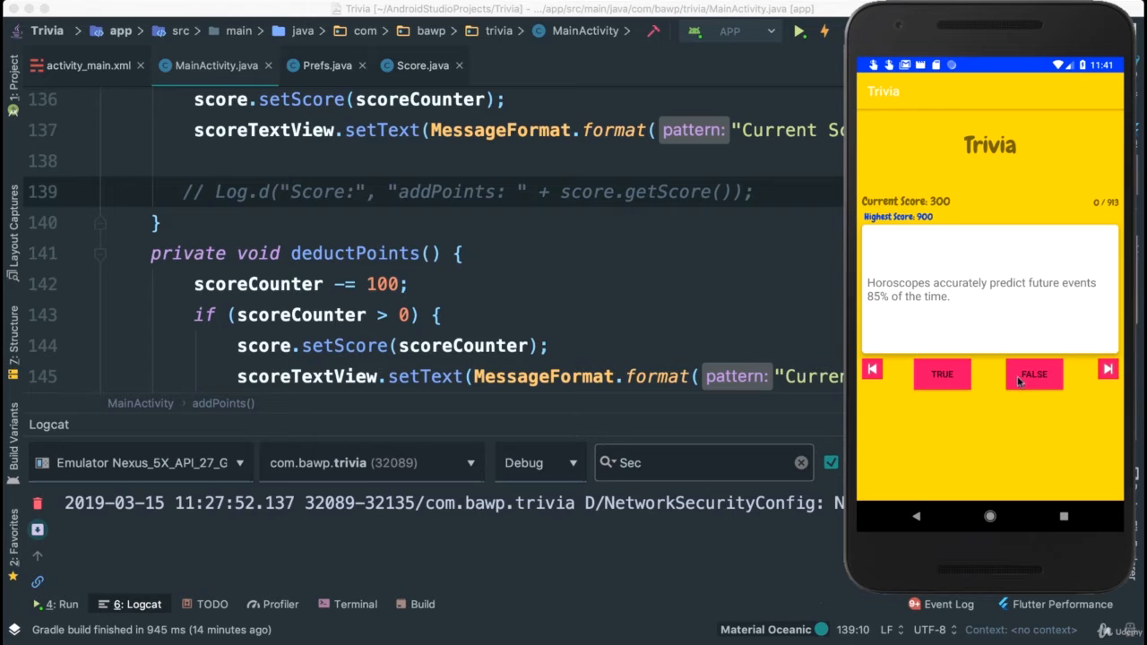
mouse_move(968, 410)
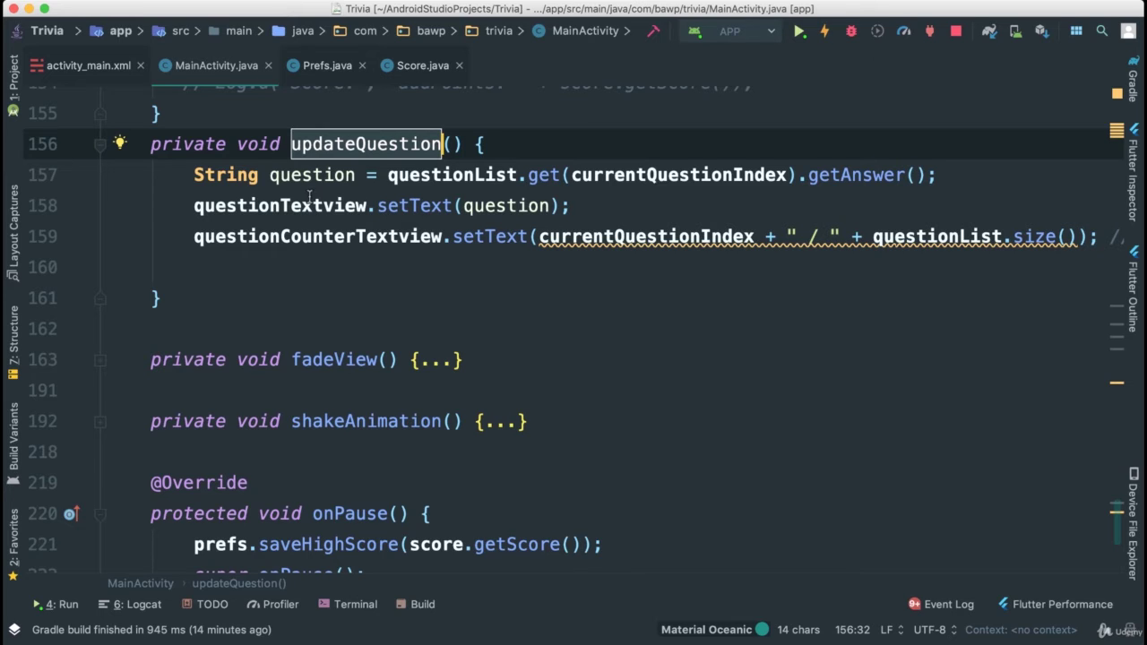
mouse_move(333, 164)
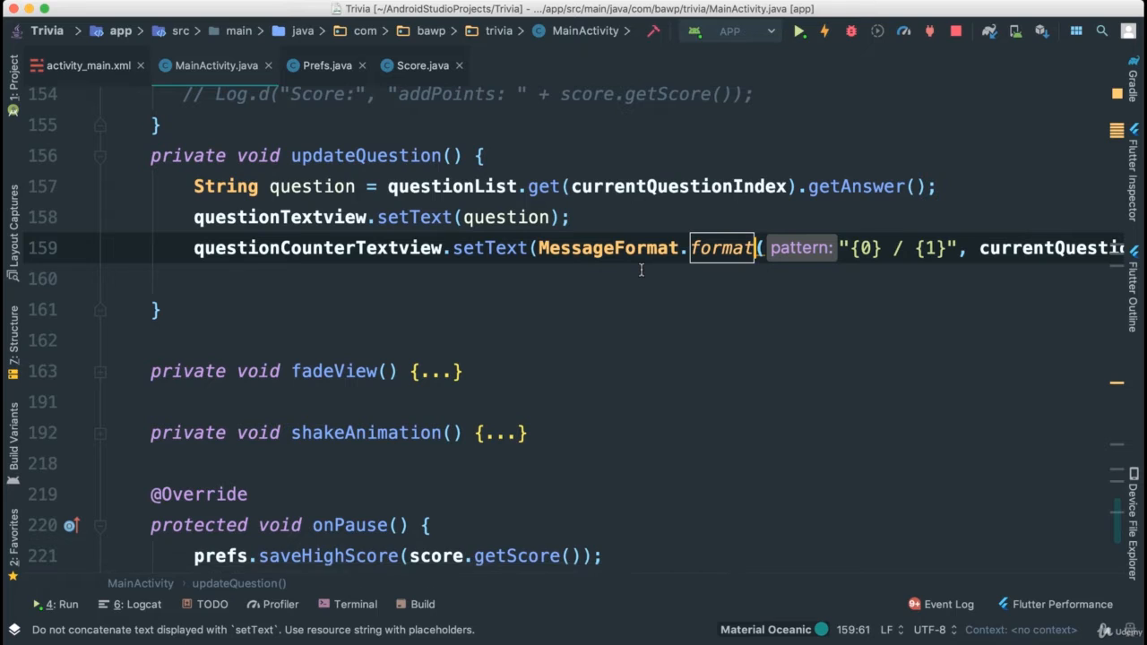
mouse_move(441, 285)
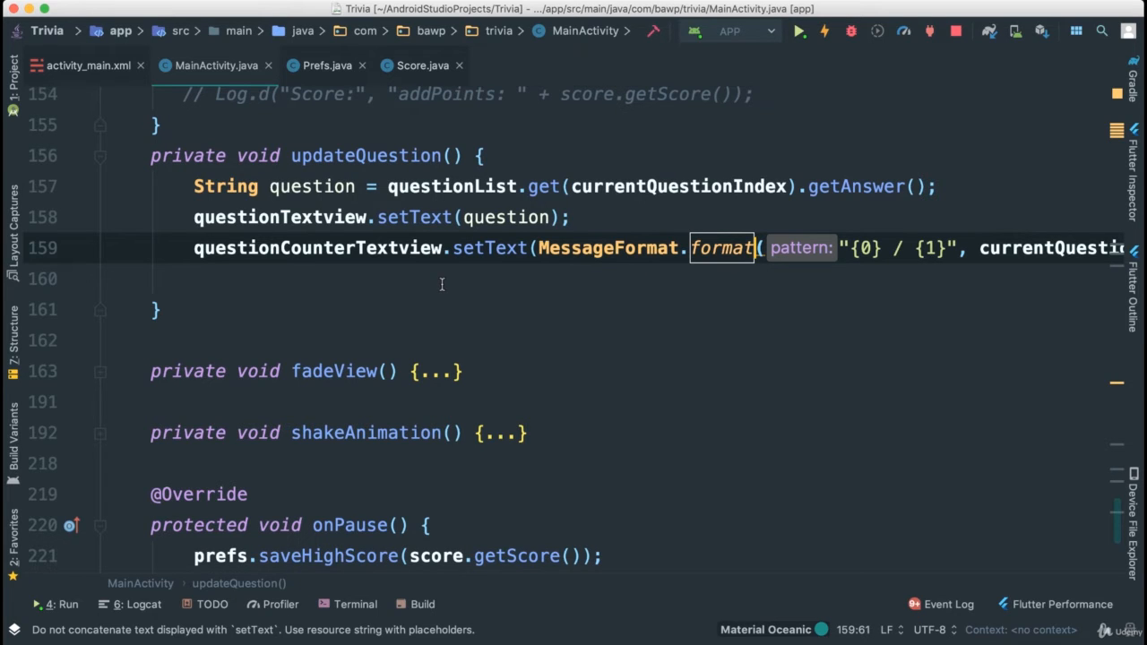
Select the updateQuestion method whose counter text will use MessageFormat.format("{0} / {1}", ...)
double_click(365, 154)
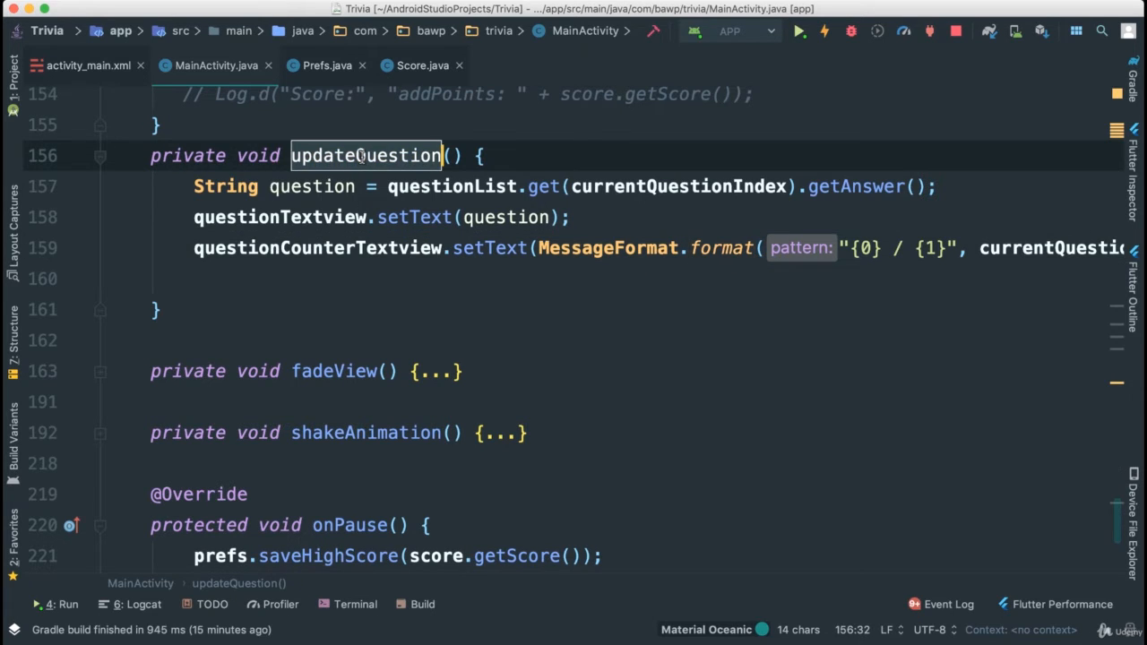
mouse_move(491, 265)
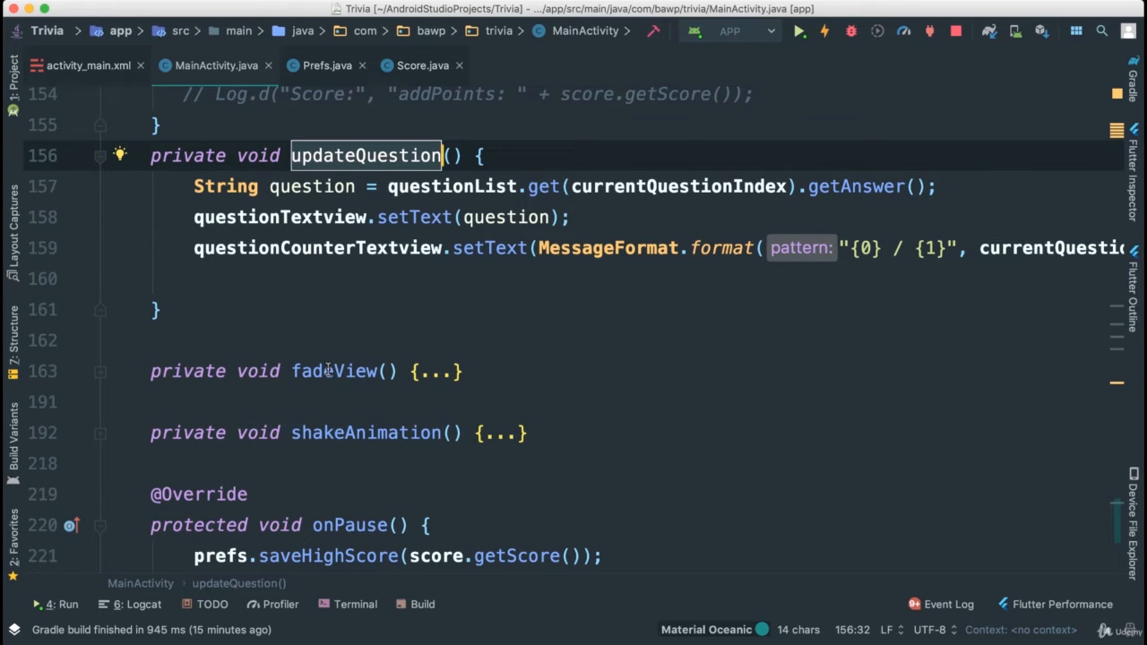
mouse_move(362, 445)
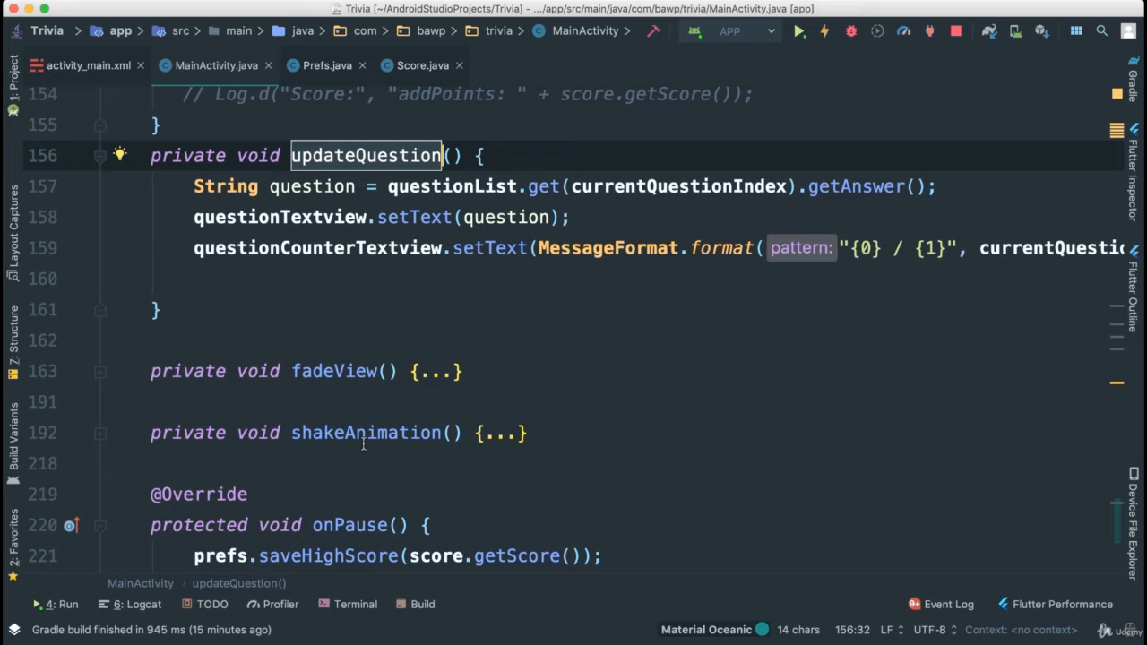
Jump to fadeView's usage in checkAnswer and reveal its 350 ms reversing CardView AlphaAnimation
click(337, 371)
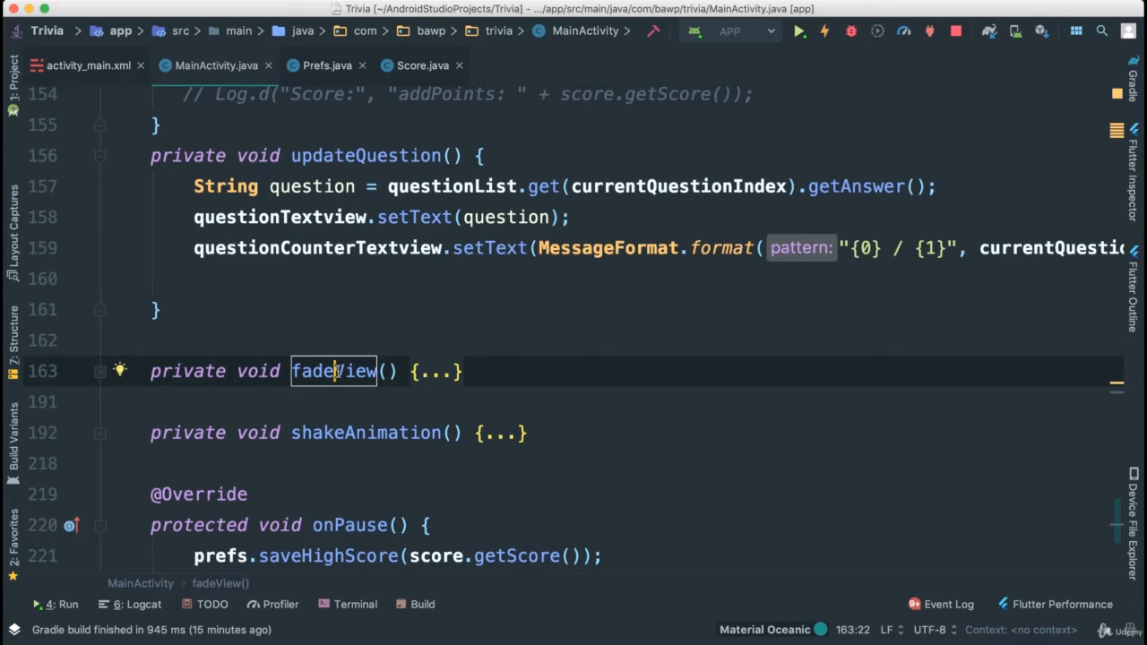
click(333, 371)
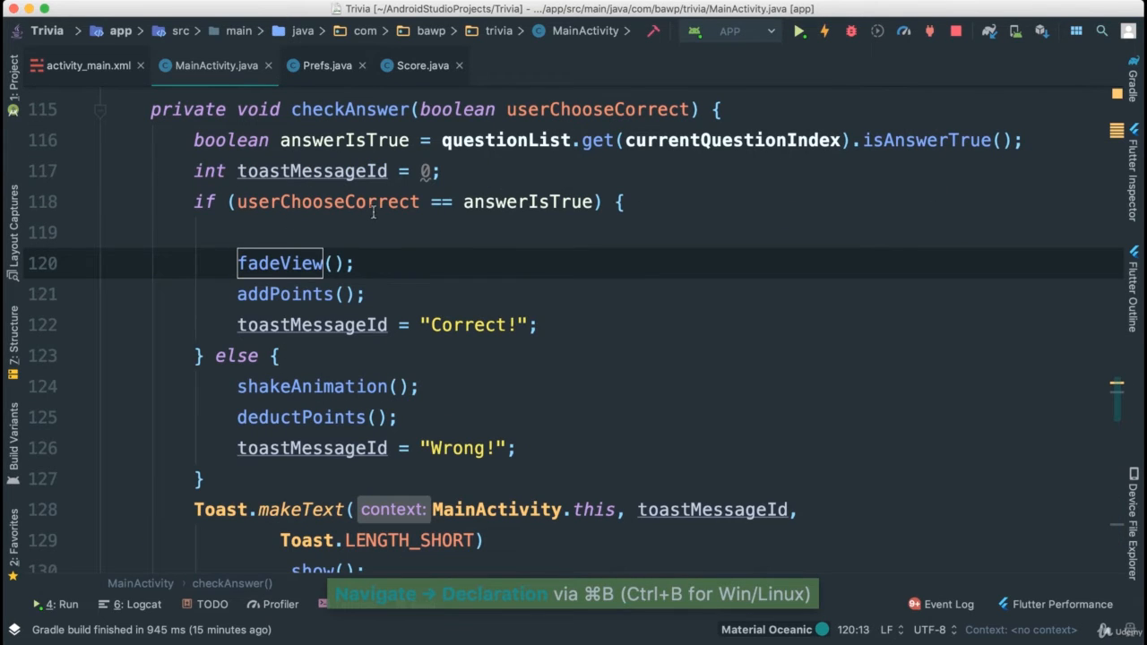
scroll(down, 3)
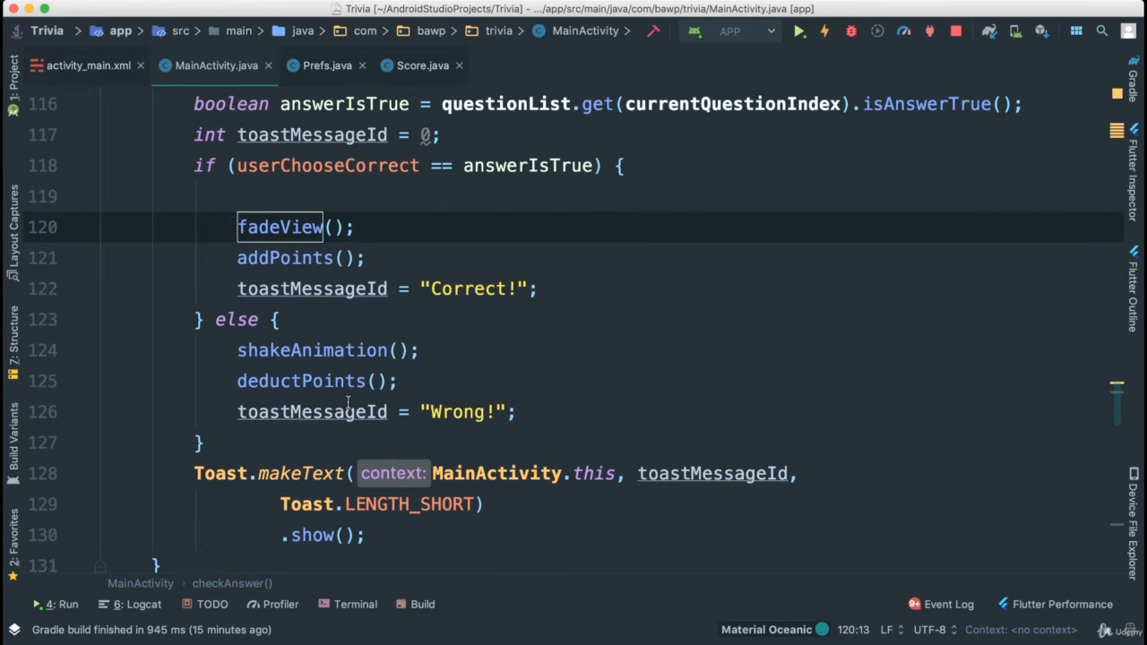
scroll(down, 3)
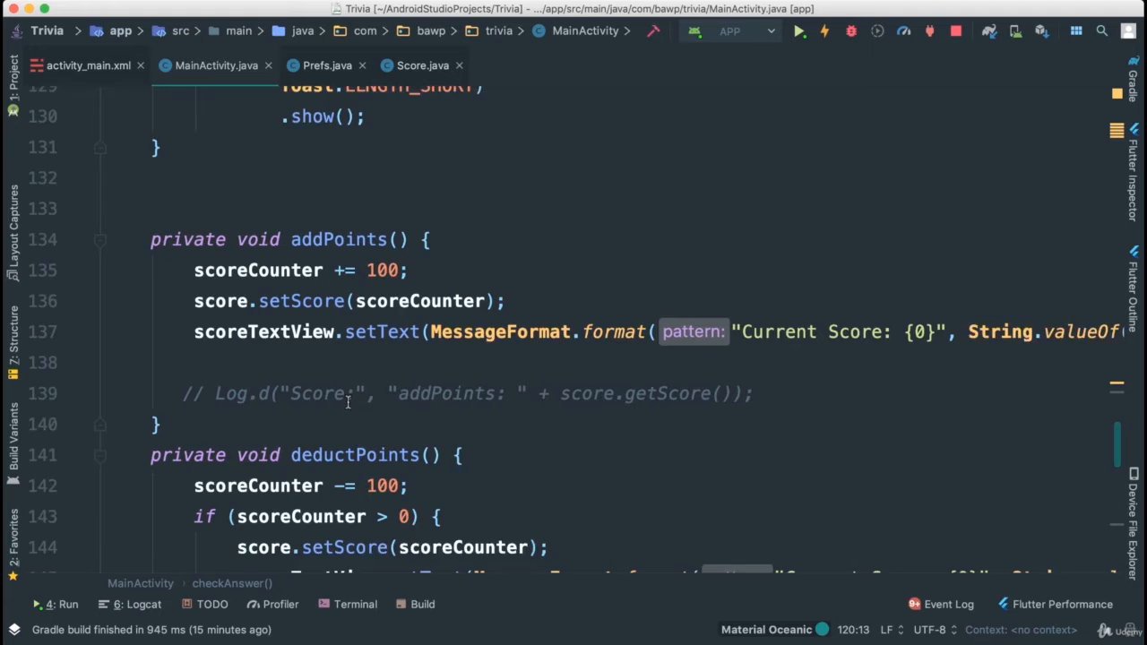
scroll(down, 3)
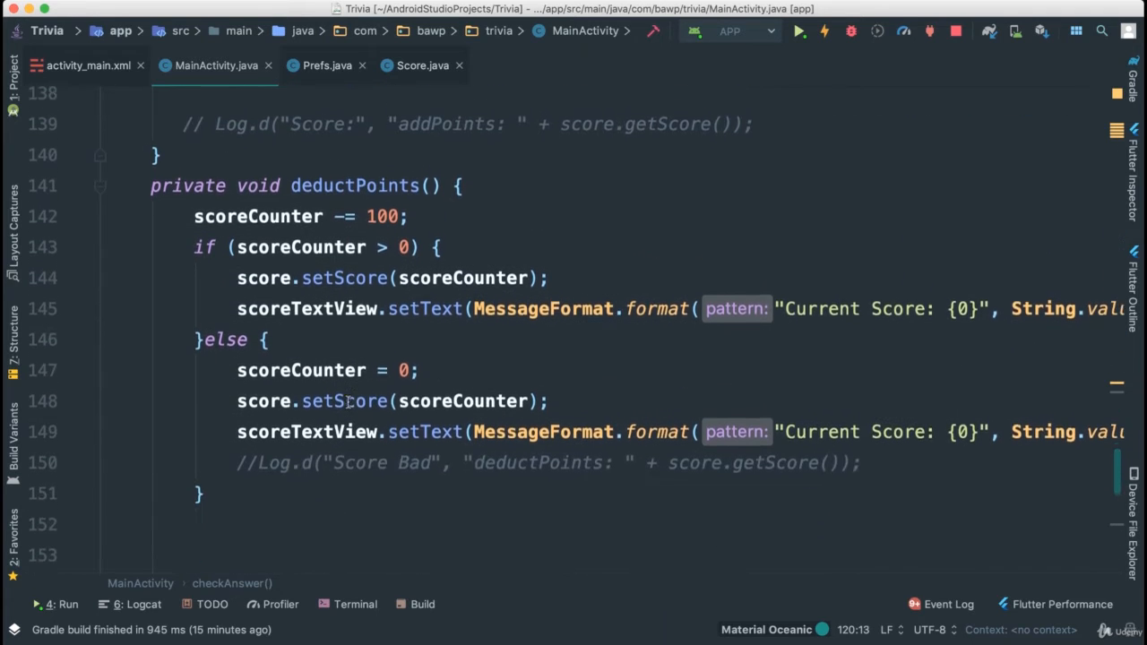
scroll(down, 3)
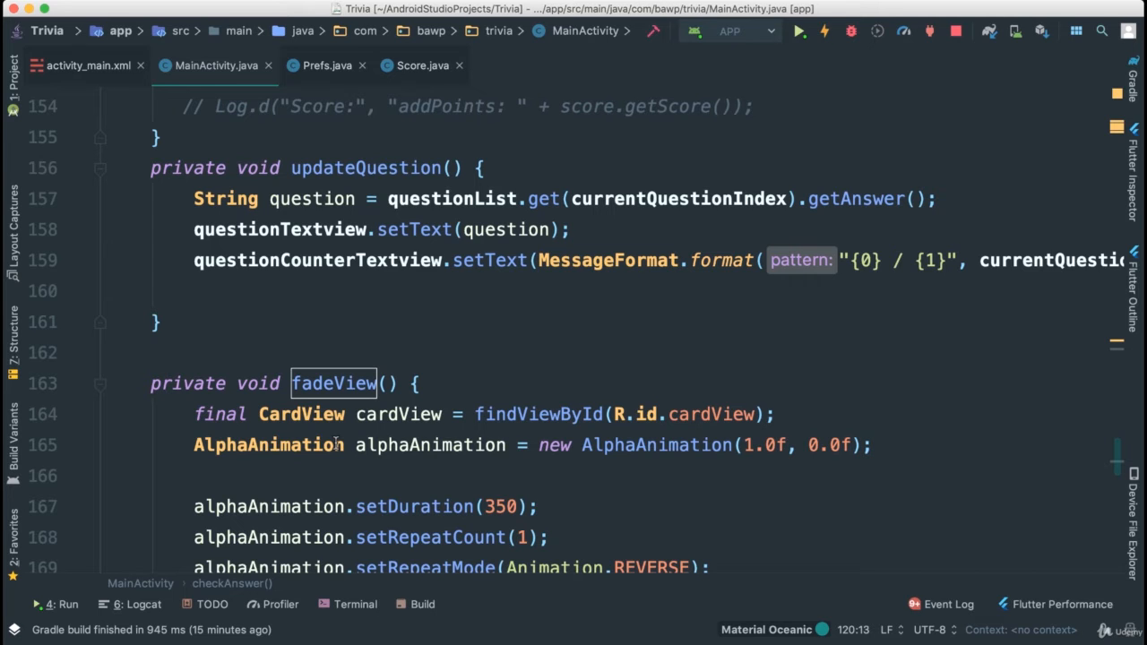
scroll(down, 3)
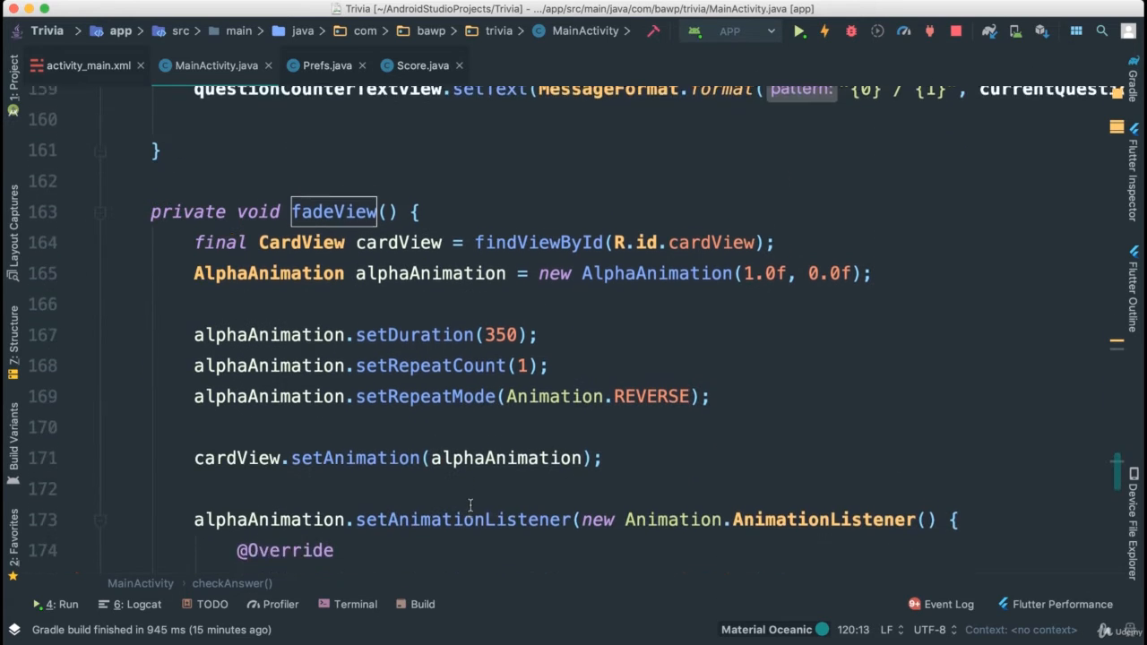
scroll(down, 3)
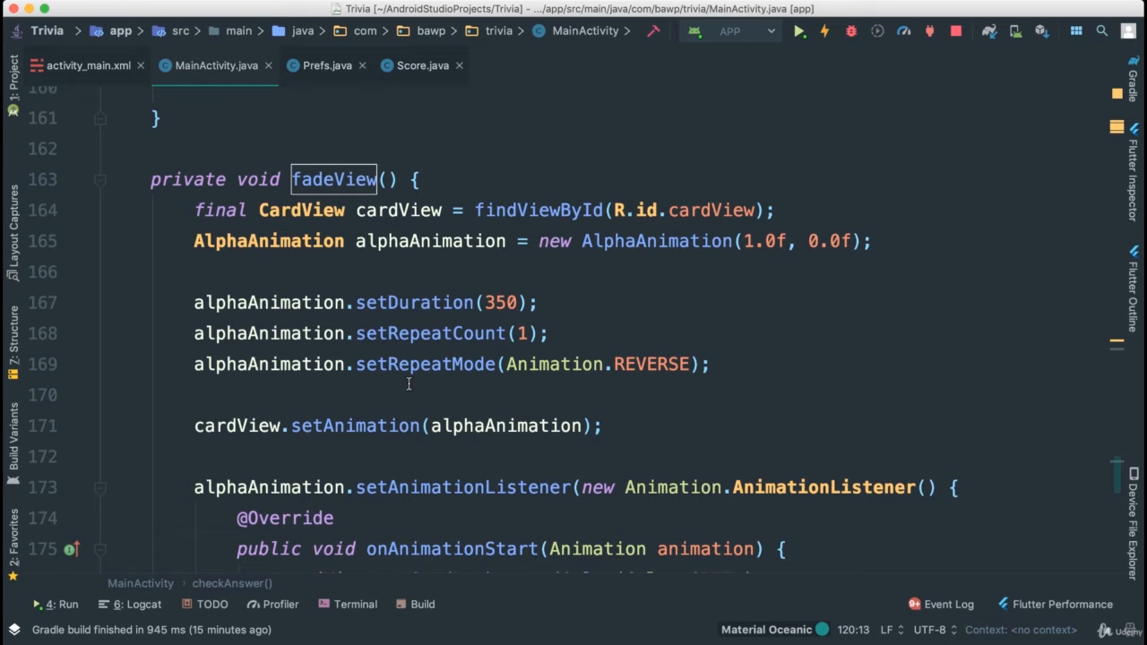
mouse_move(298, 367)
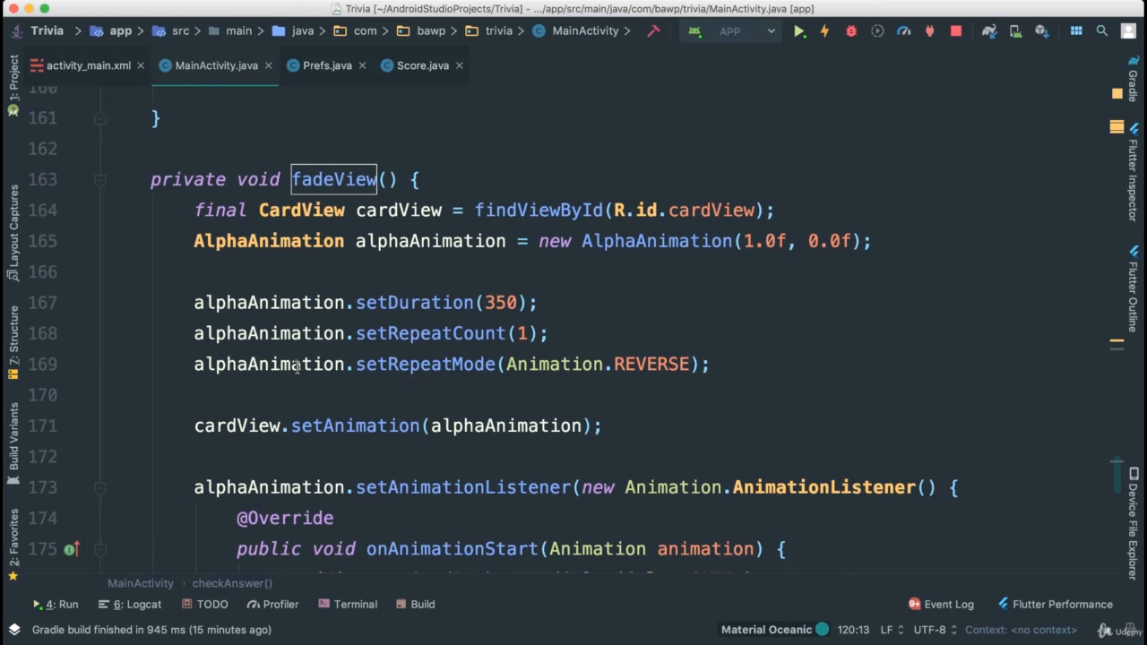
mouse_move(554, 446)
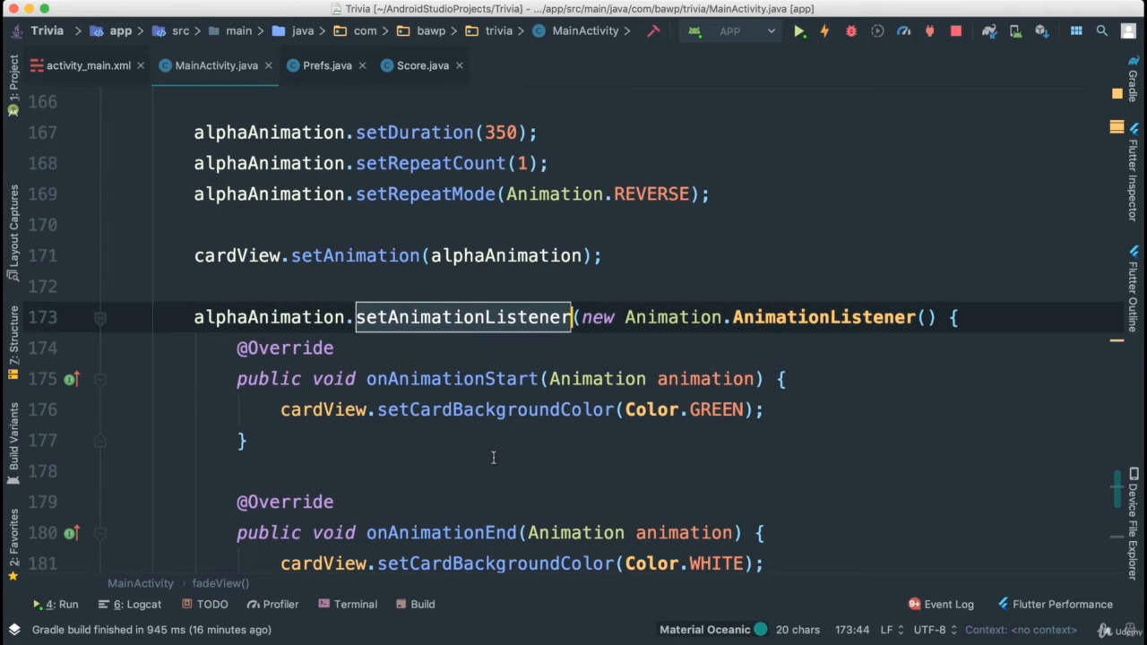
Review fadeView's AnimationListener around the onAnimationEnd white background reset
scroll(down, 3)
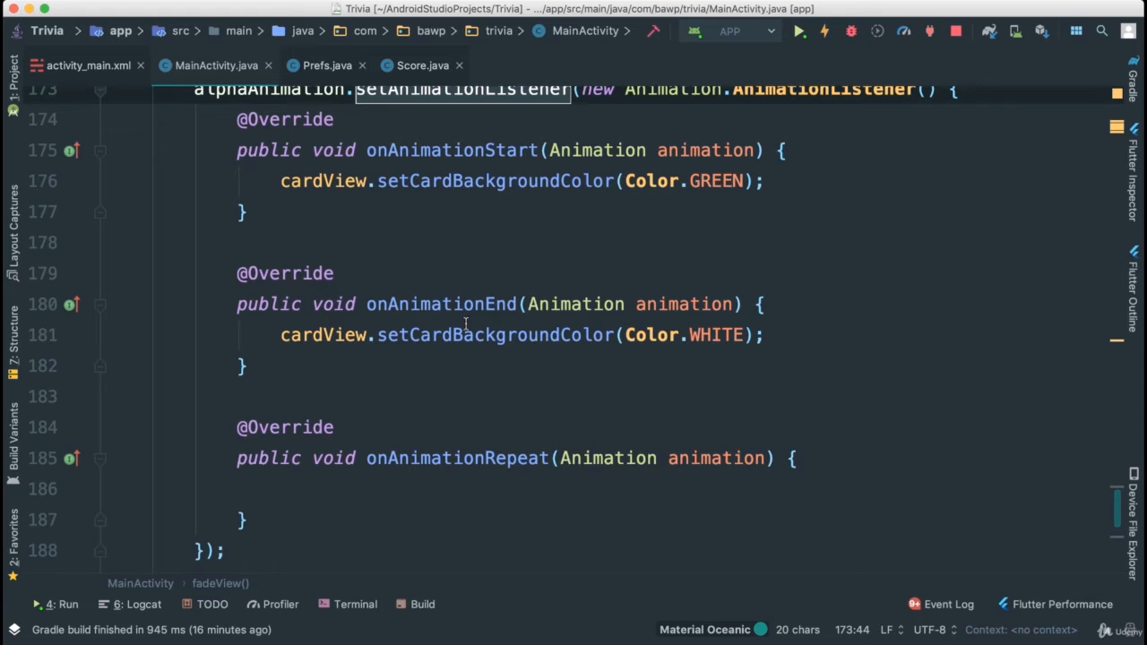
mouse_move(538, 425)
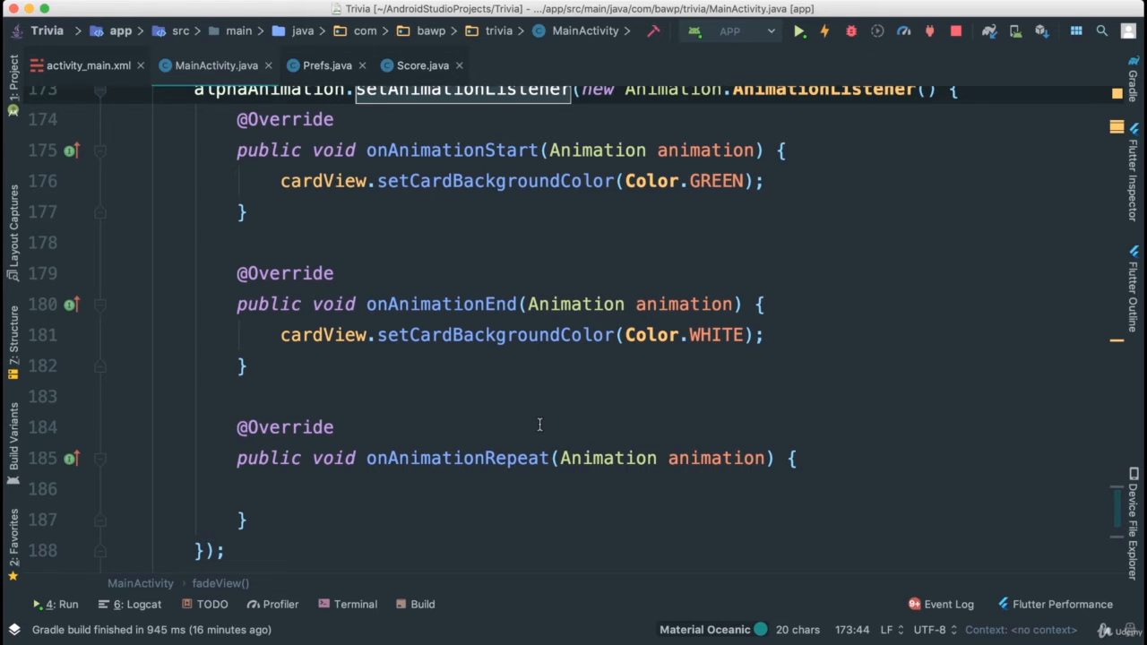
scroll(up, 3)
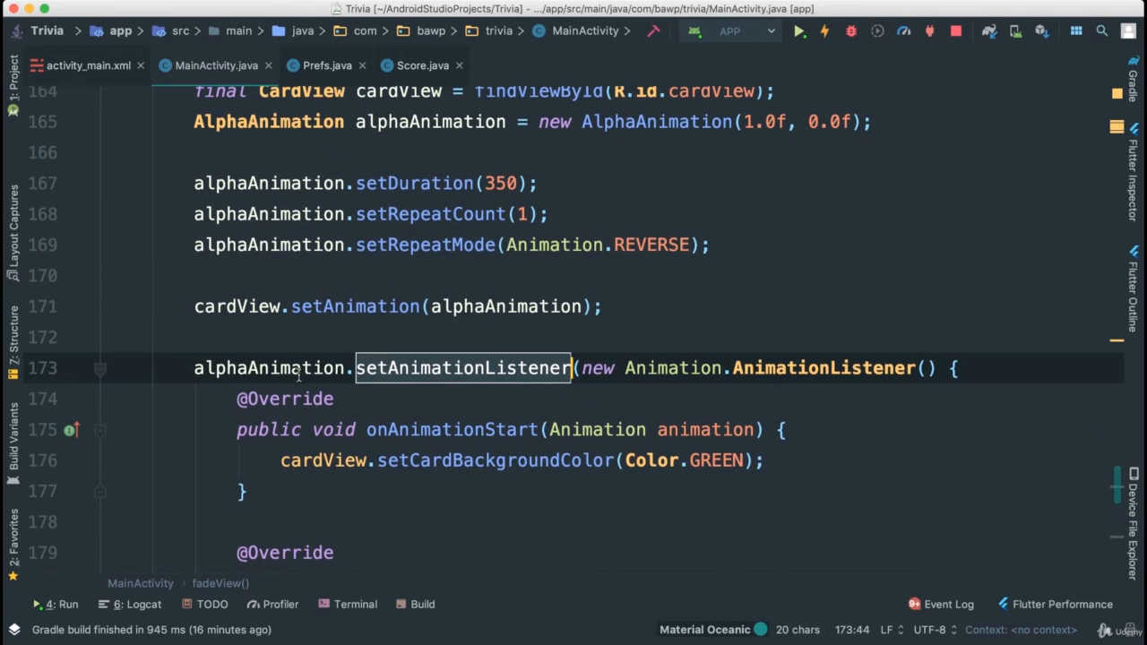
mouse_move(519, 516)
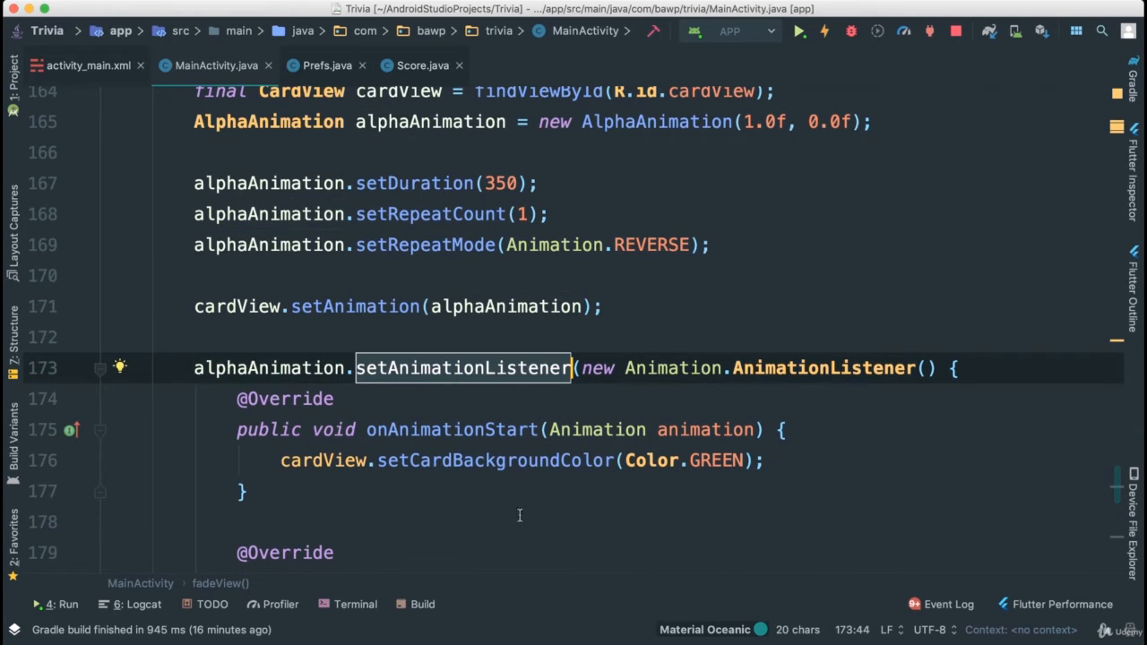
scroll(down, 3)
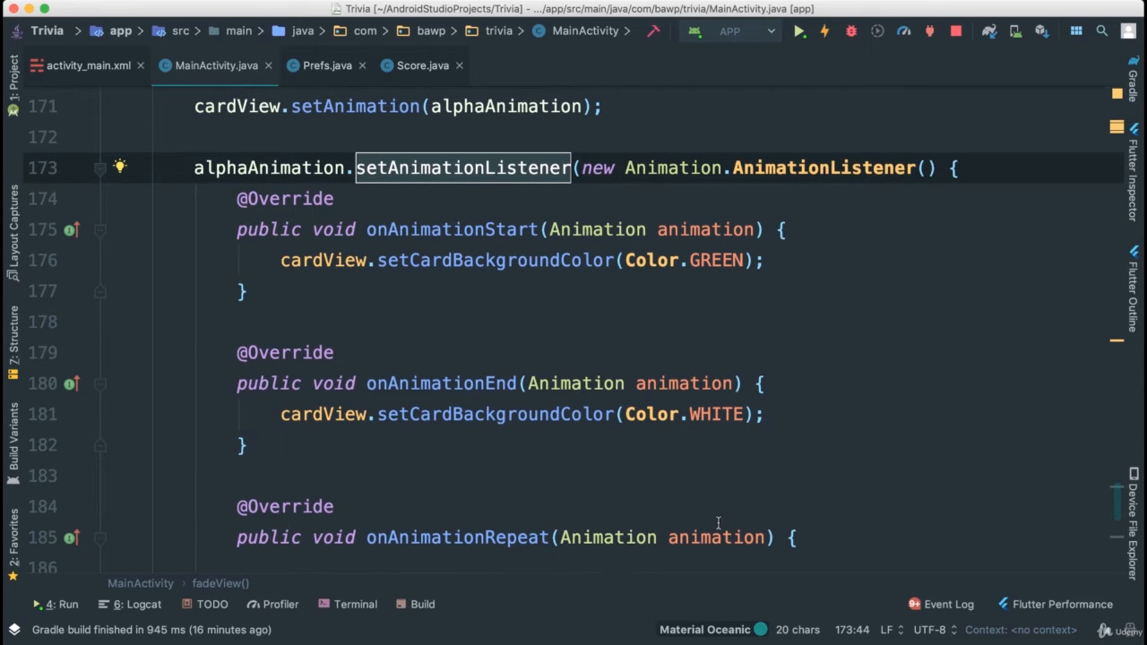
mouse_move(674, 477)
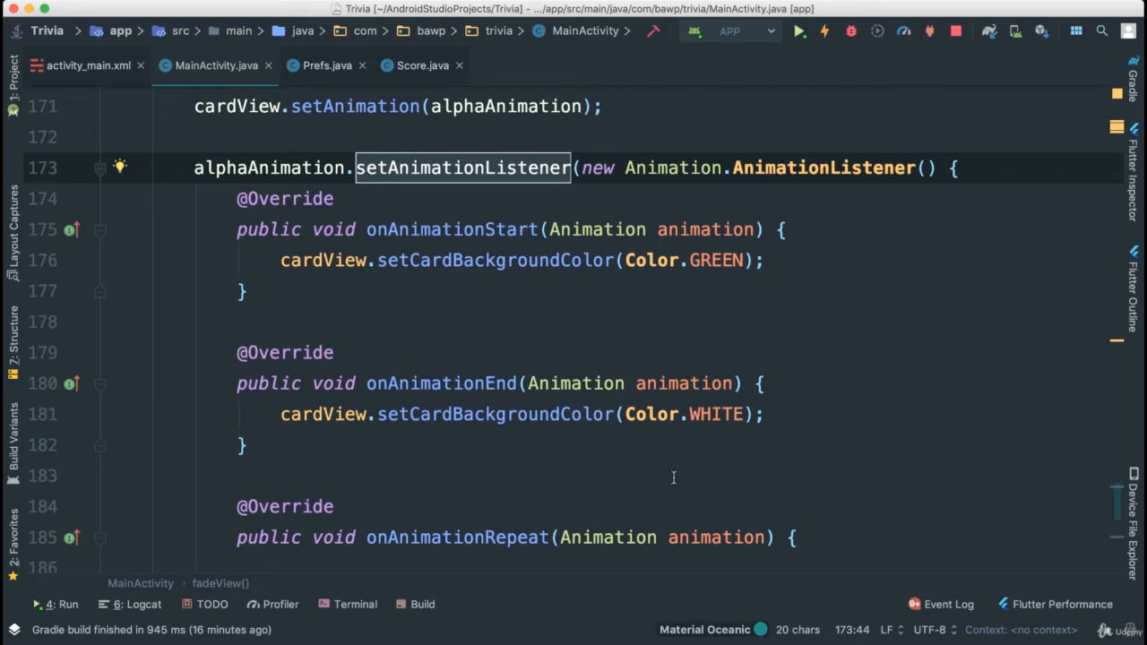
scroll(down, 3)
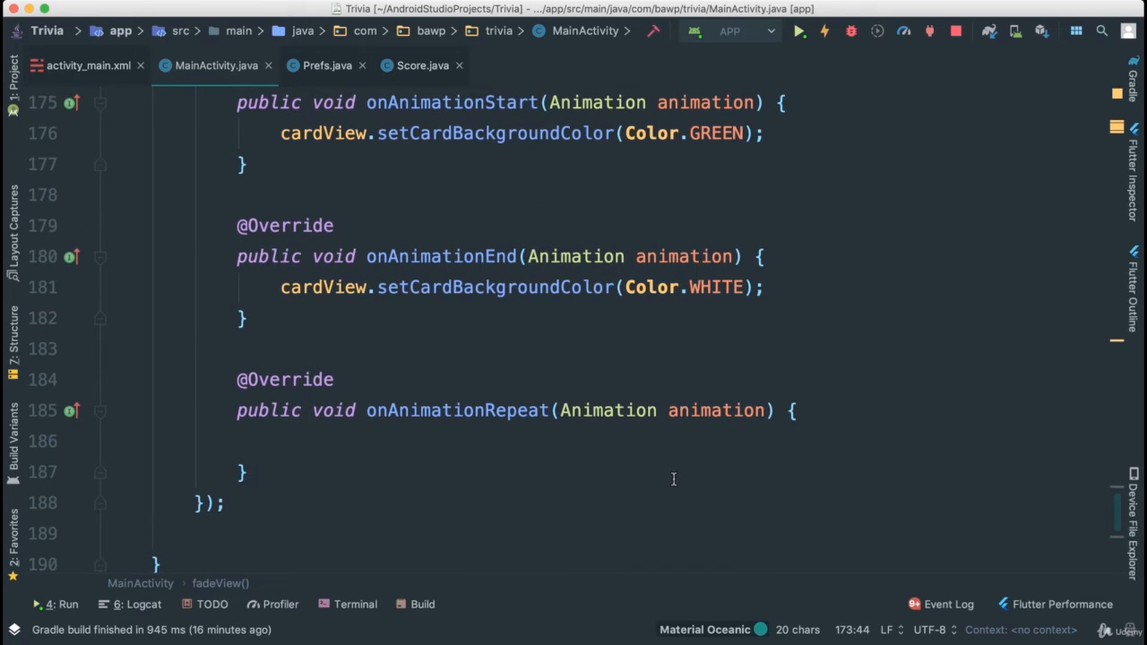
scroll(up, 3)
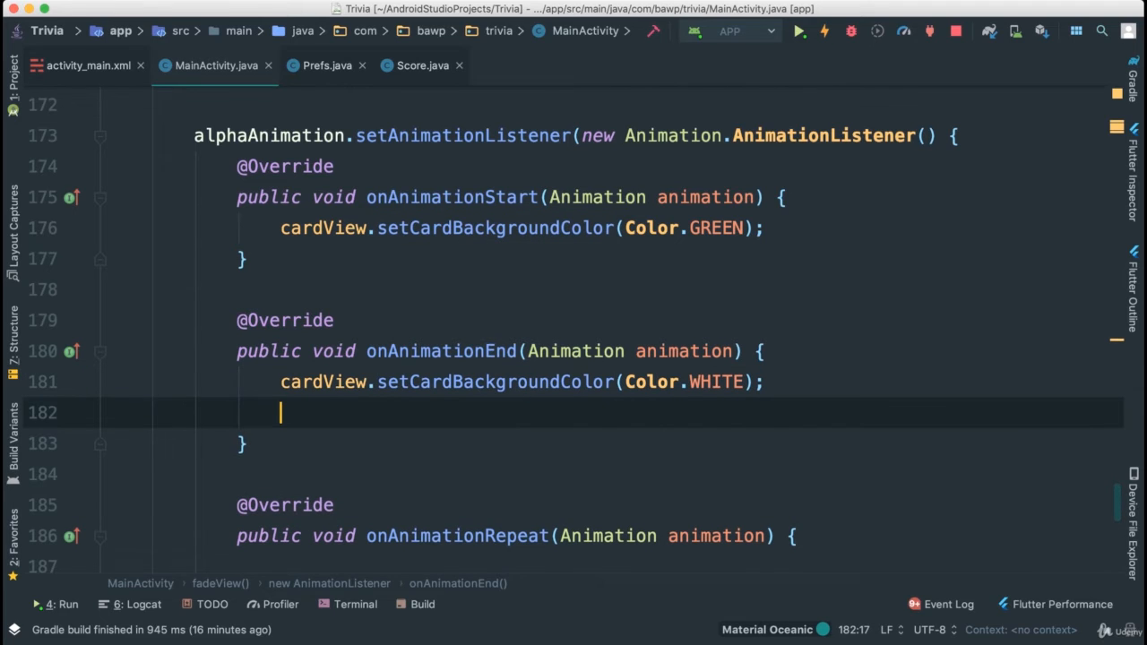
text(updateQuestion();)
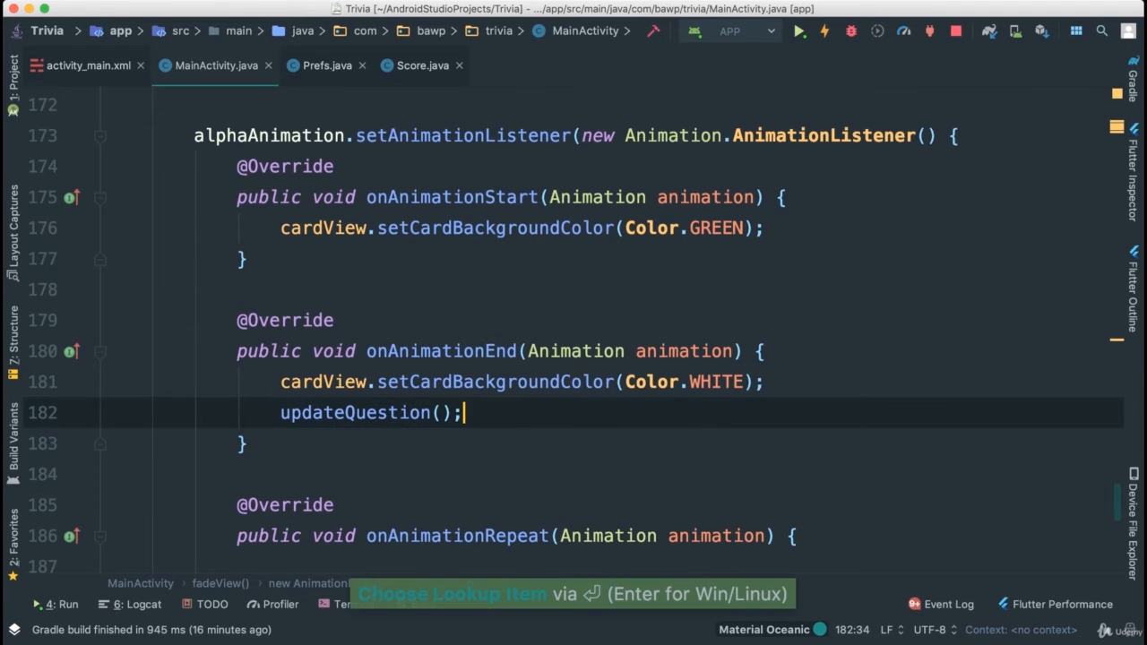
double_click(355, 412)
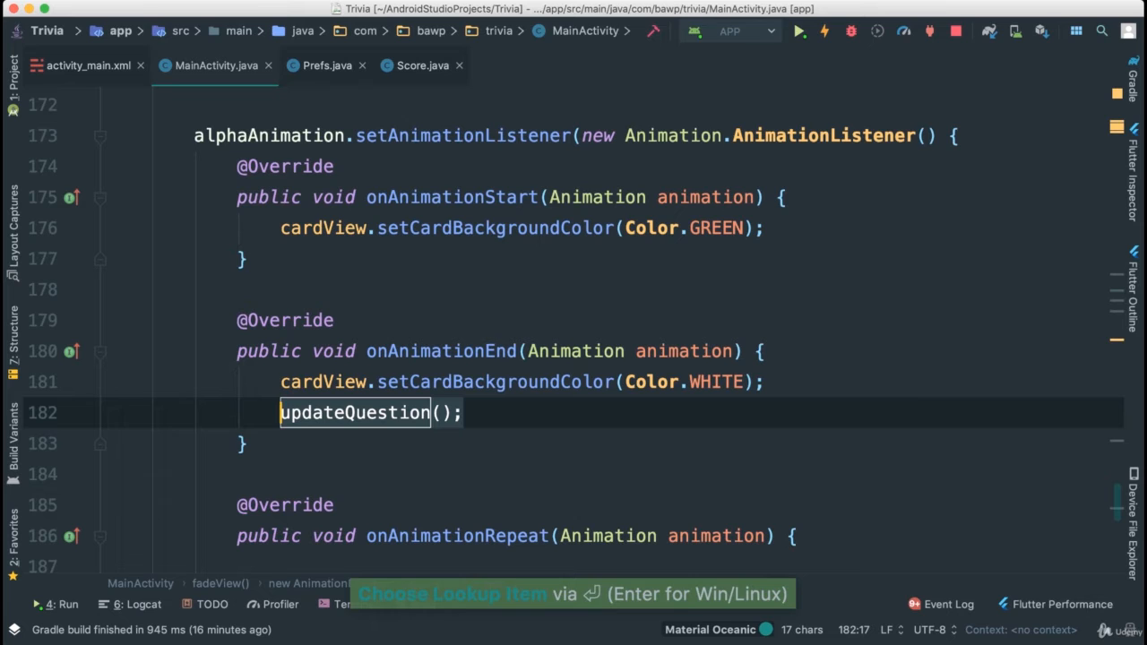
scroll(down, 3)
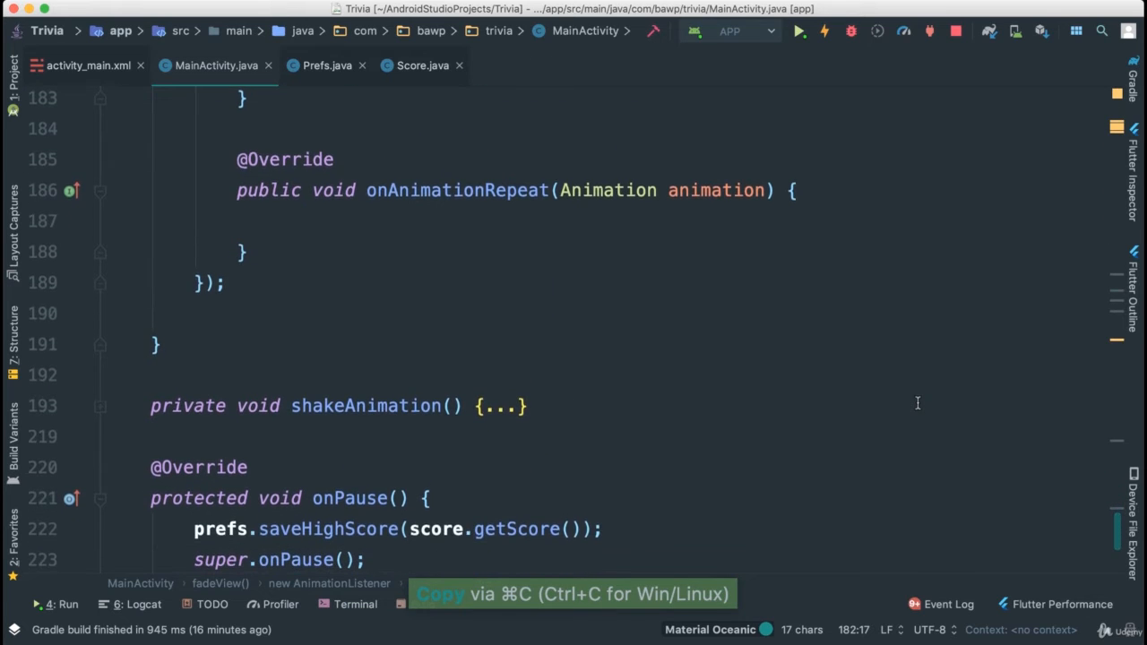
click(502, 405)
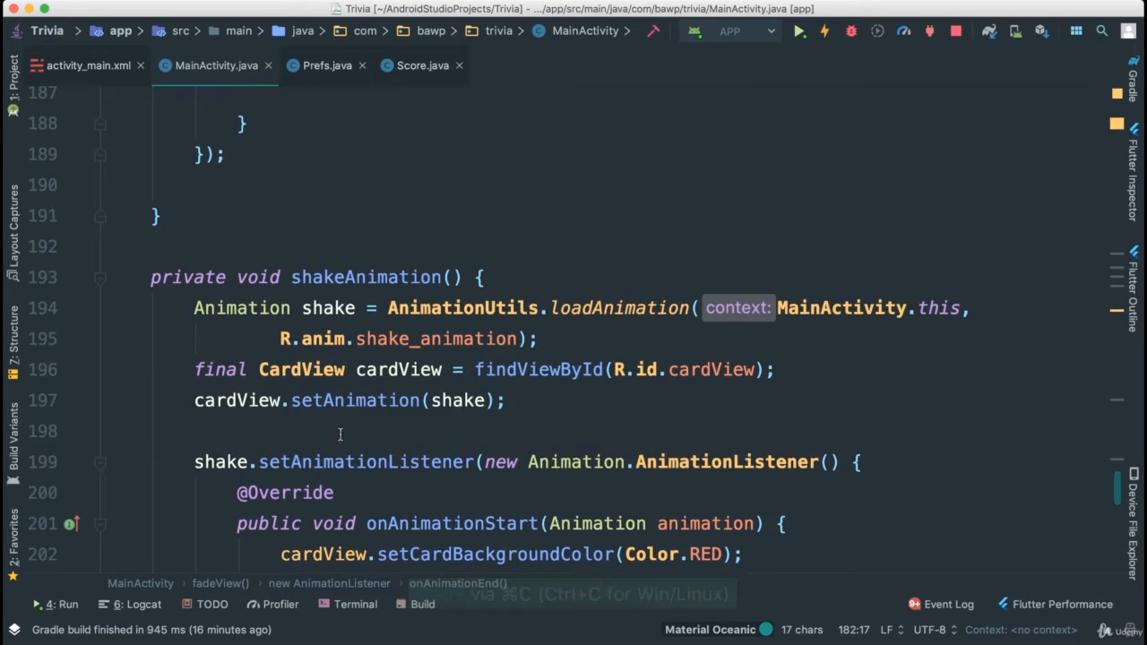
scroll(down, 3)
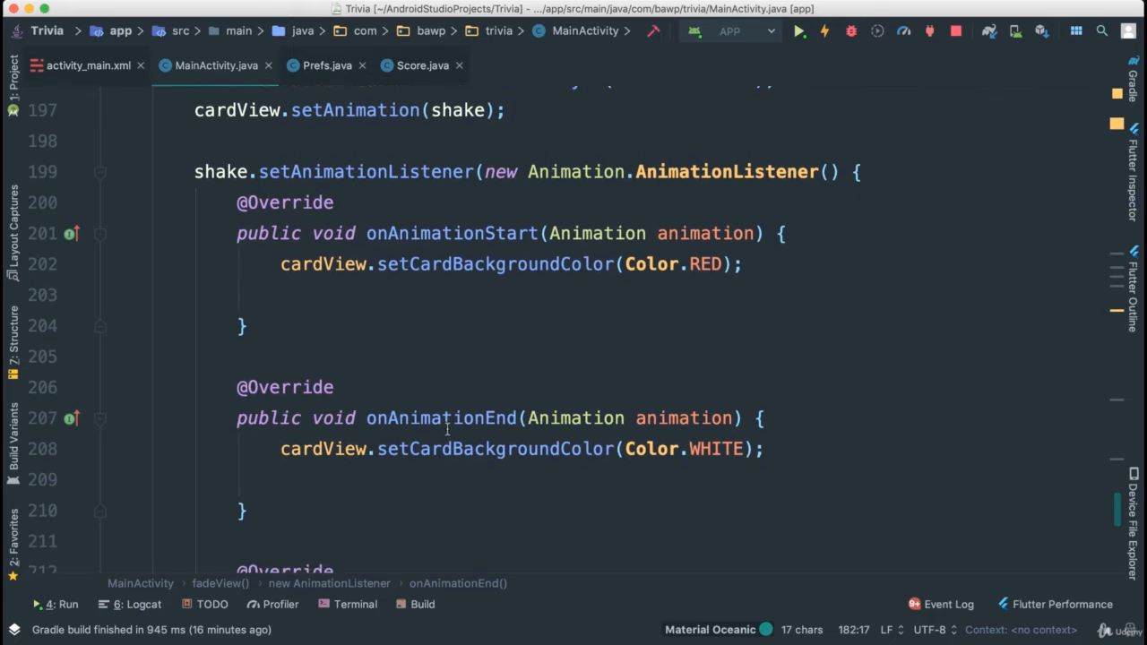
key(cmd+v)
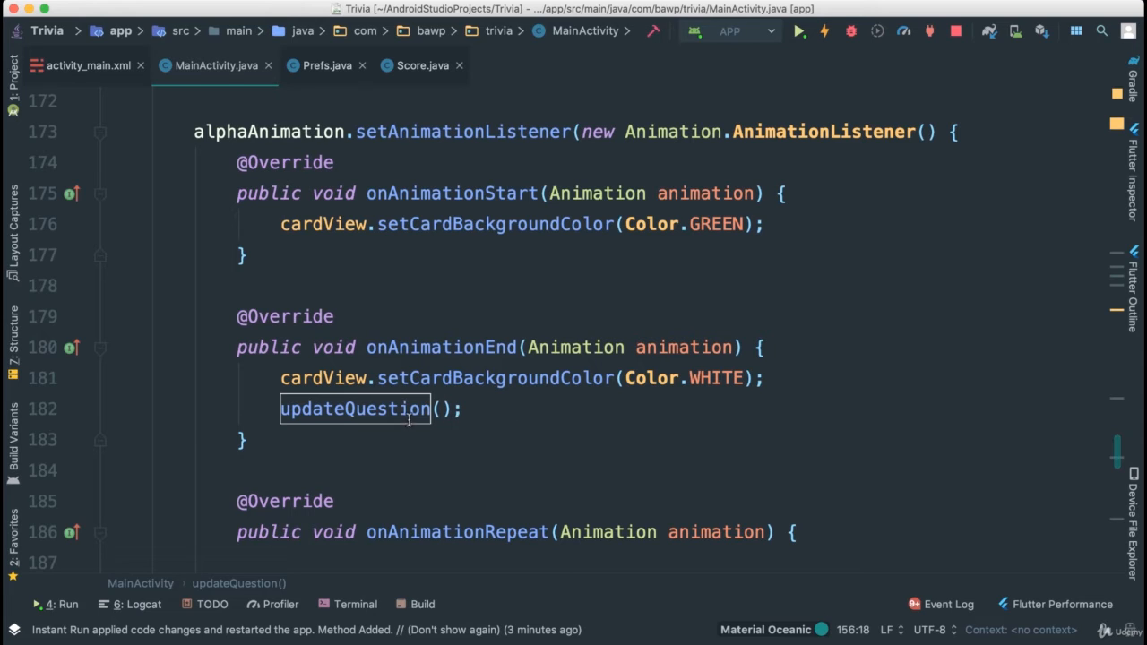
click(403, 408)
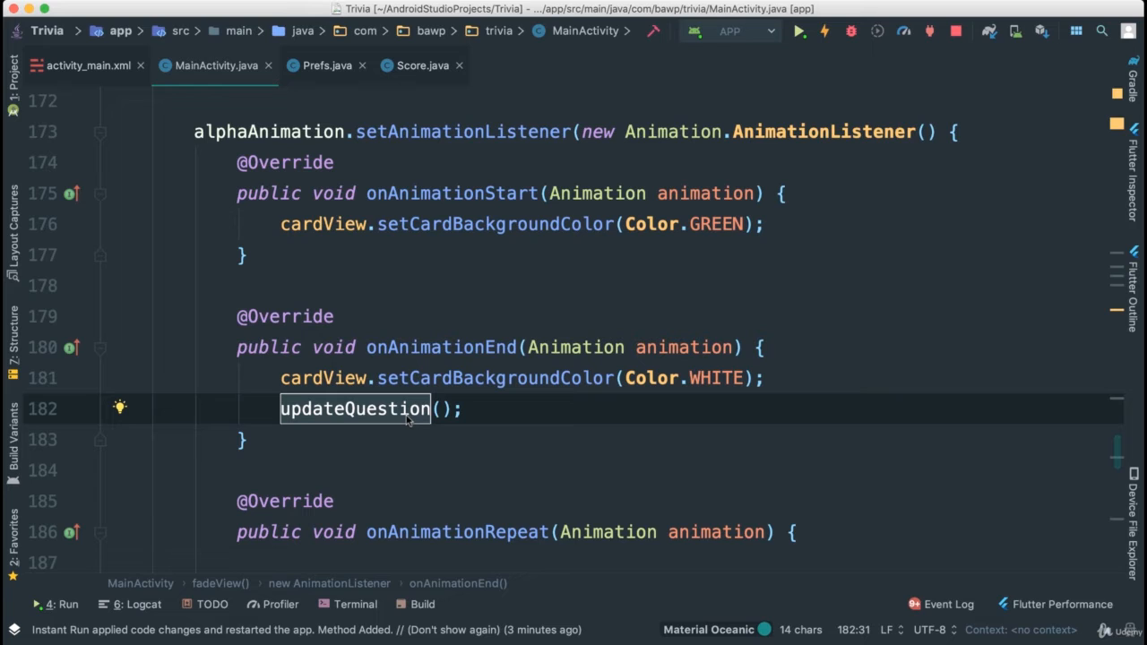
Scroll up to onClick's next_button case with its currentQuestionIndex increment and updateQuestion() lines
scroll(up, 3)
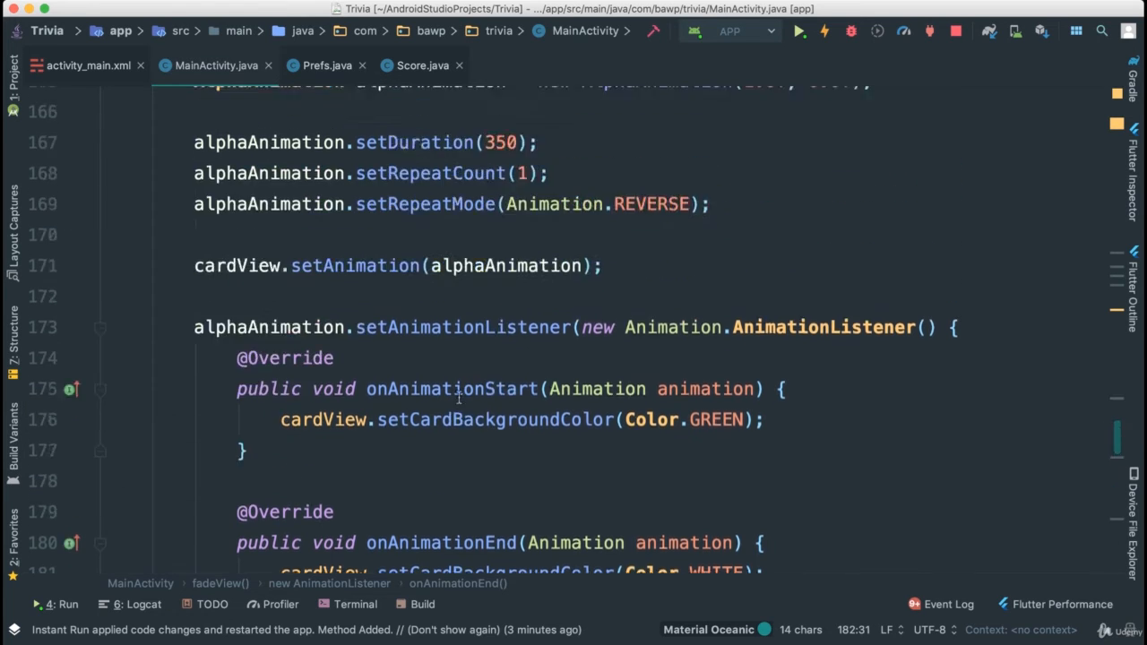
scroll(up, 3)
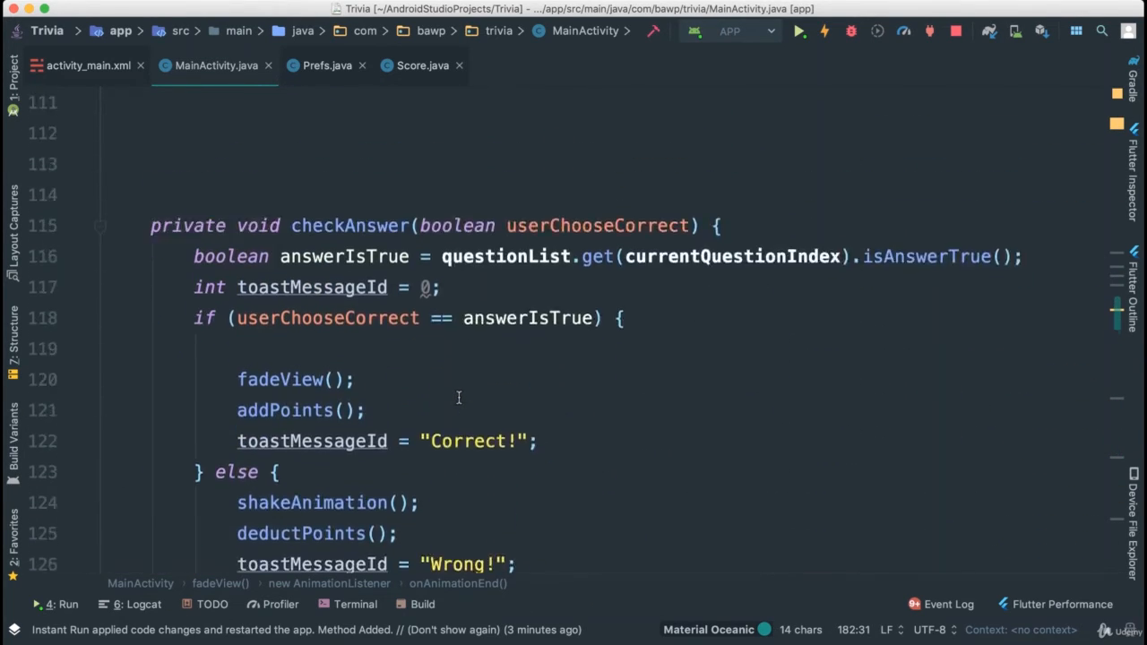
scroll(up, 3)
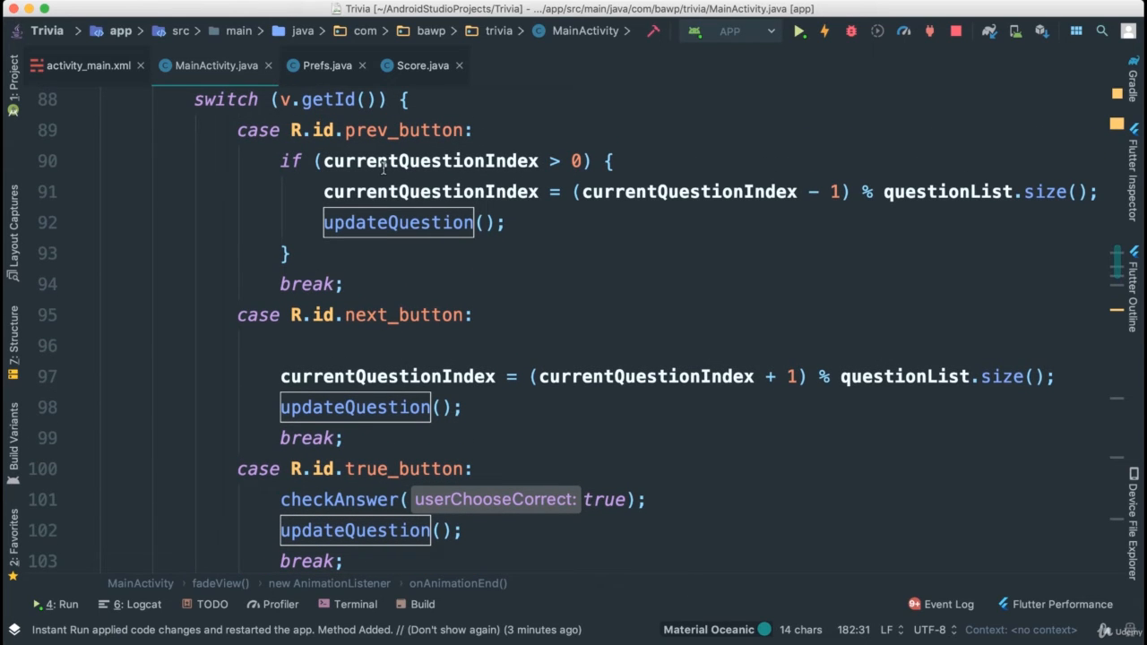
mouse_move(396, 405)
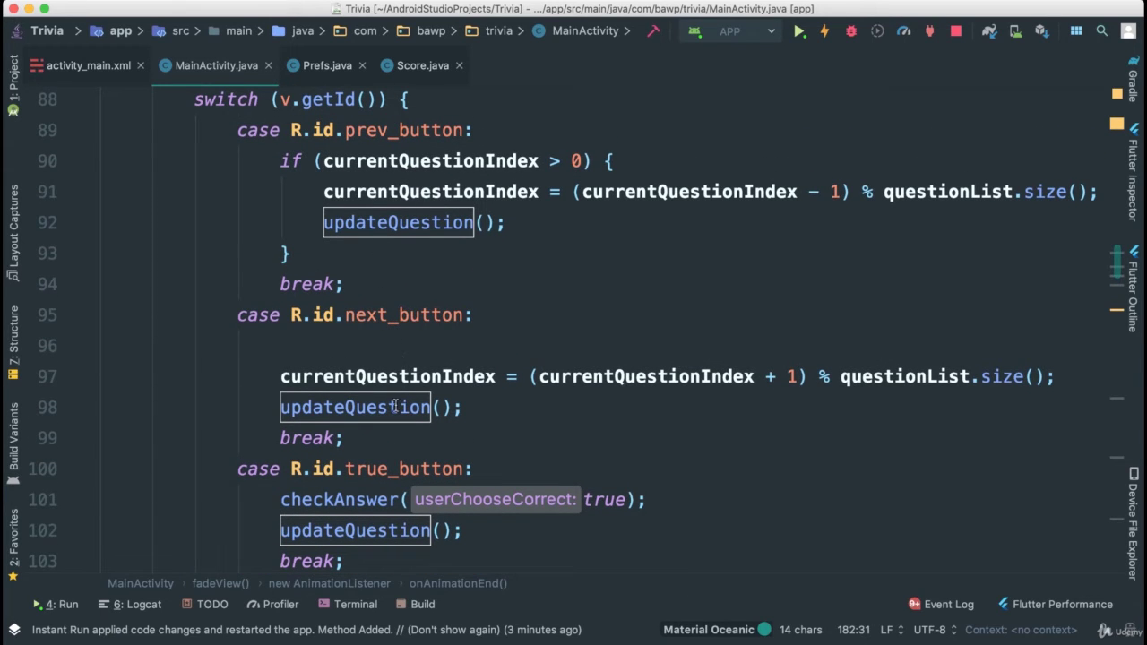
mouse_move(477, 332)
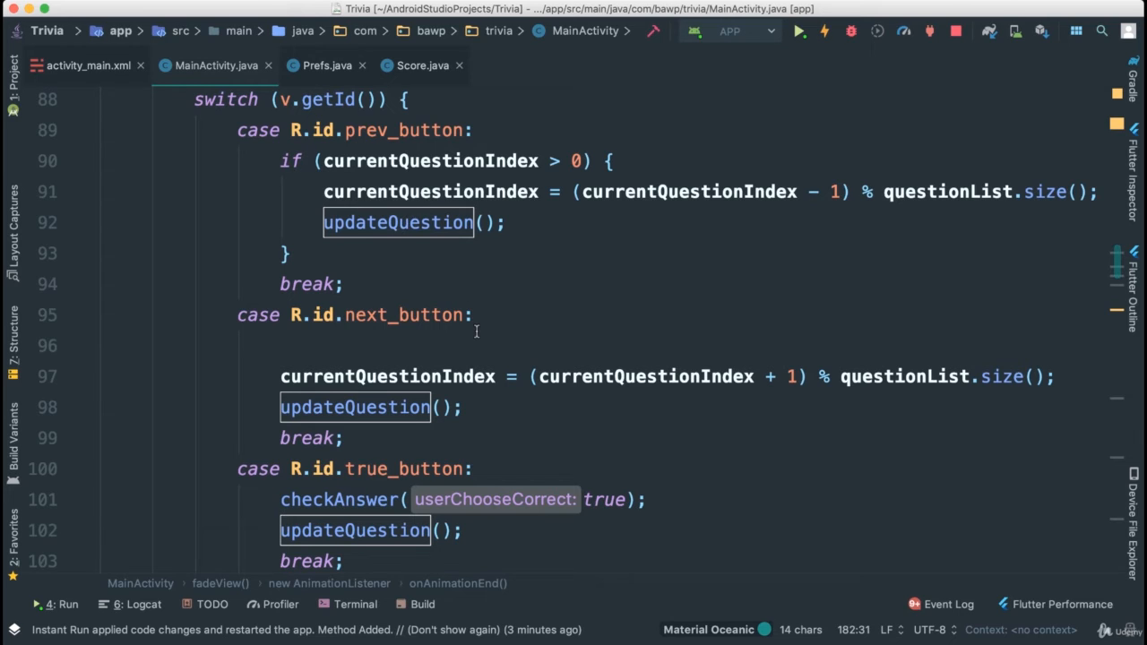
mouse_move(500, 401)
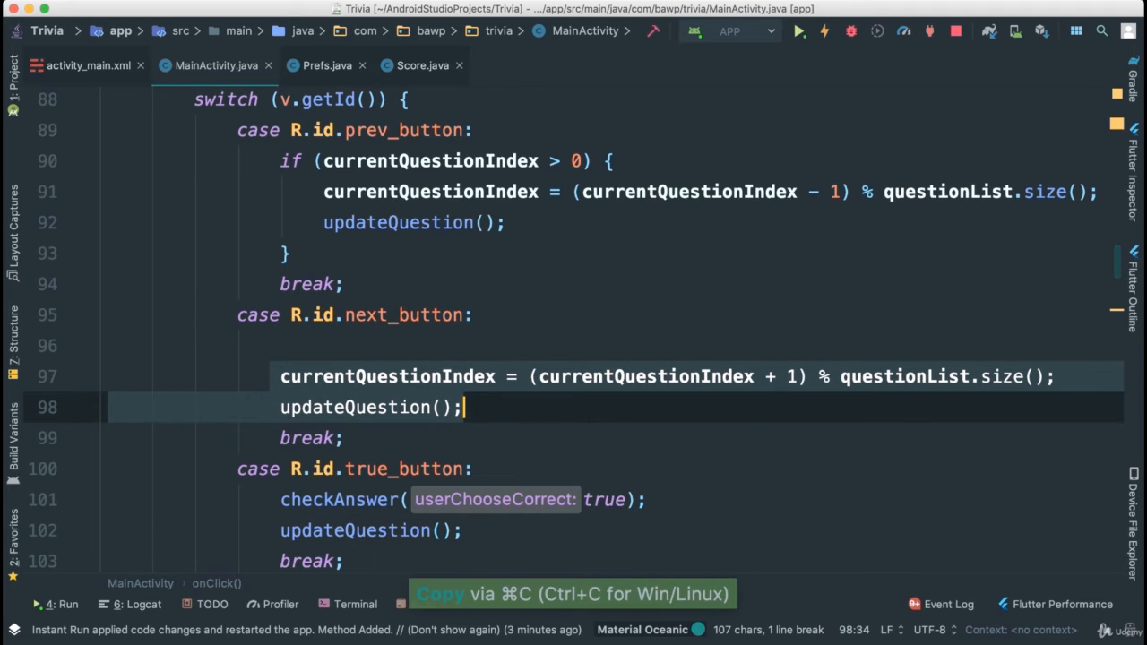
Have the shake listener's onAnimationEnd advance currentQuestionIndex before updateQuestion(), then save all
scroll(down, 3)
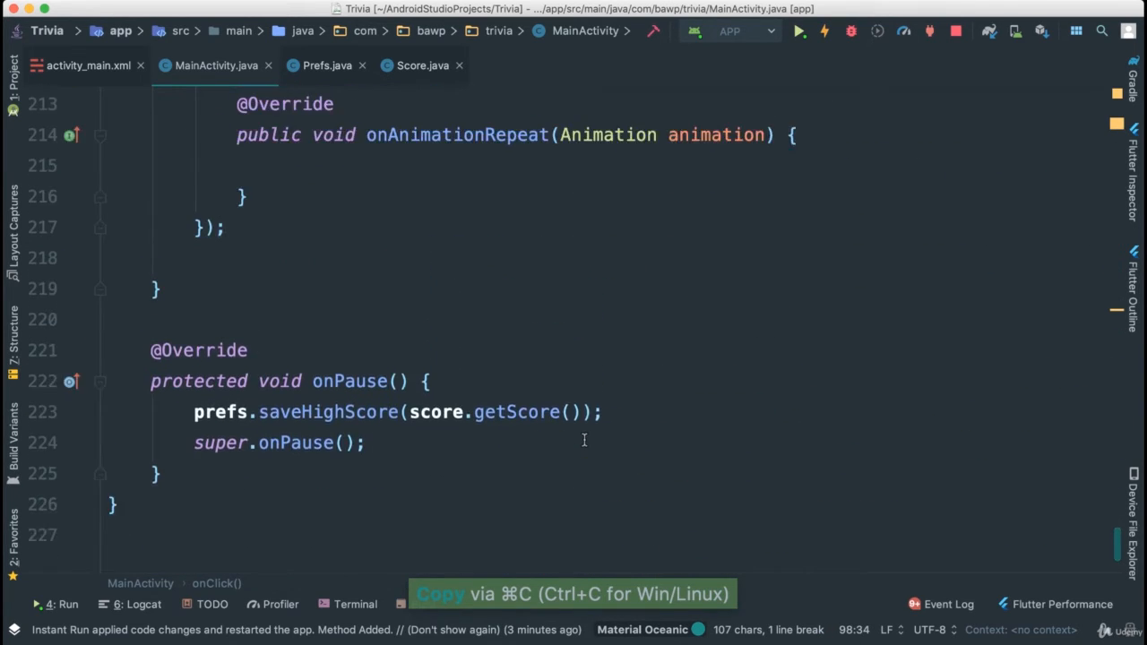
scroll(up, 3)
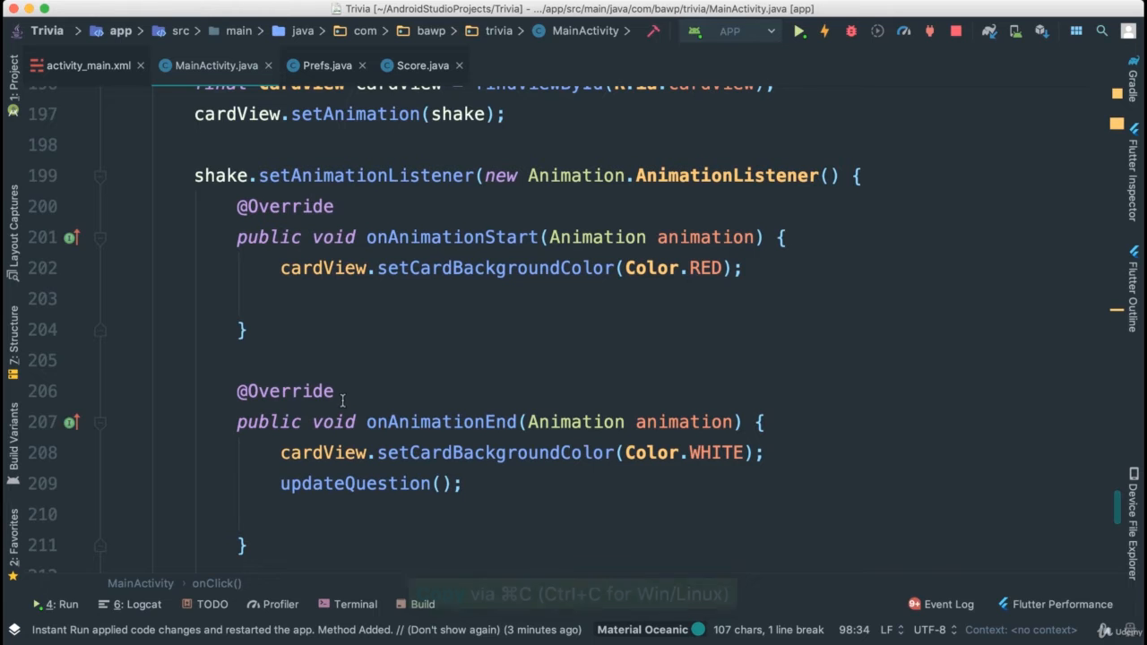
scroll(up, 3)
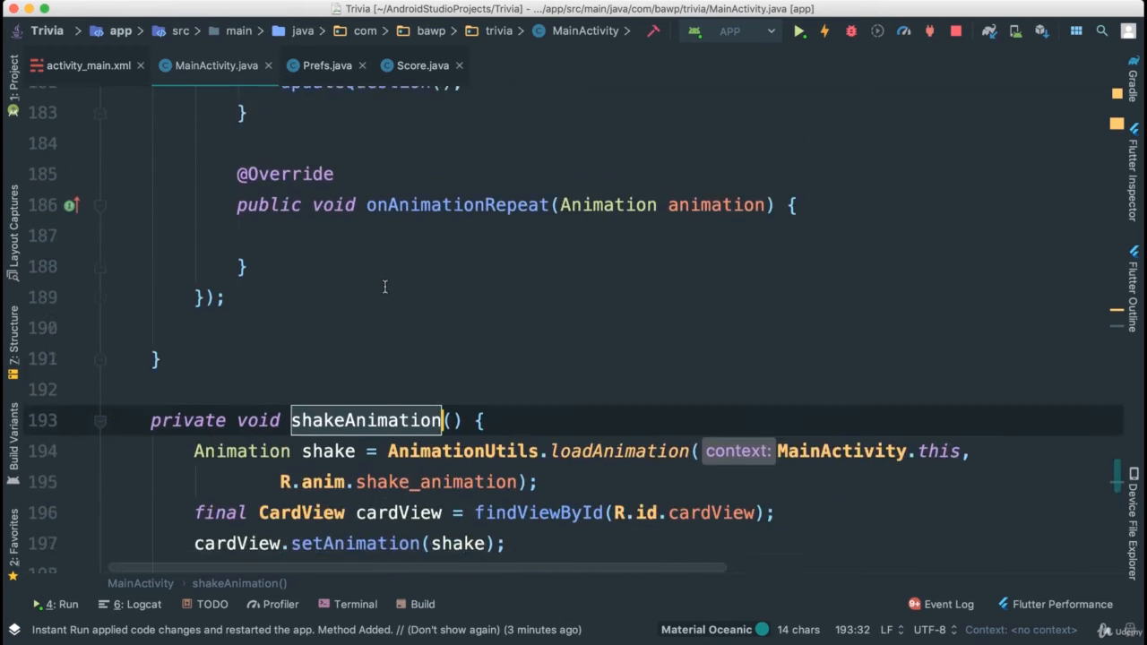
scroll(up, 3)
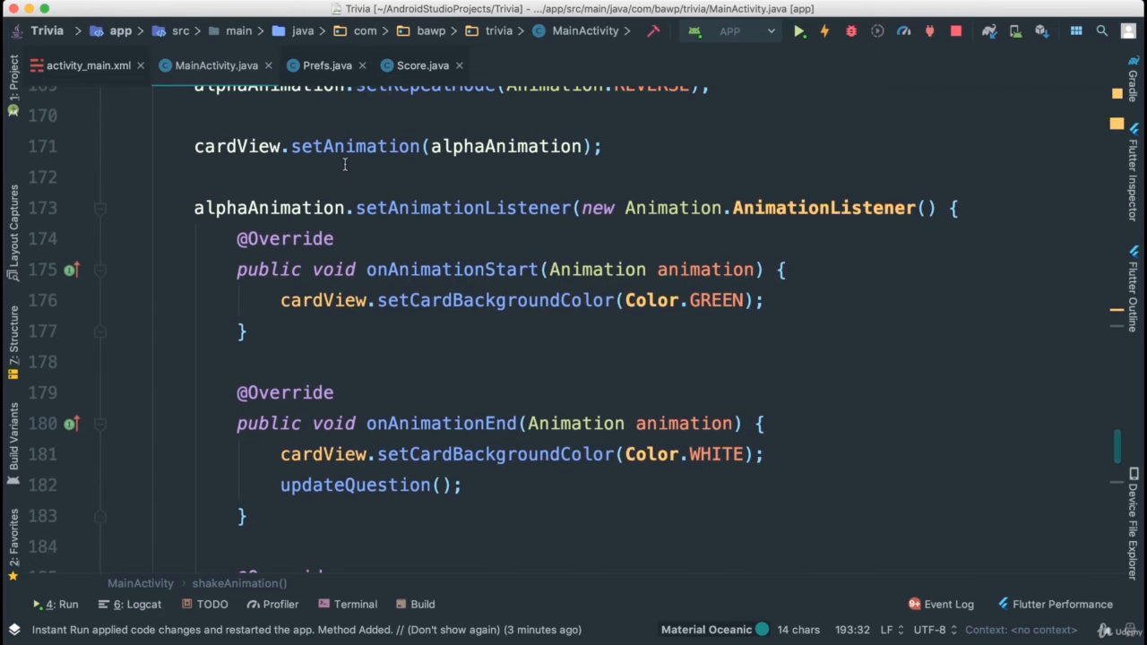
scroll(down, 3)
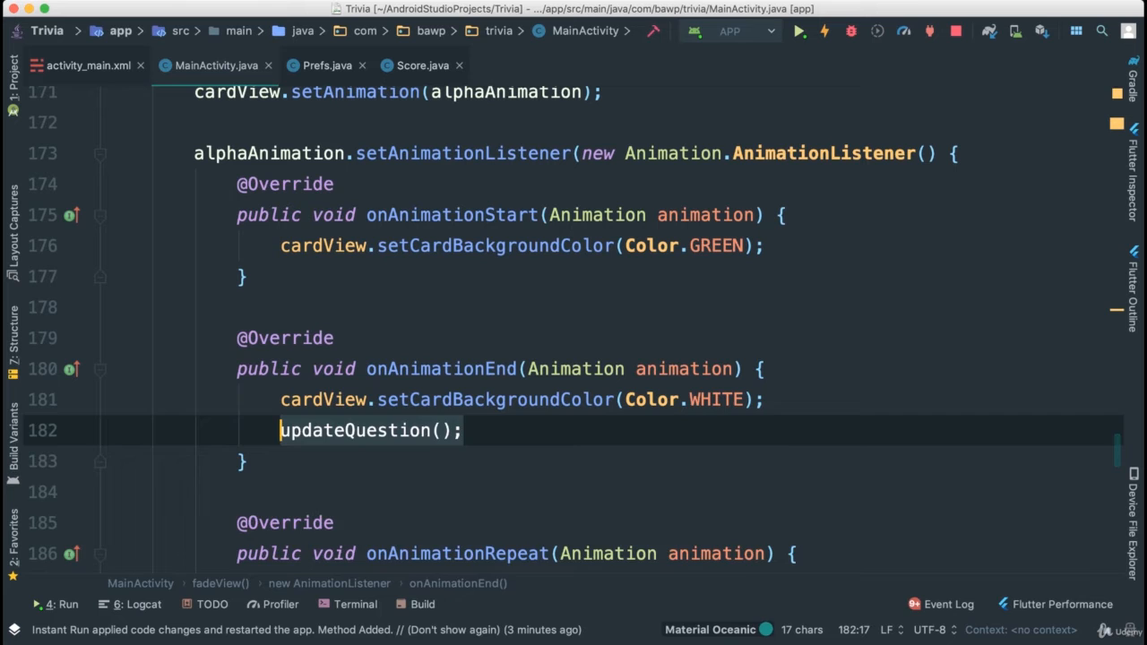
scroll(down, 3)
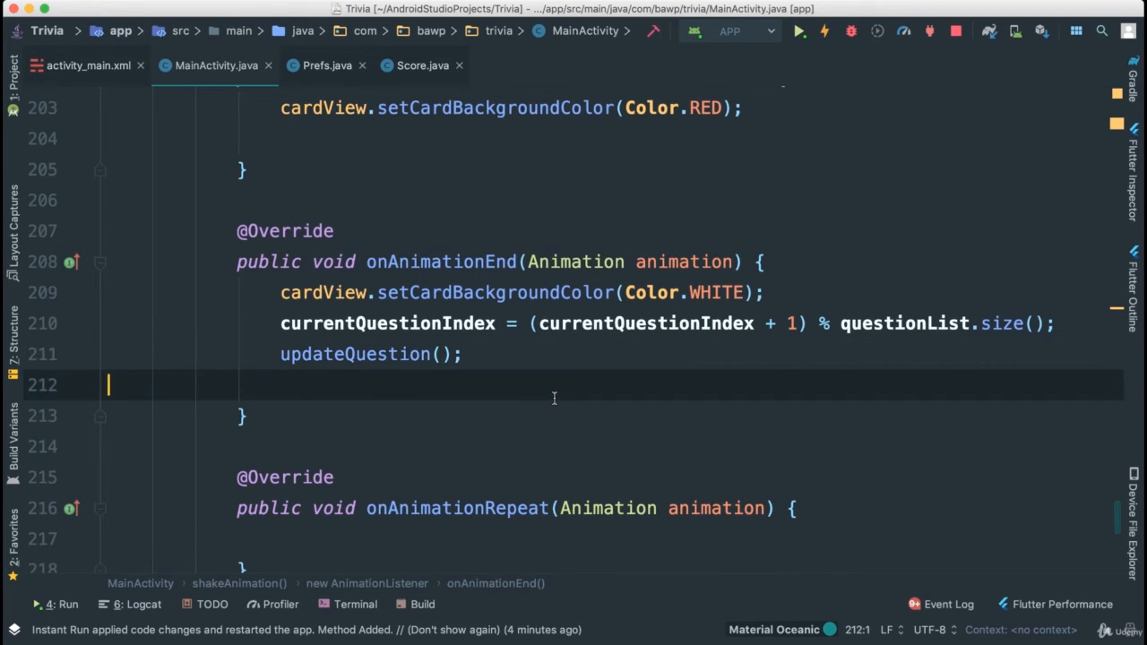
click(825, 31)
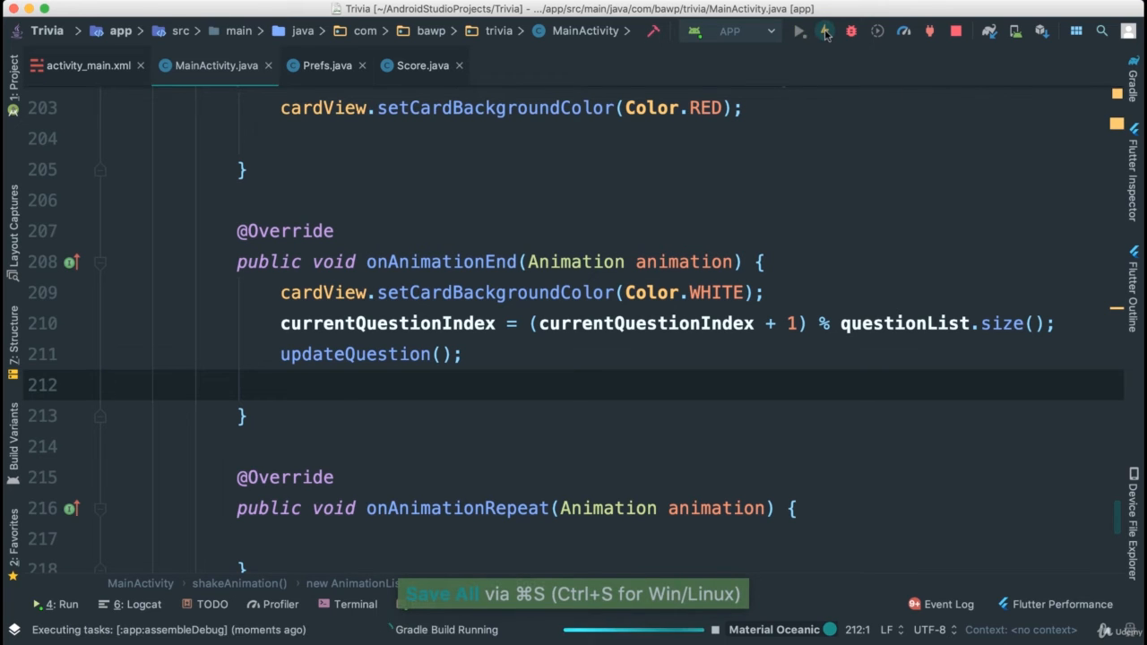
Run the rebuilt app and answer the horoscopes, lightning, Liberace and 1973 calendar questions
click(800, 30)
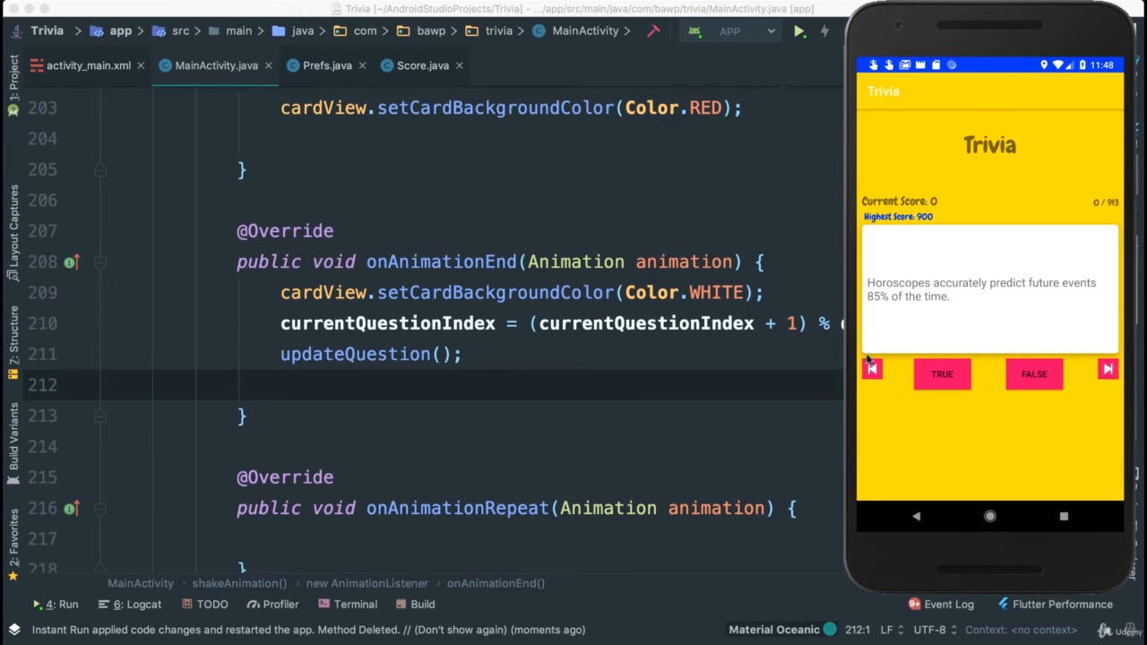
click(1033, 374)
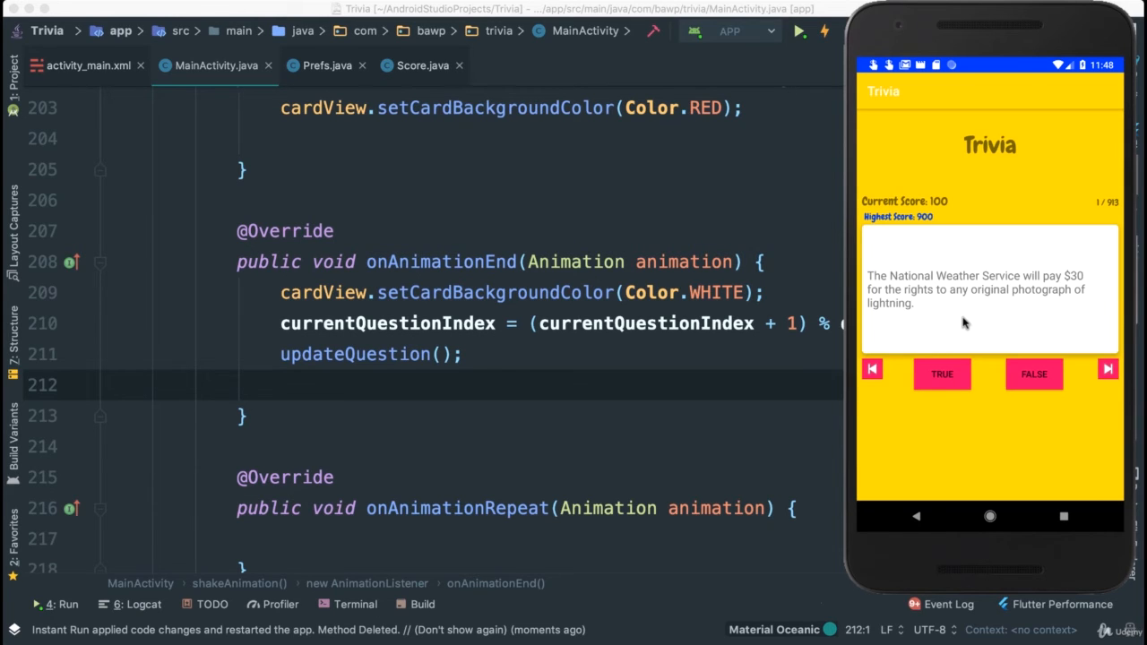
mouse_move(1036, 384)
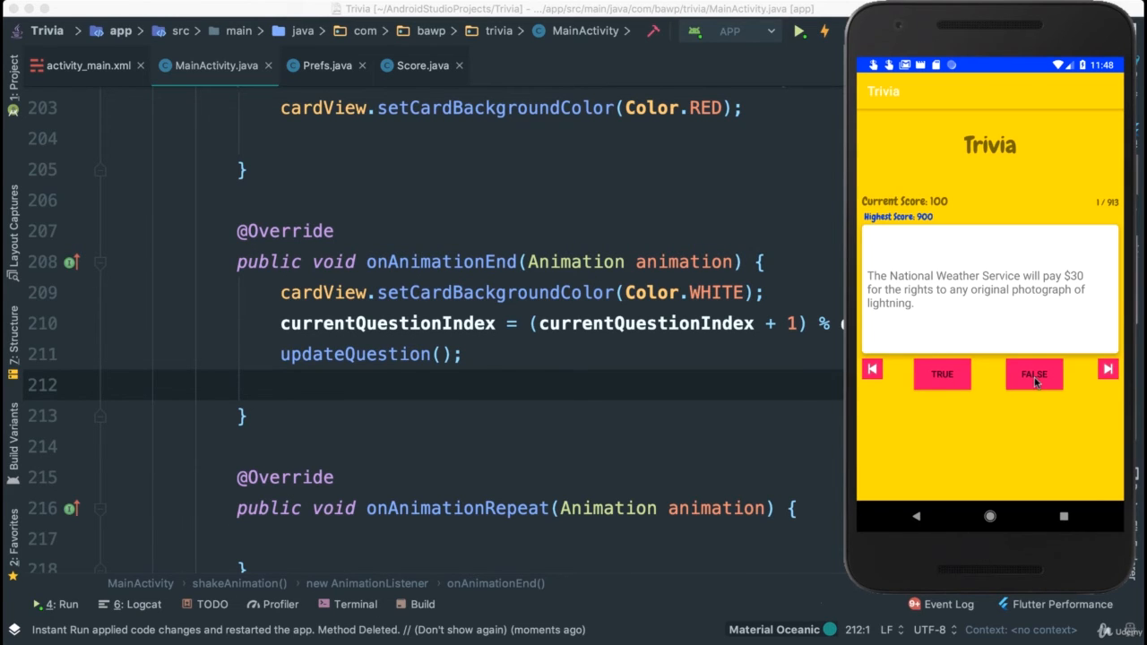
click(1032, 375)
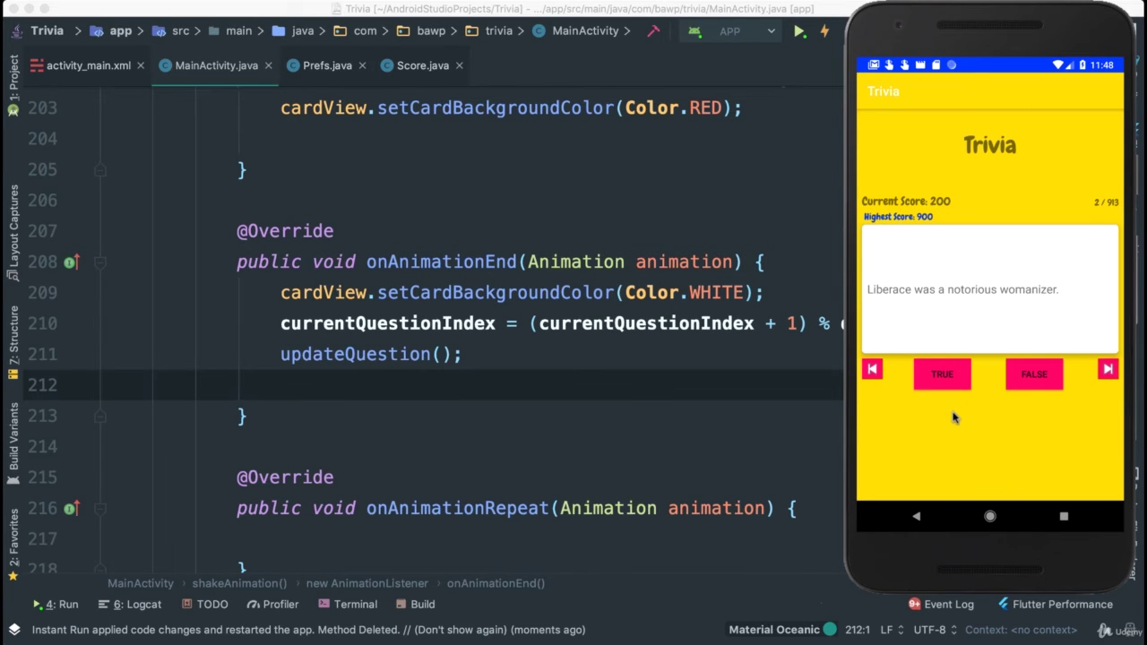
click(943, 375)
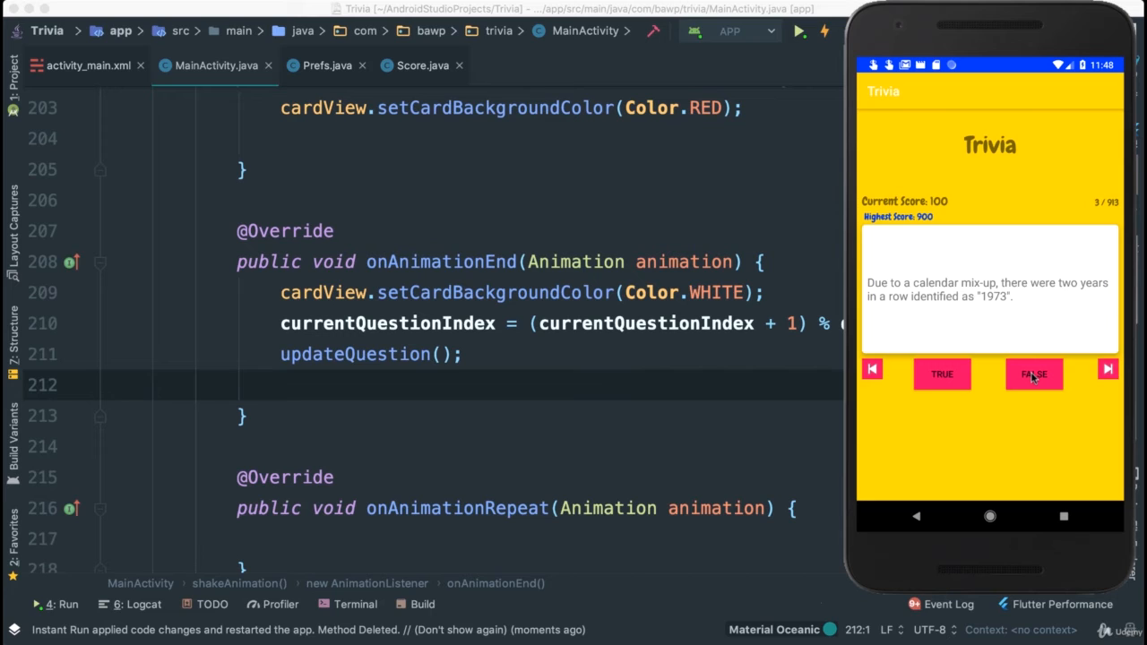
click(1032, 374)
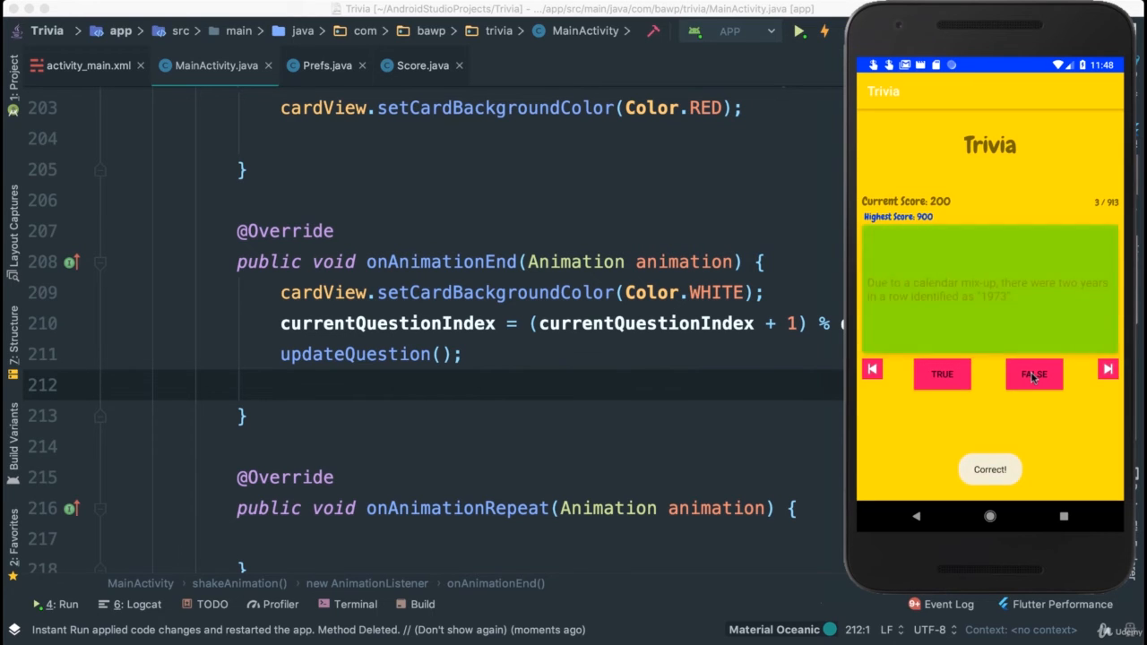
Answer the egg white, zinc and copper, esposa and Australian band questions, each advancing onward
click(1034, 374)
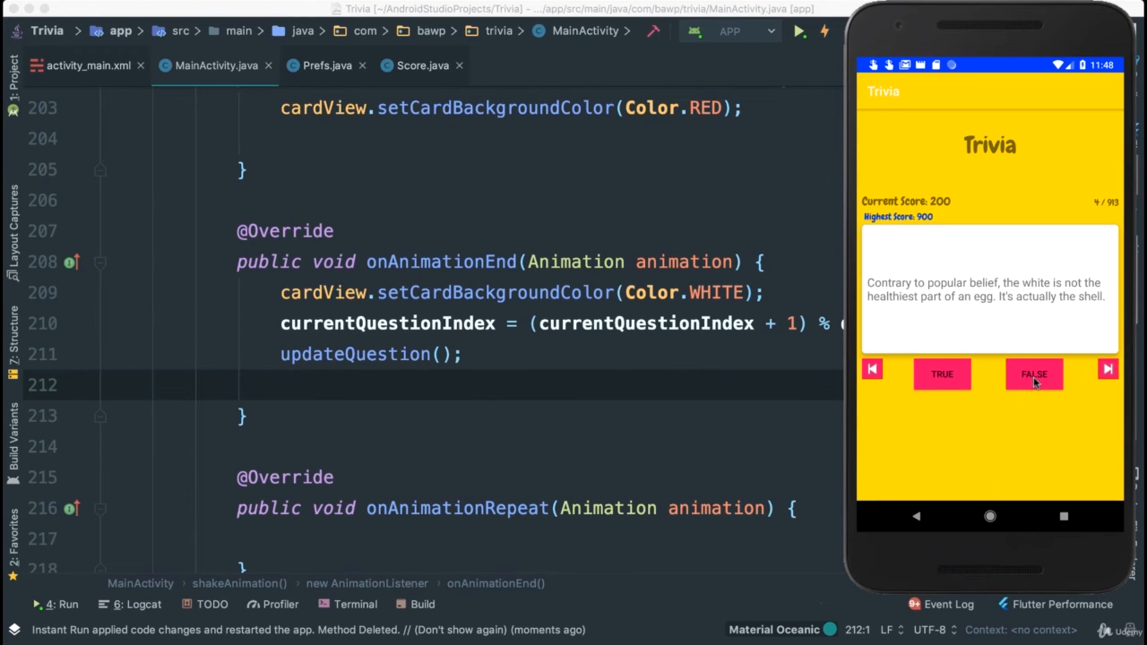
click(1032, 375)
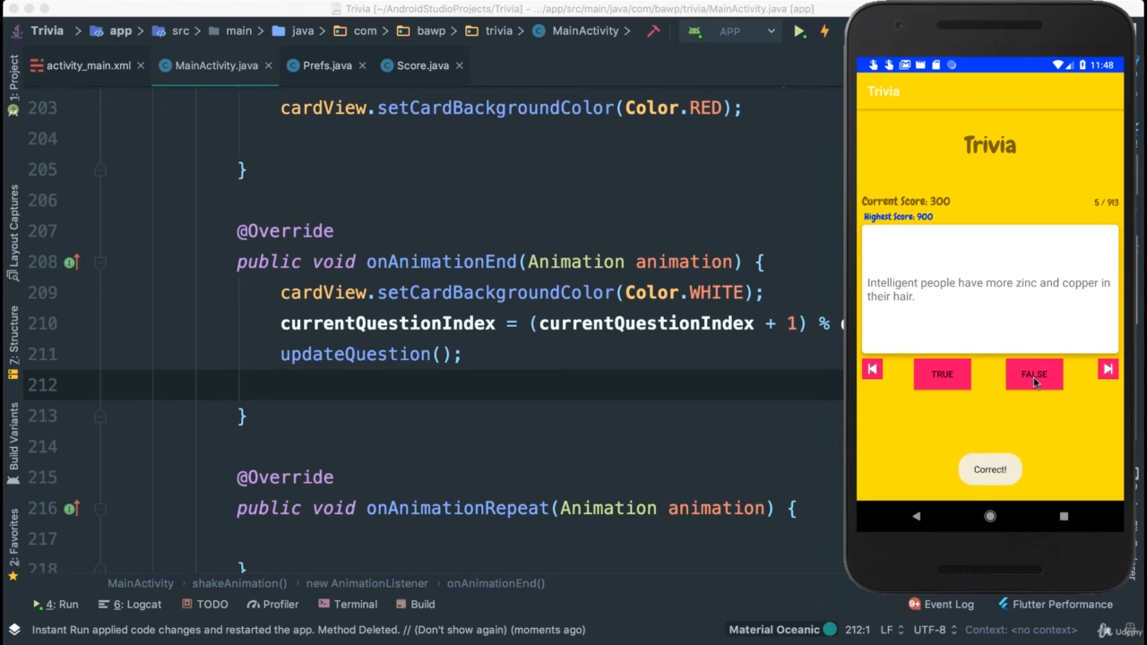
click(1033, 374)
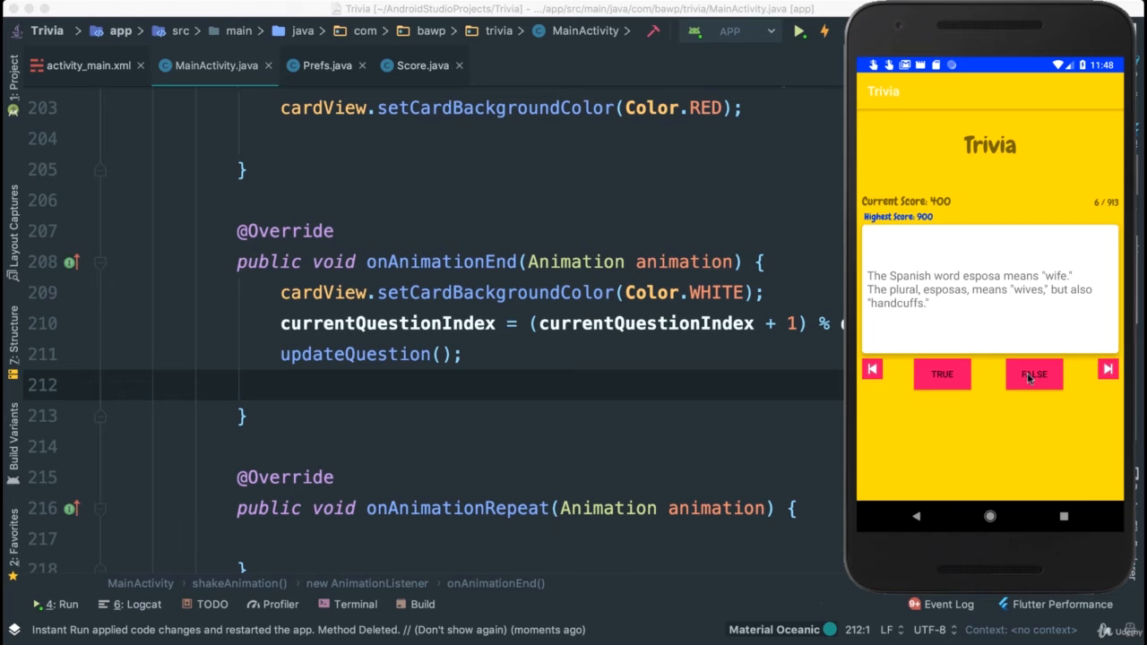
click(1034, 375)
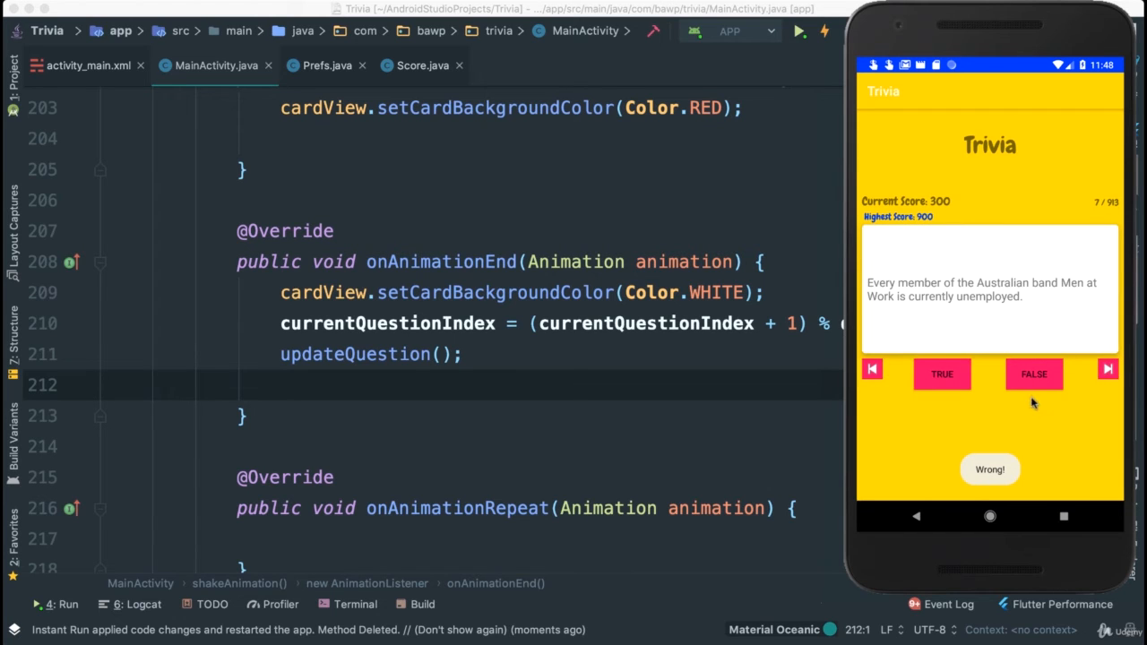
click(943, 374)
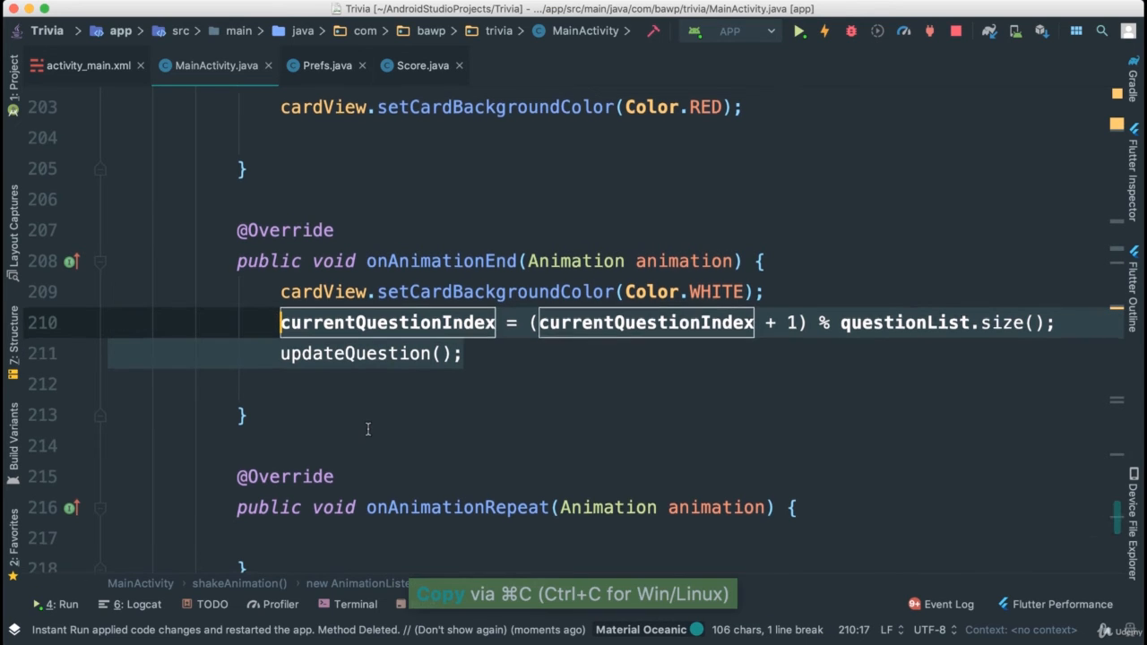
Write private void goNext() containing the index-increment and updateQuestion() lines, and copy its name
scroll(down, 3)
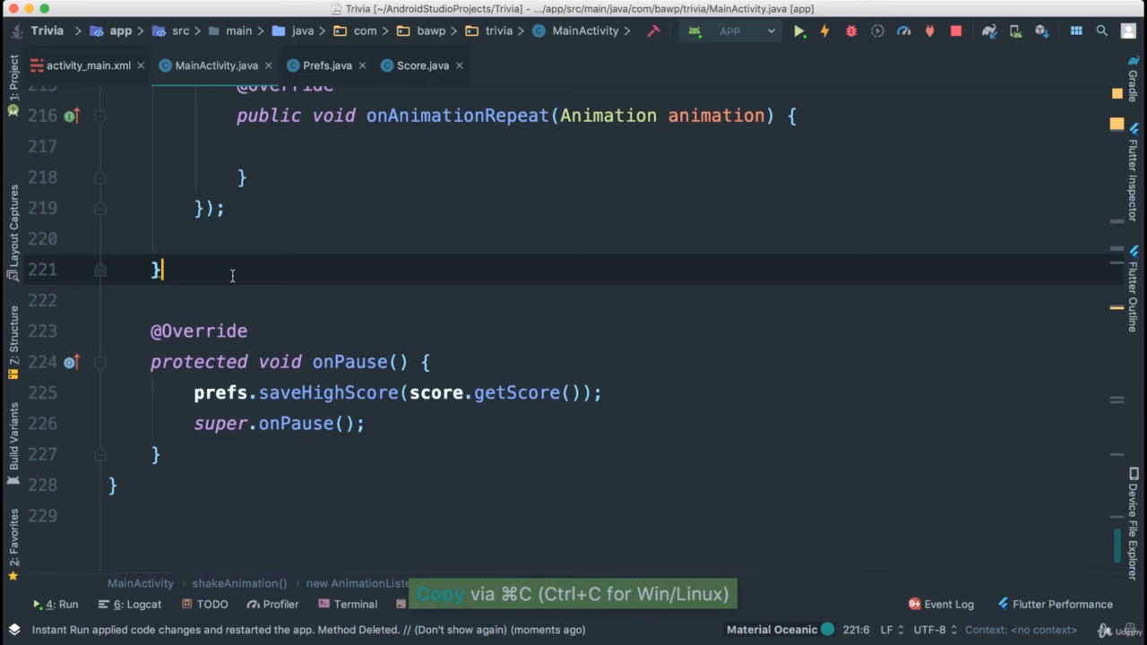
text(private)
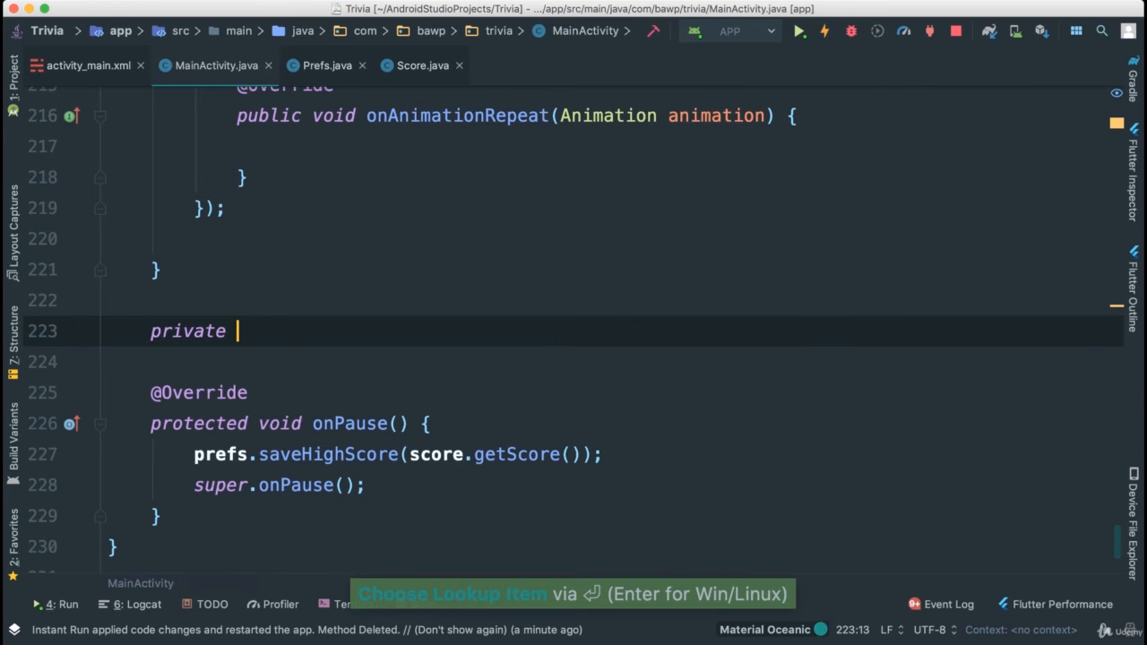
text(void go)
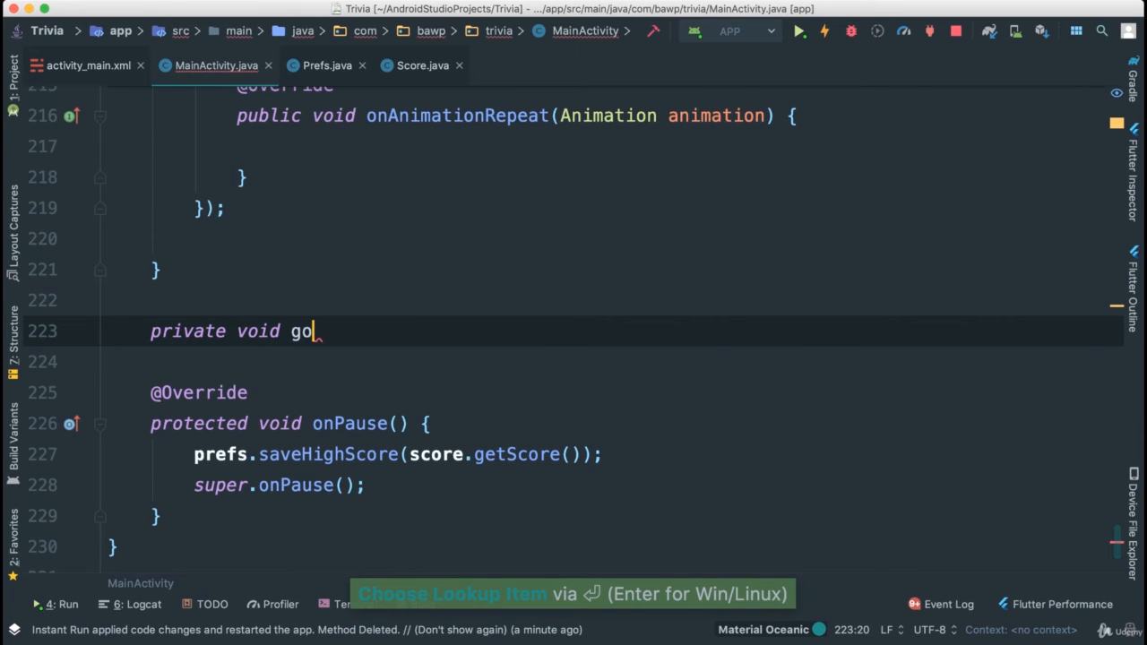
text(Next())
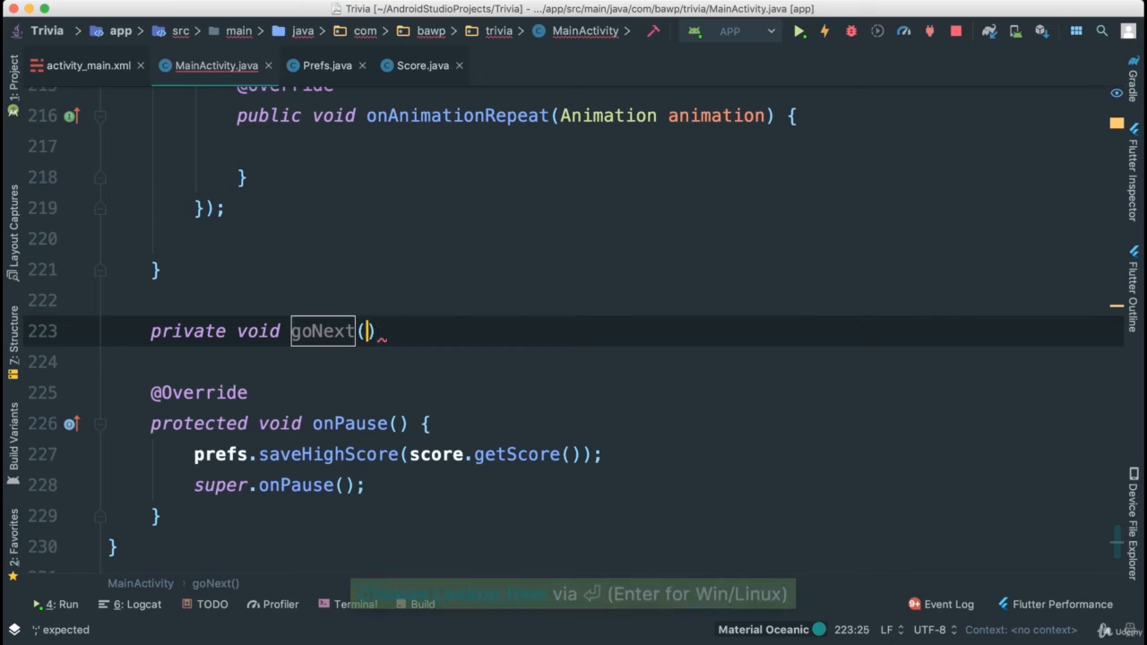
key(cmd+v)
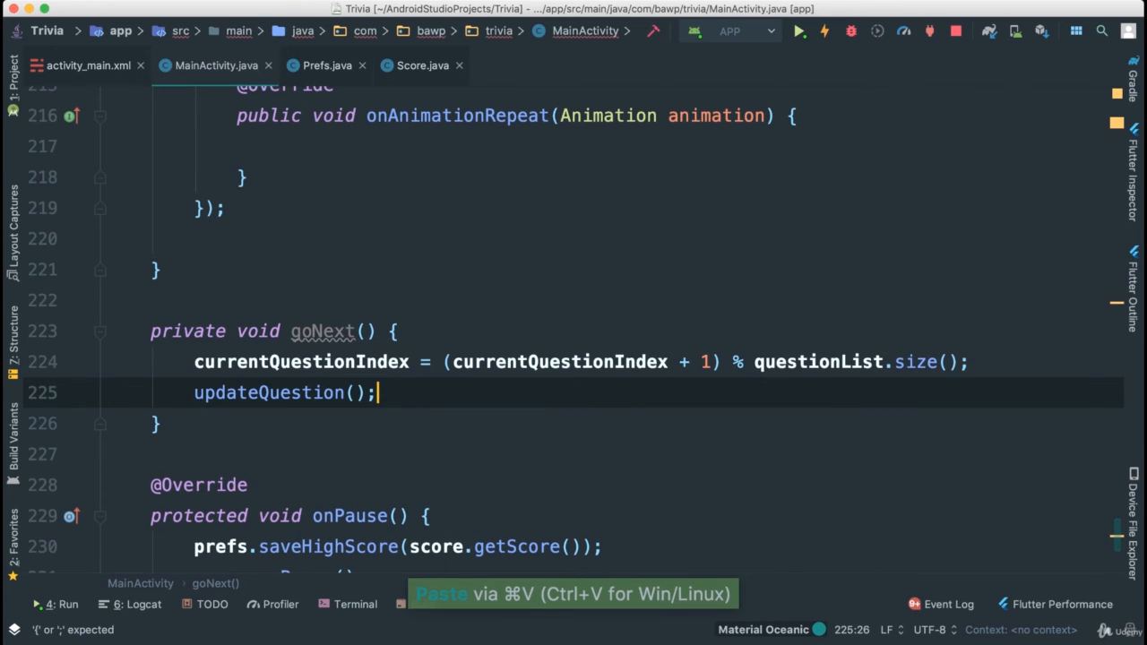
double_click(323, 329)
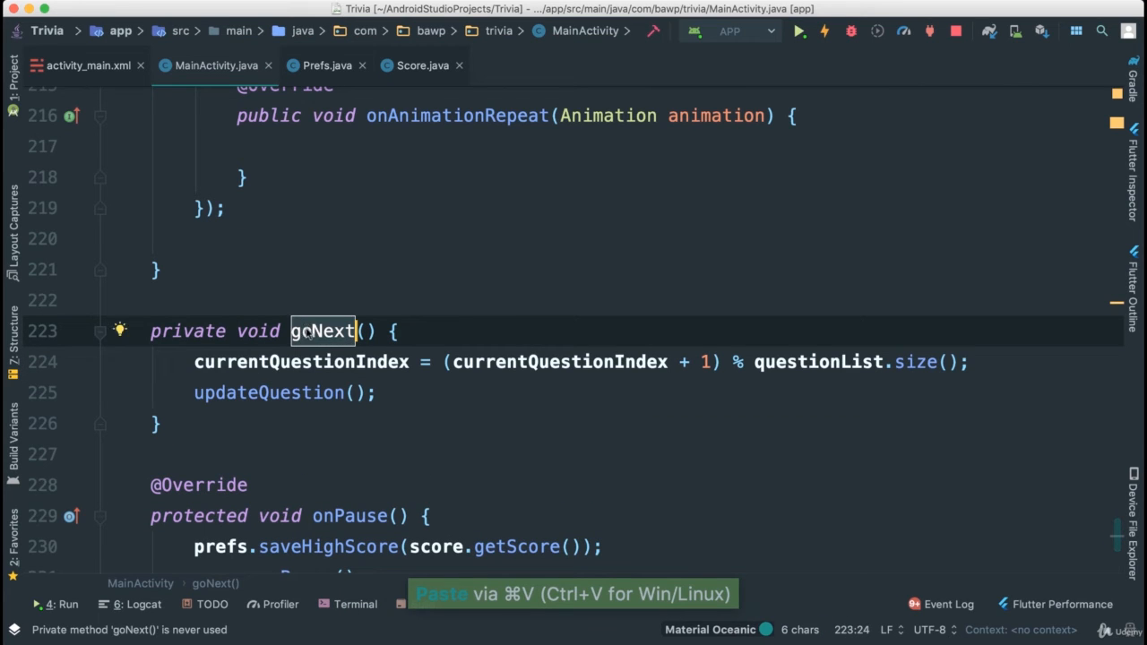
scroll(up, 3)
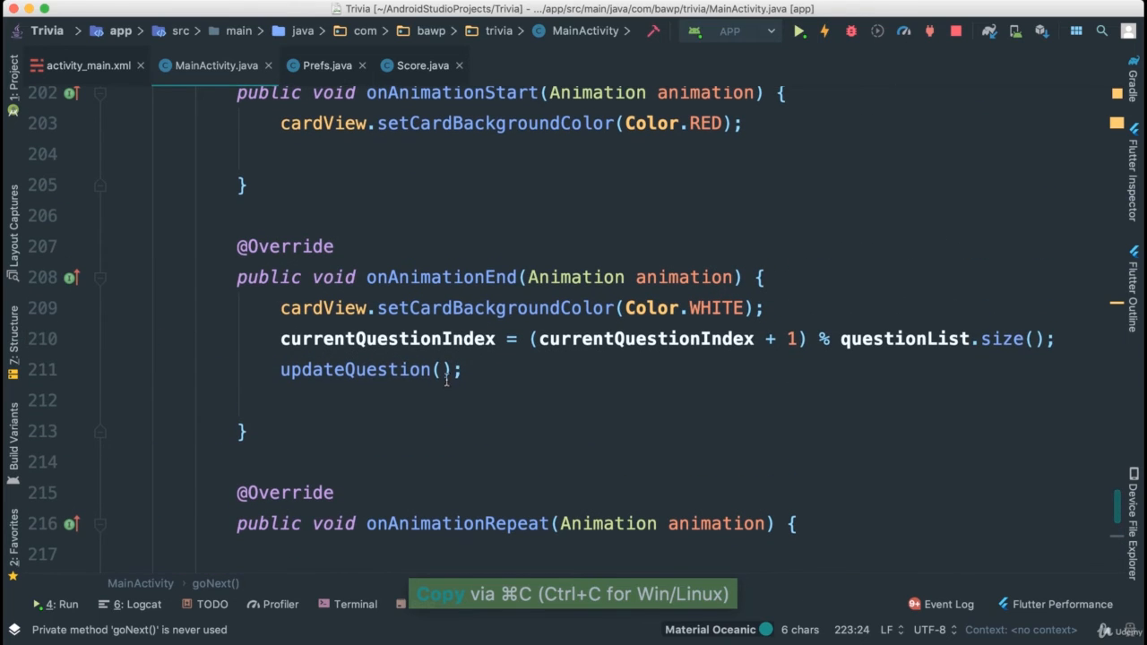
scroll(up, 3)
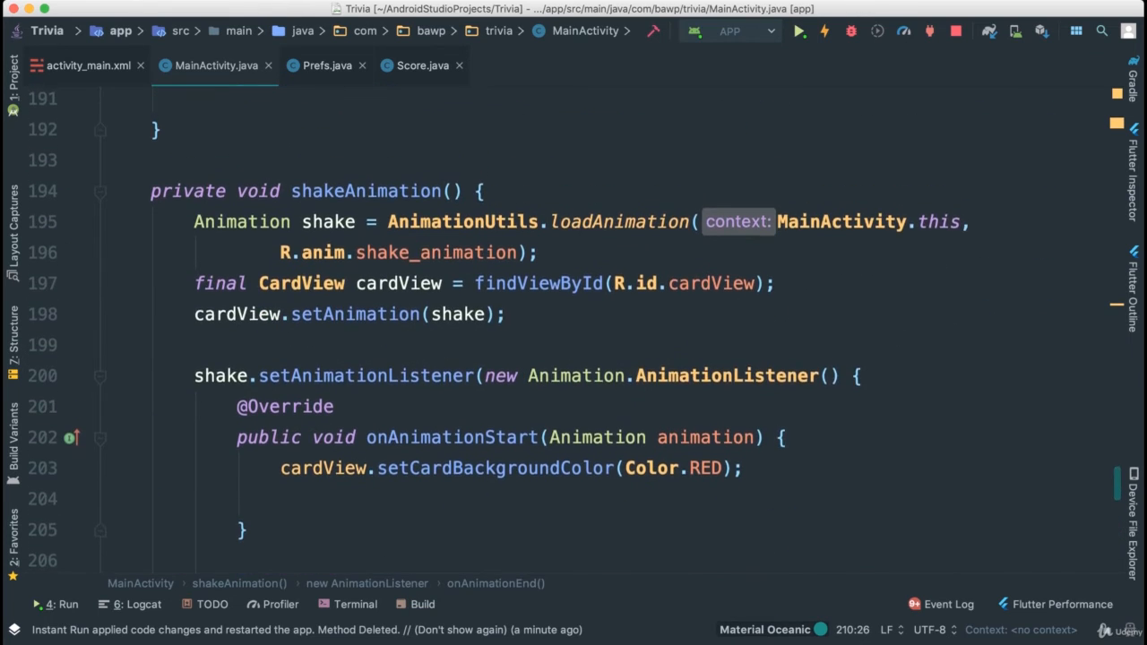
scroll(up, 3)
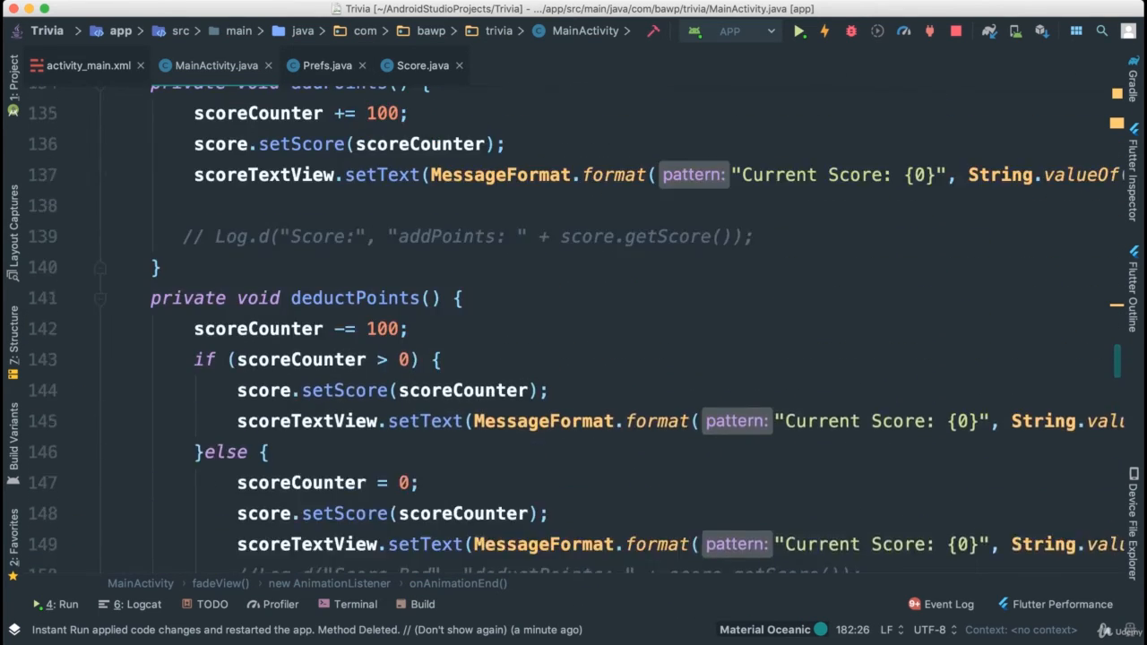
Replace the next_button case's inline index line with goNext();
scroll(up, 3)
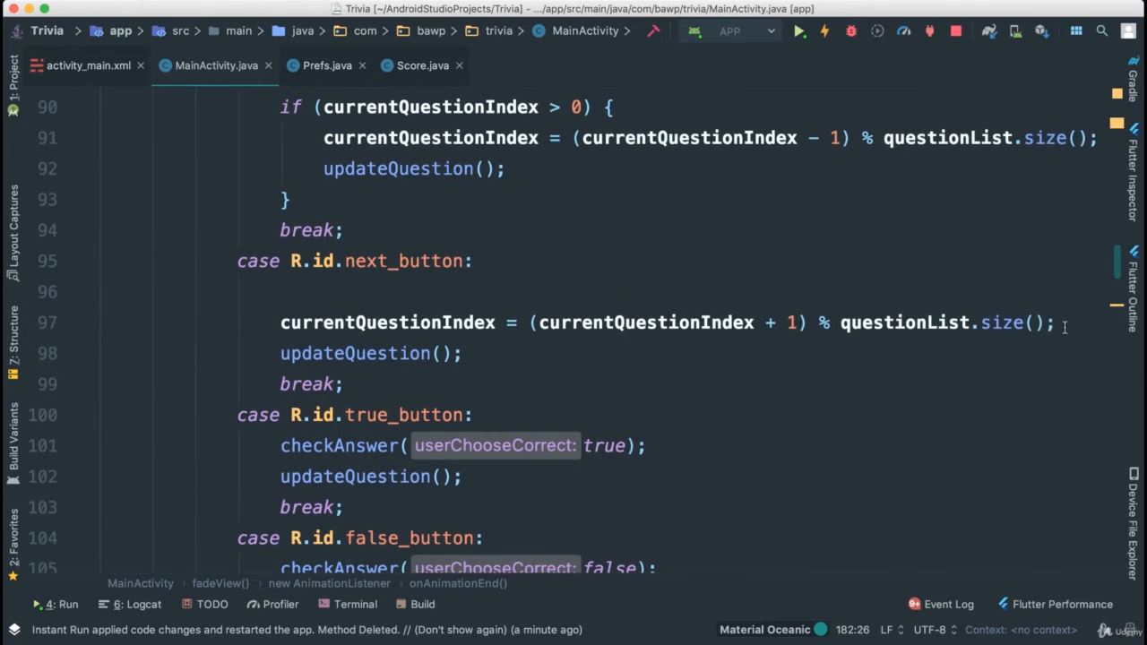
text(goNext)
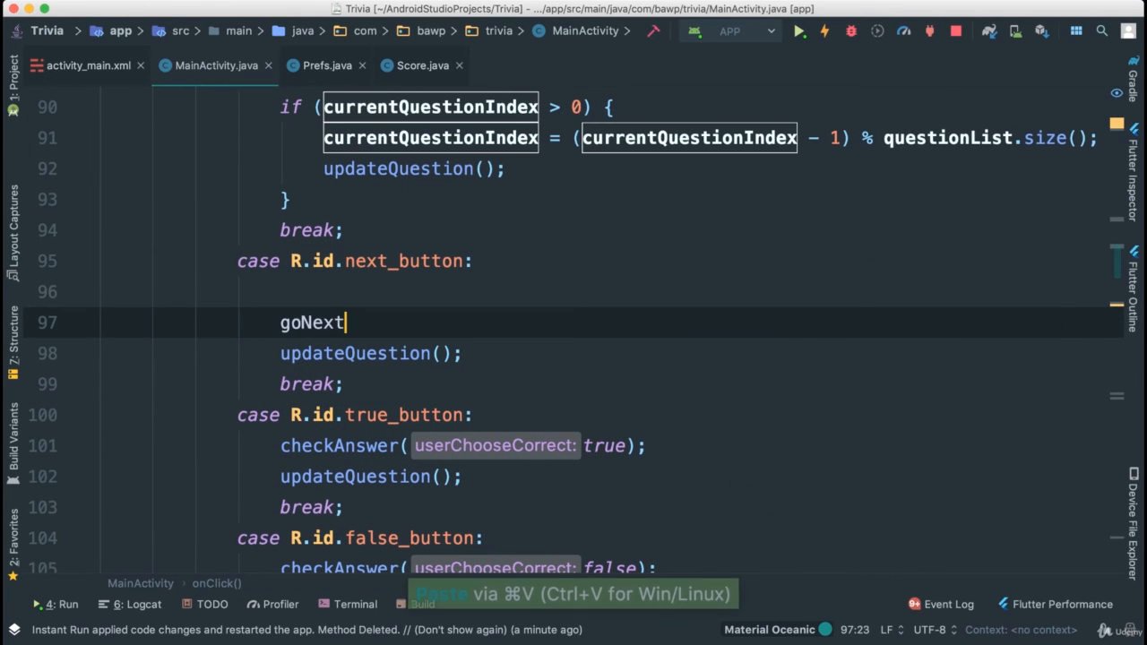
text(())
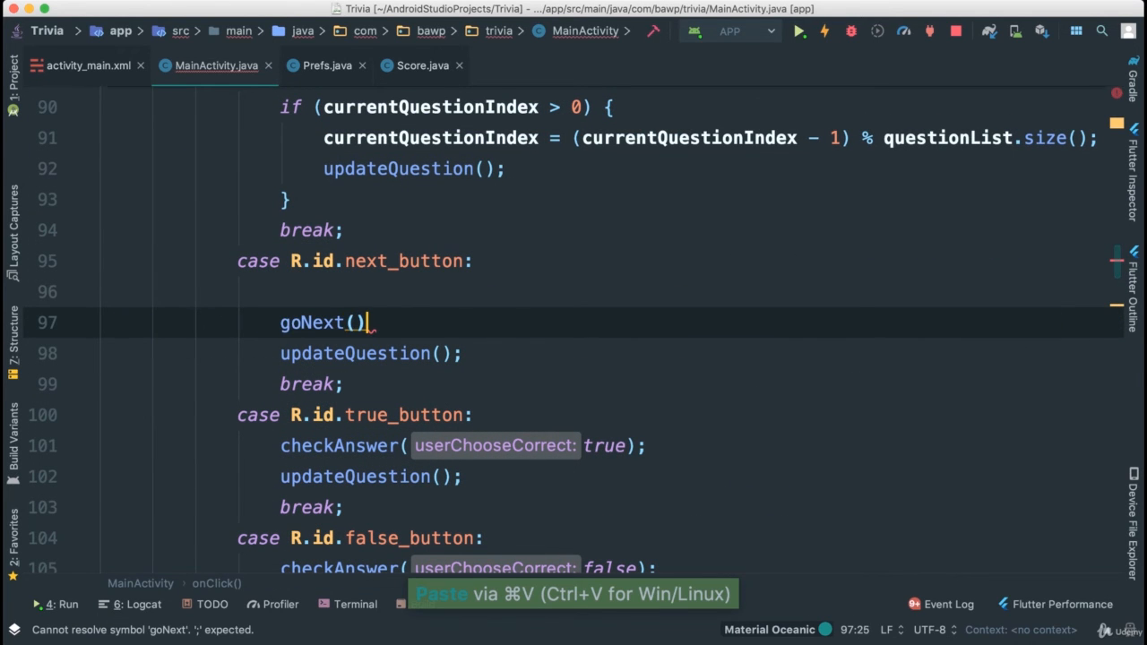
text(;)
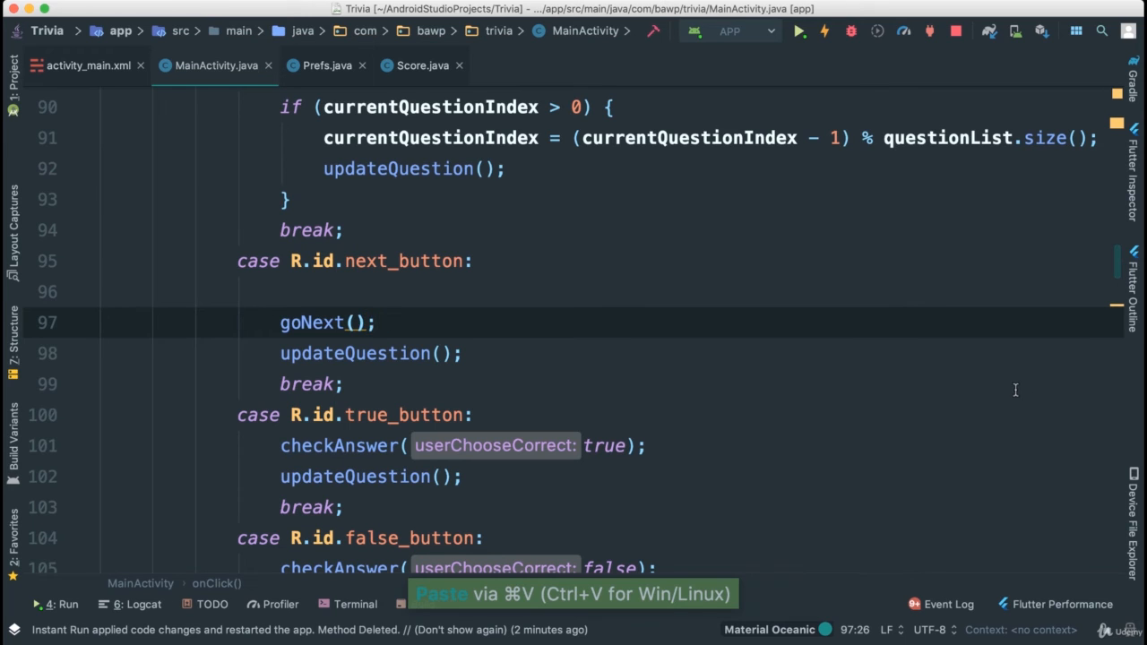
scroll(up, 3)
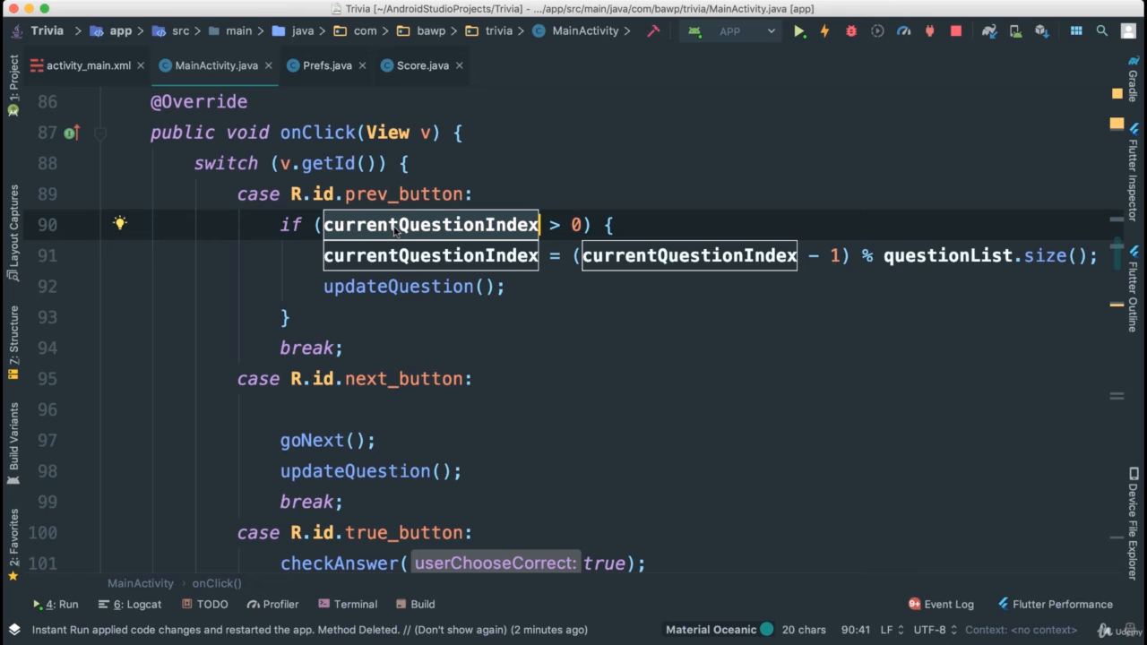
mouse_move(488, 360)
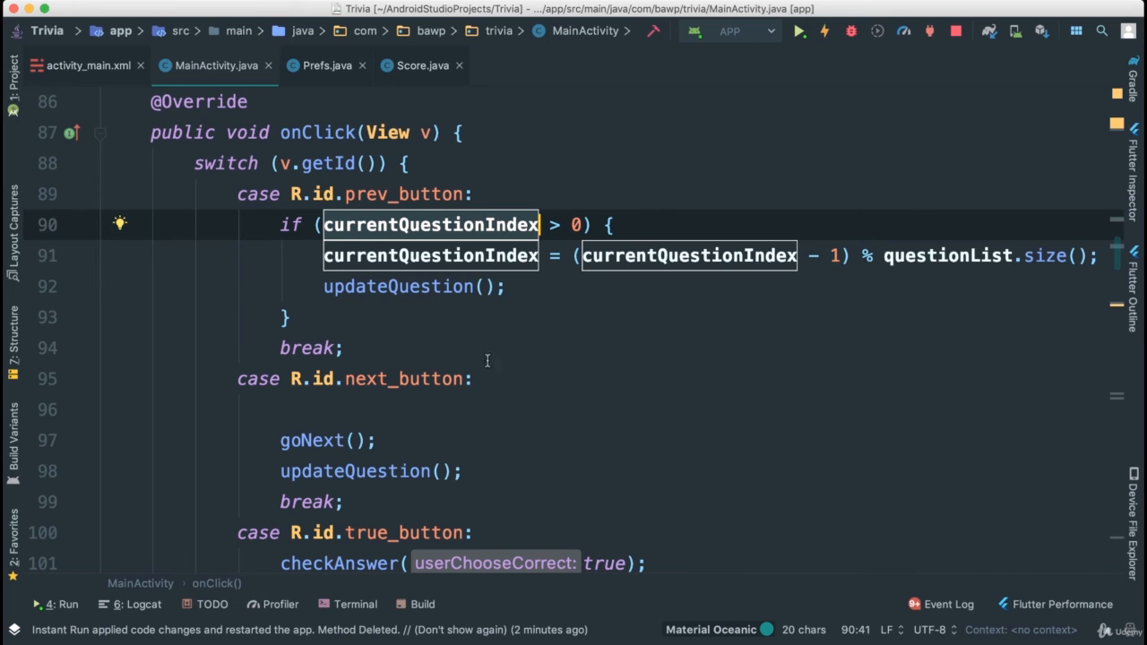
mouse_move(470, 319)
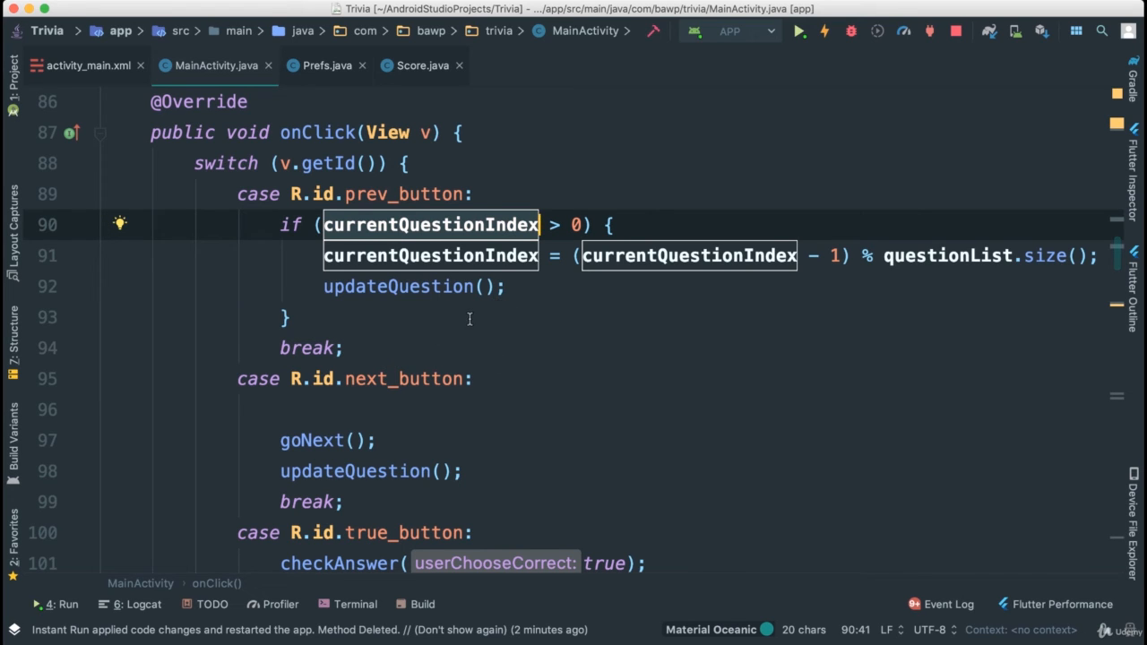
scroll(down, 3)
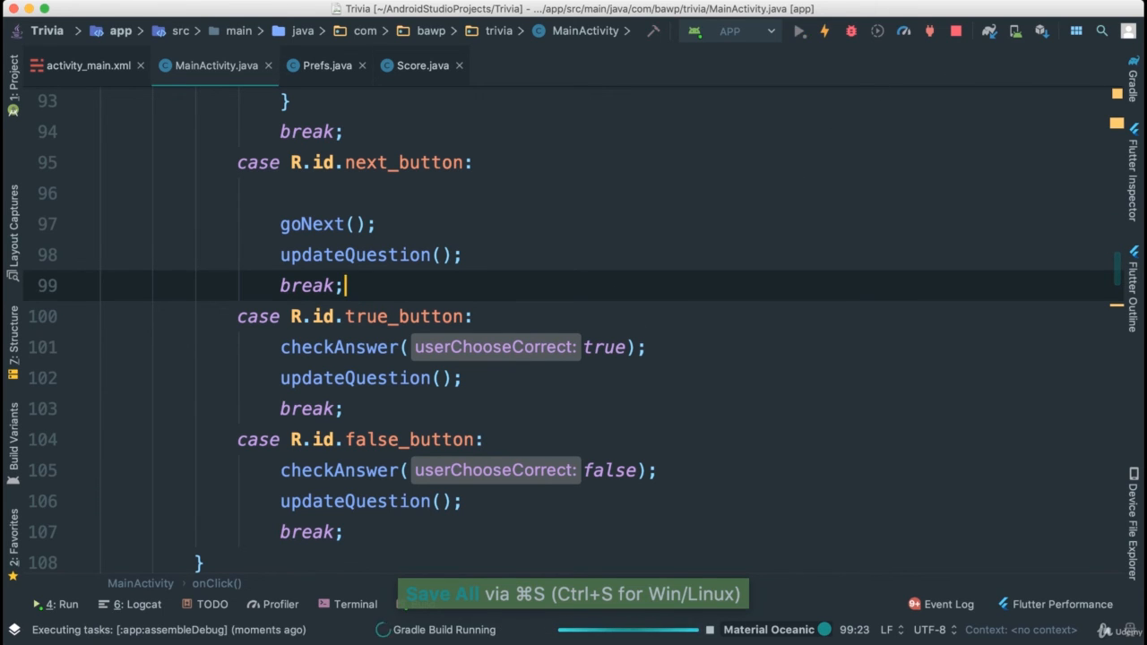
Run the app, answer a question, use the next arrow, and answer the calendar mix-up question
click(797, 31)
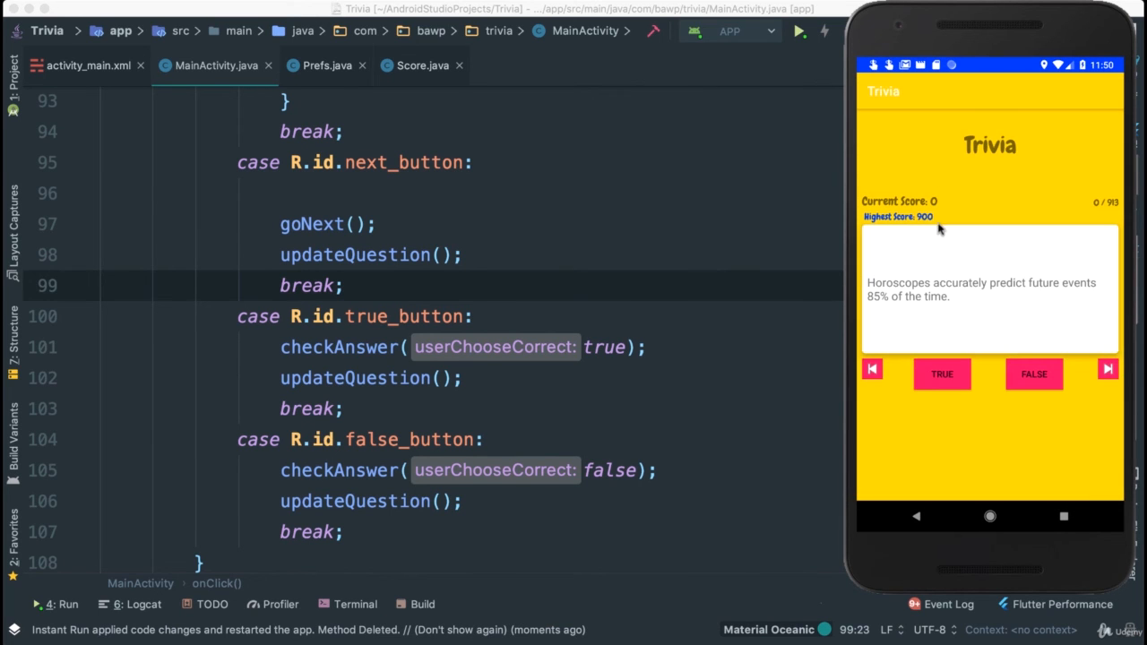
click(1032, 375)
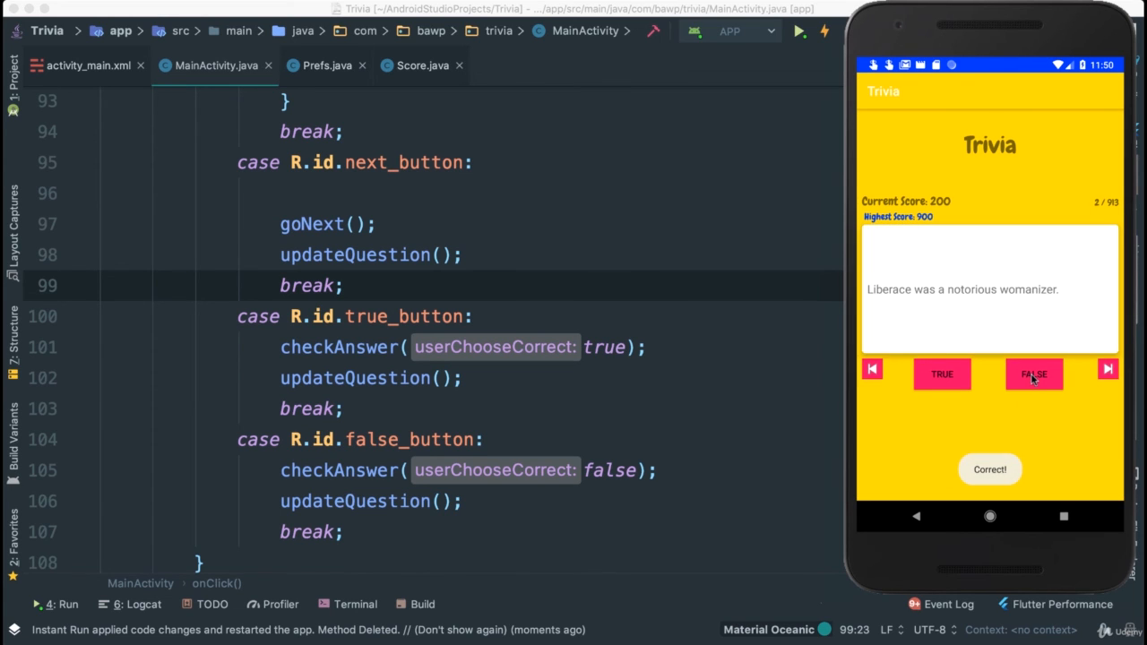
click(1108, 369)
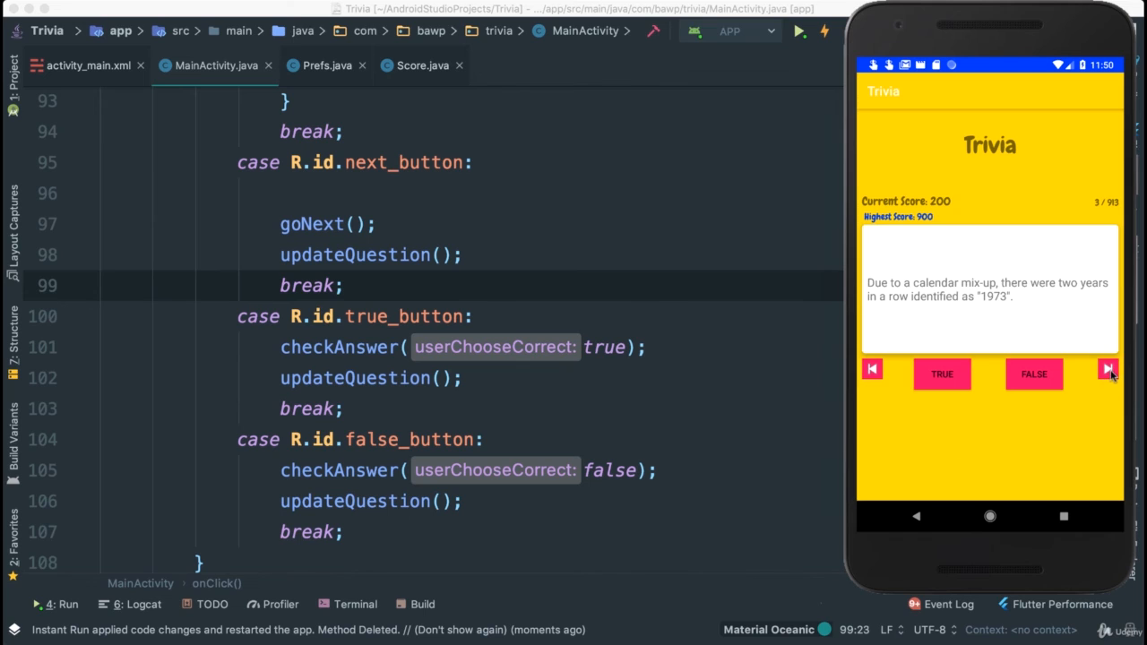
mouse_move(1015, 405)
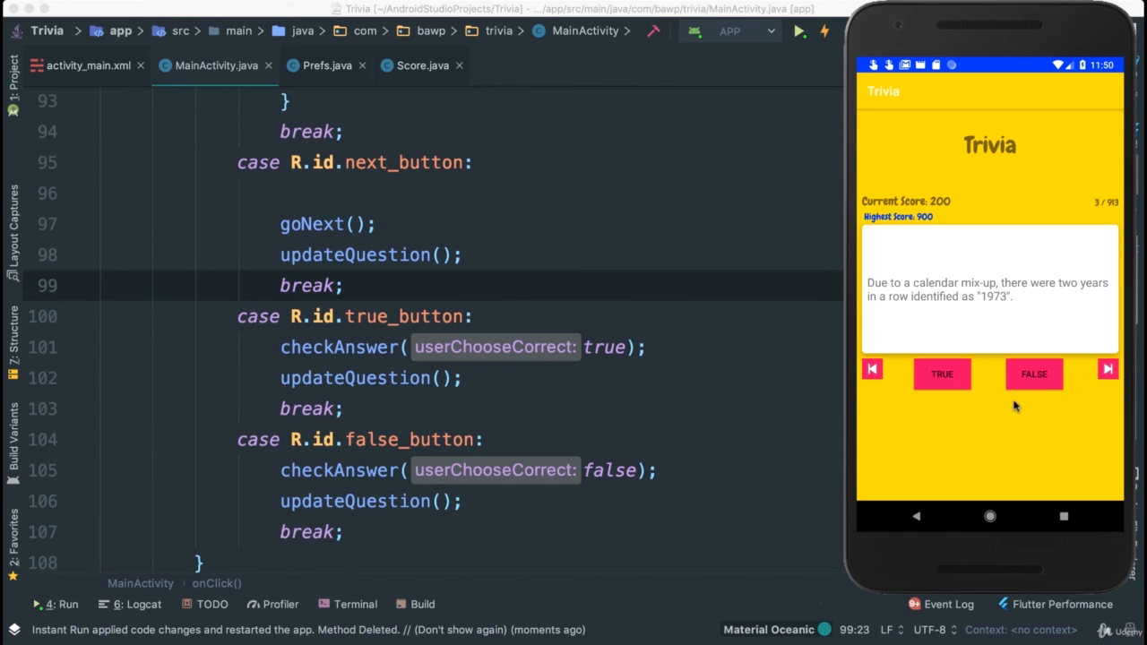
click(1032, 374)
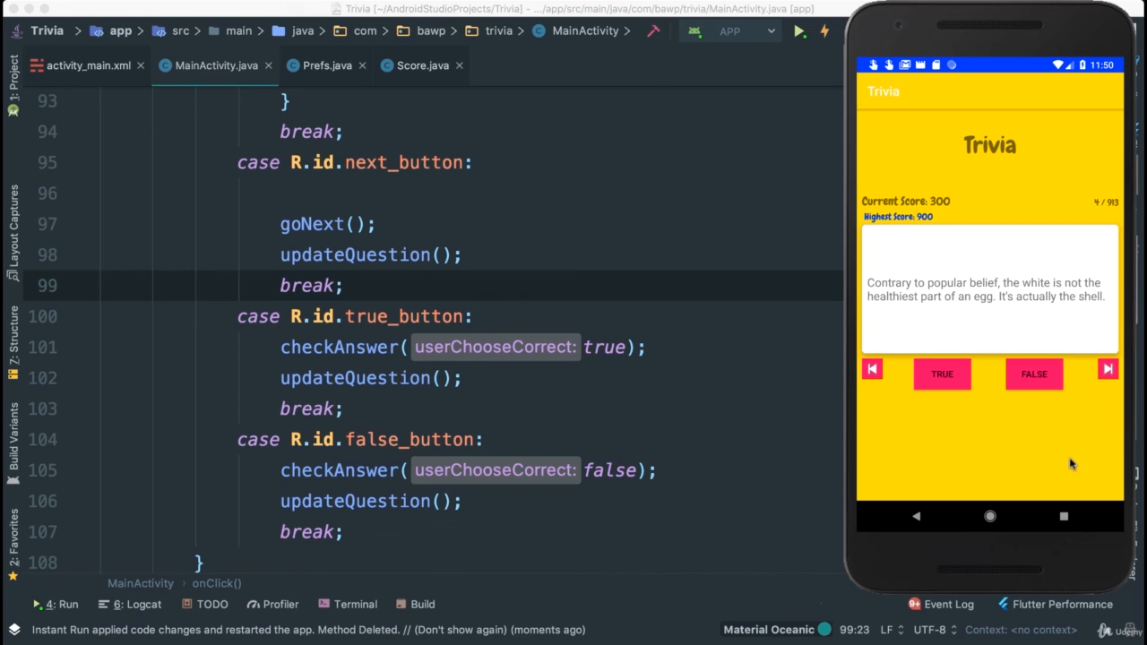
mouse_move(1022, 502)
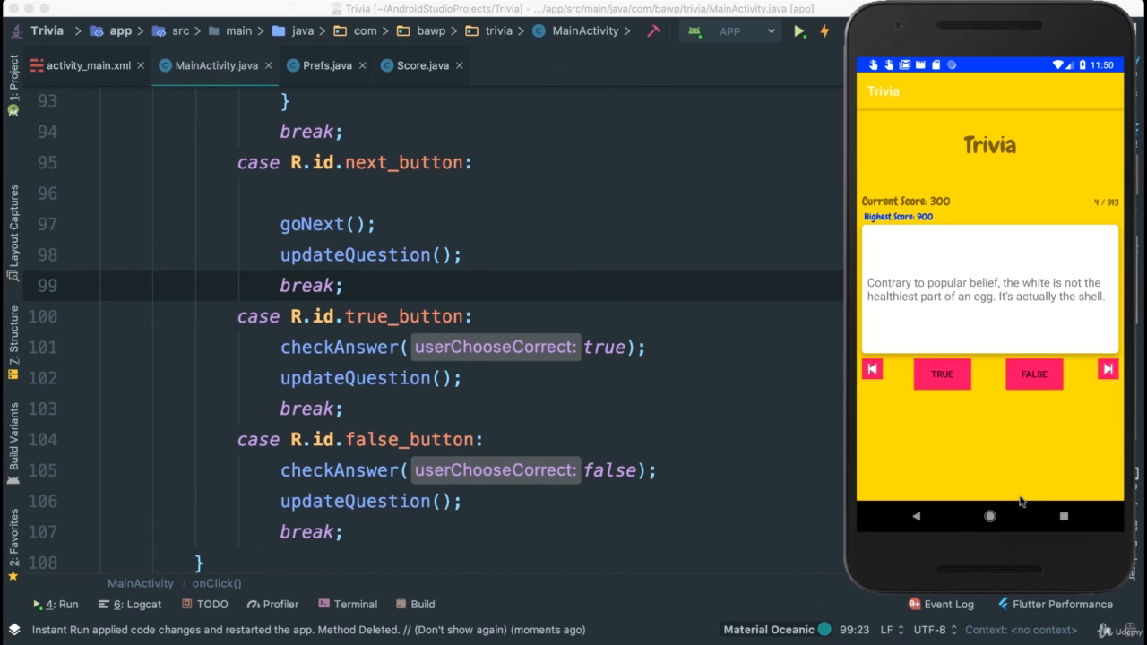
mouse_move(743, 366)
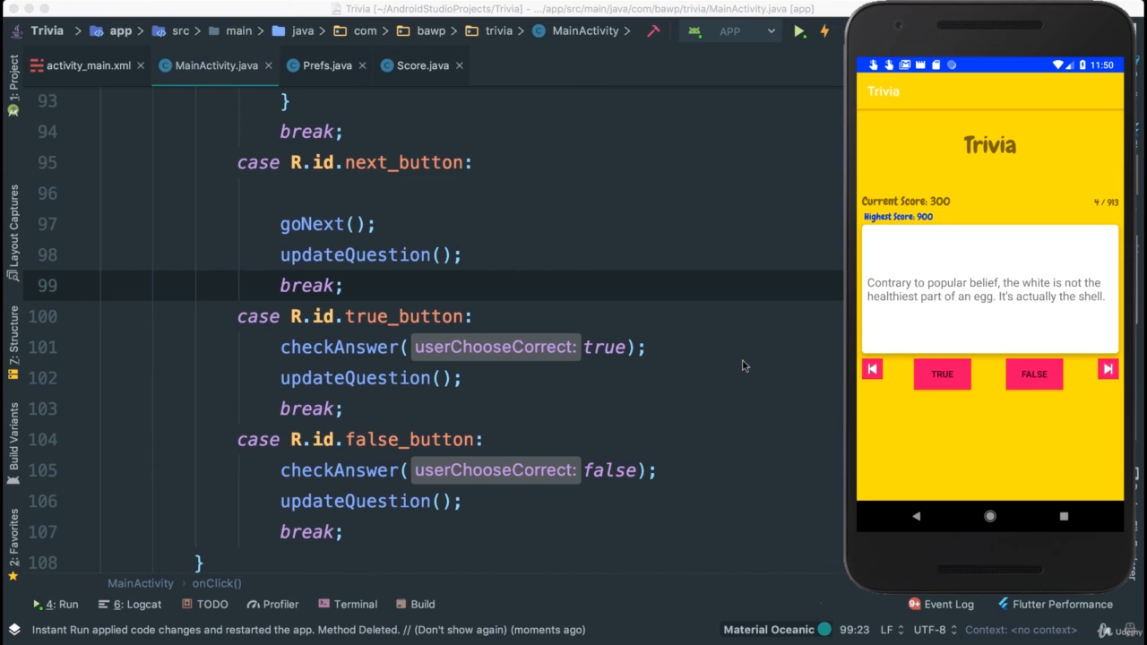
mouse_move(973, 438)
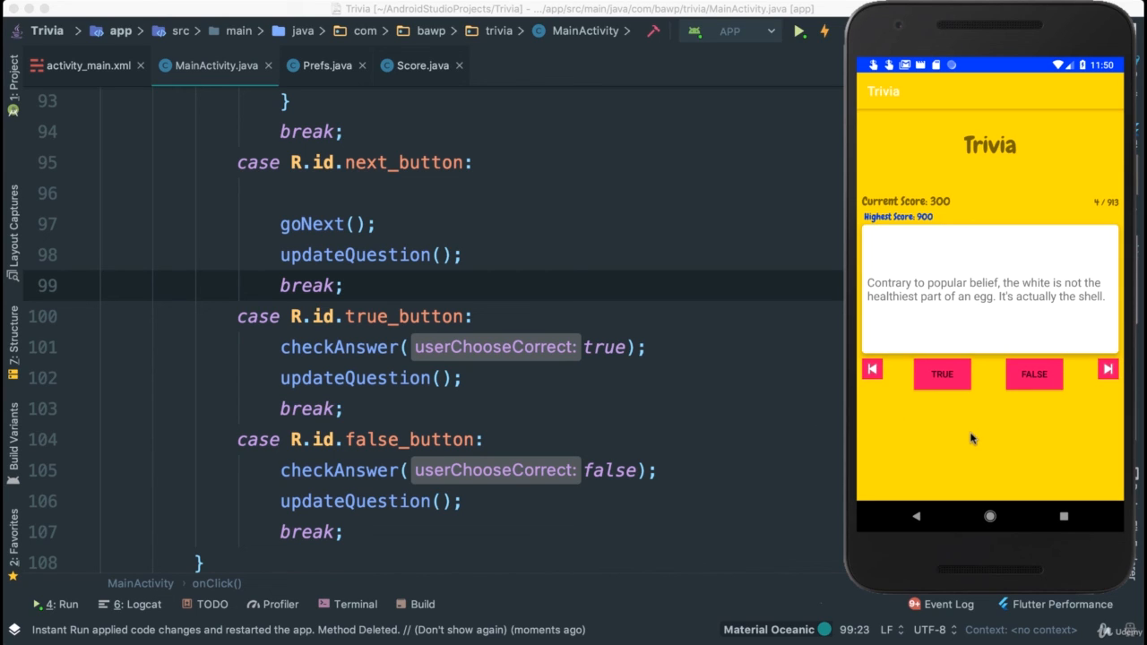